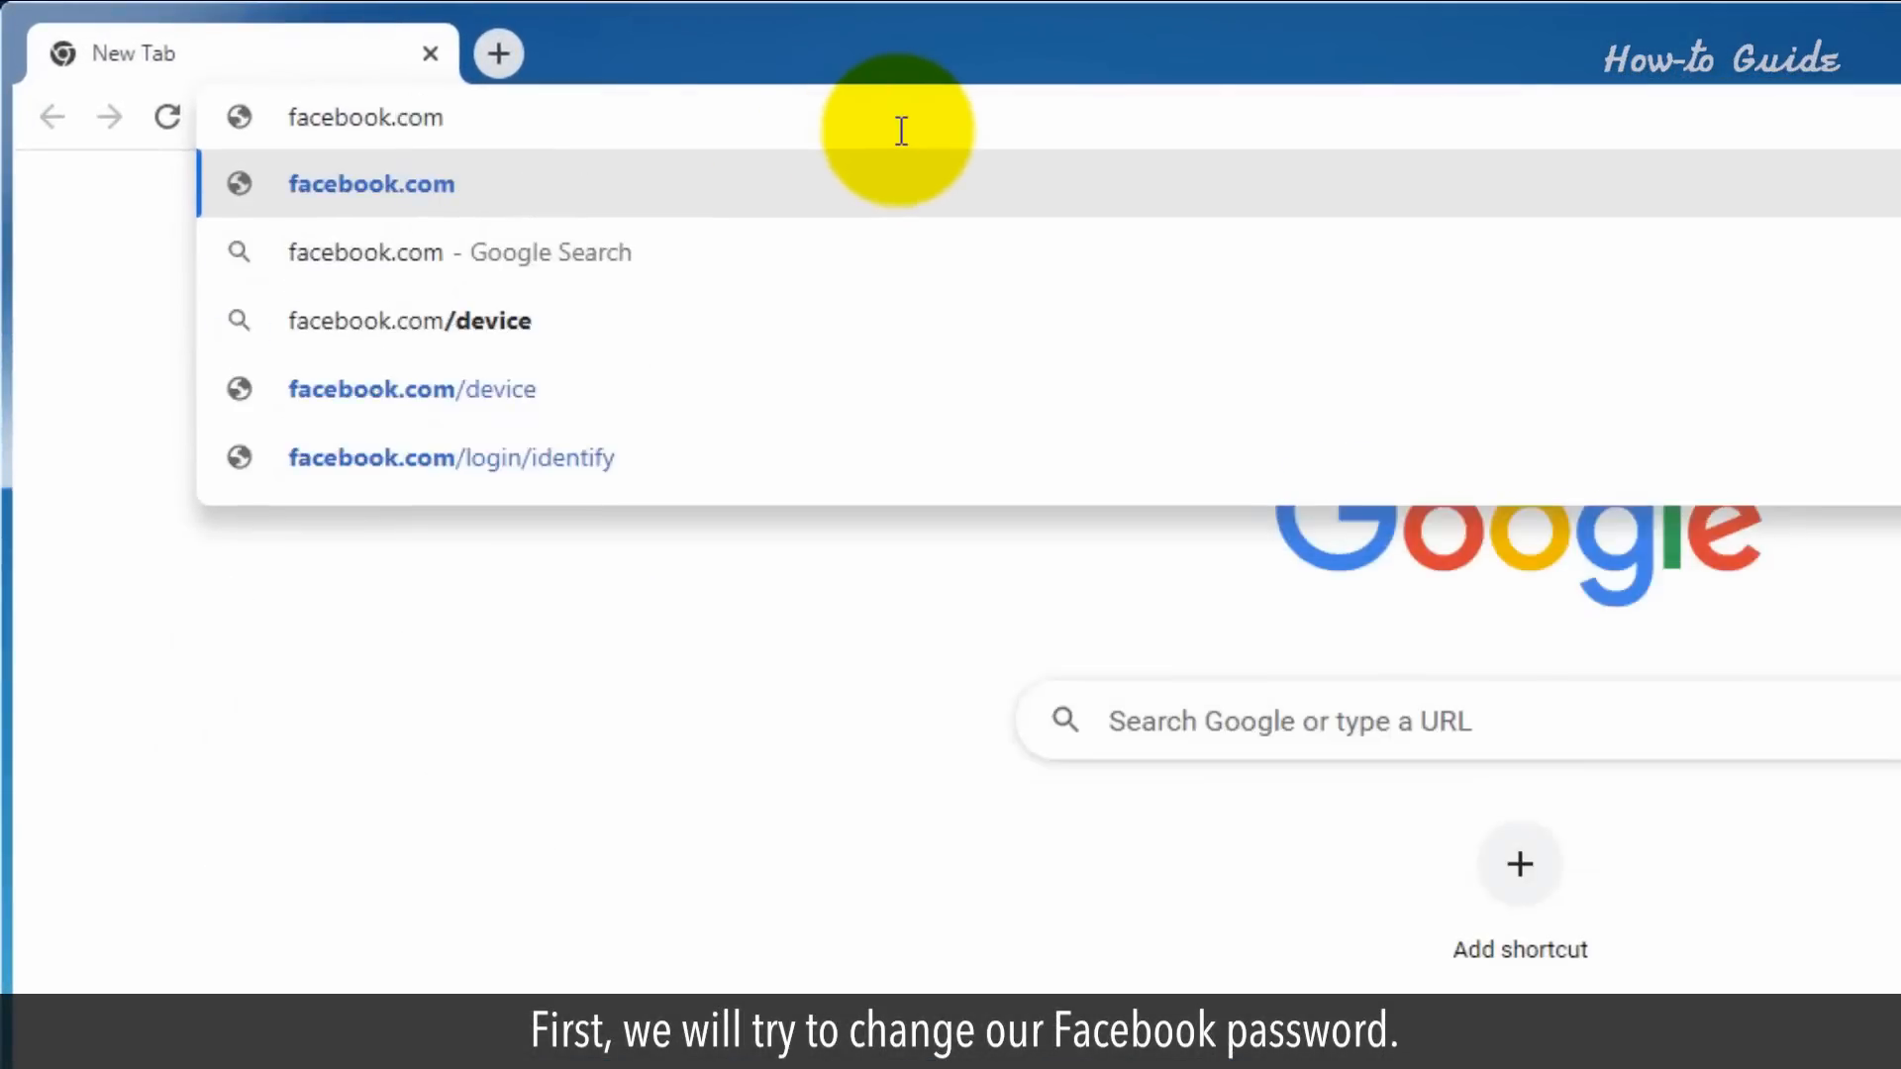
Reach the account Settings page via the account menu's Settings & privacy entry.
left_click(371, 182)
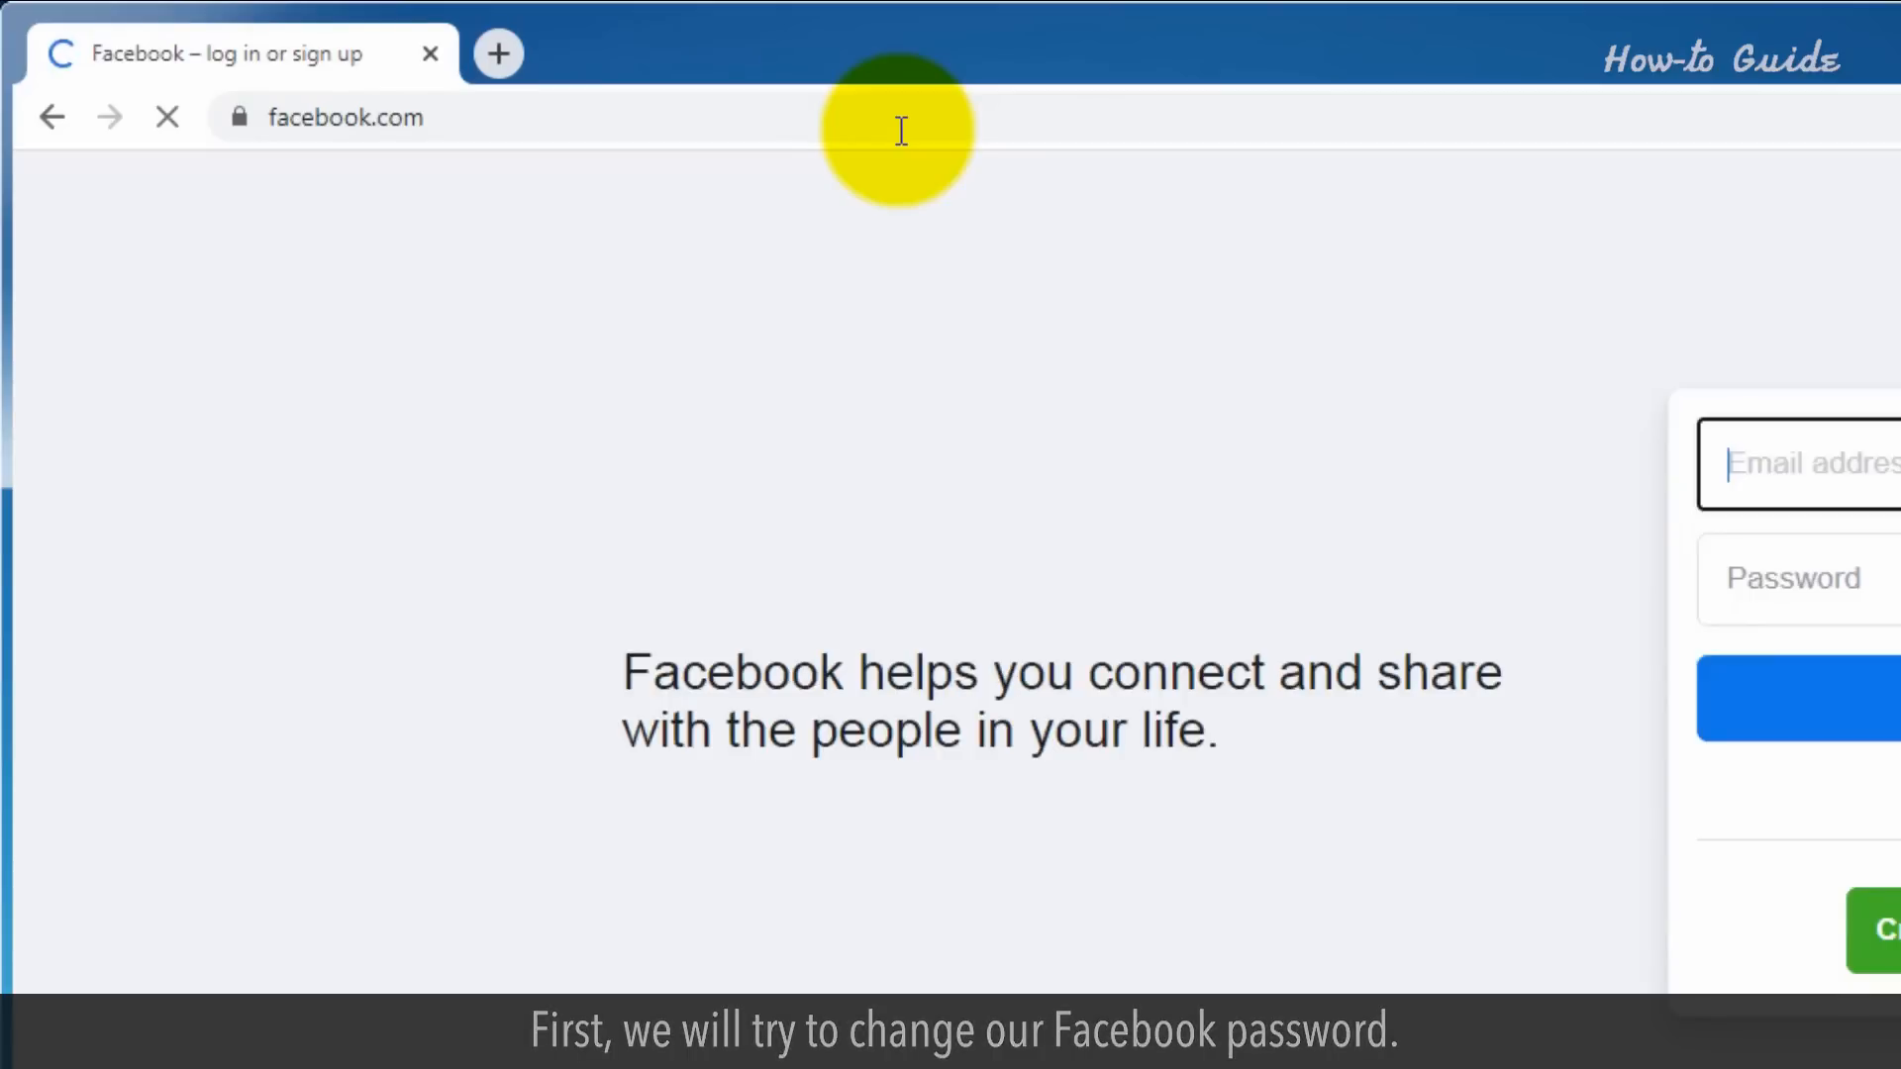
type("george")
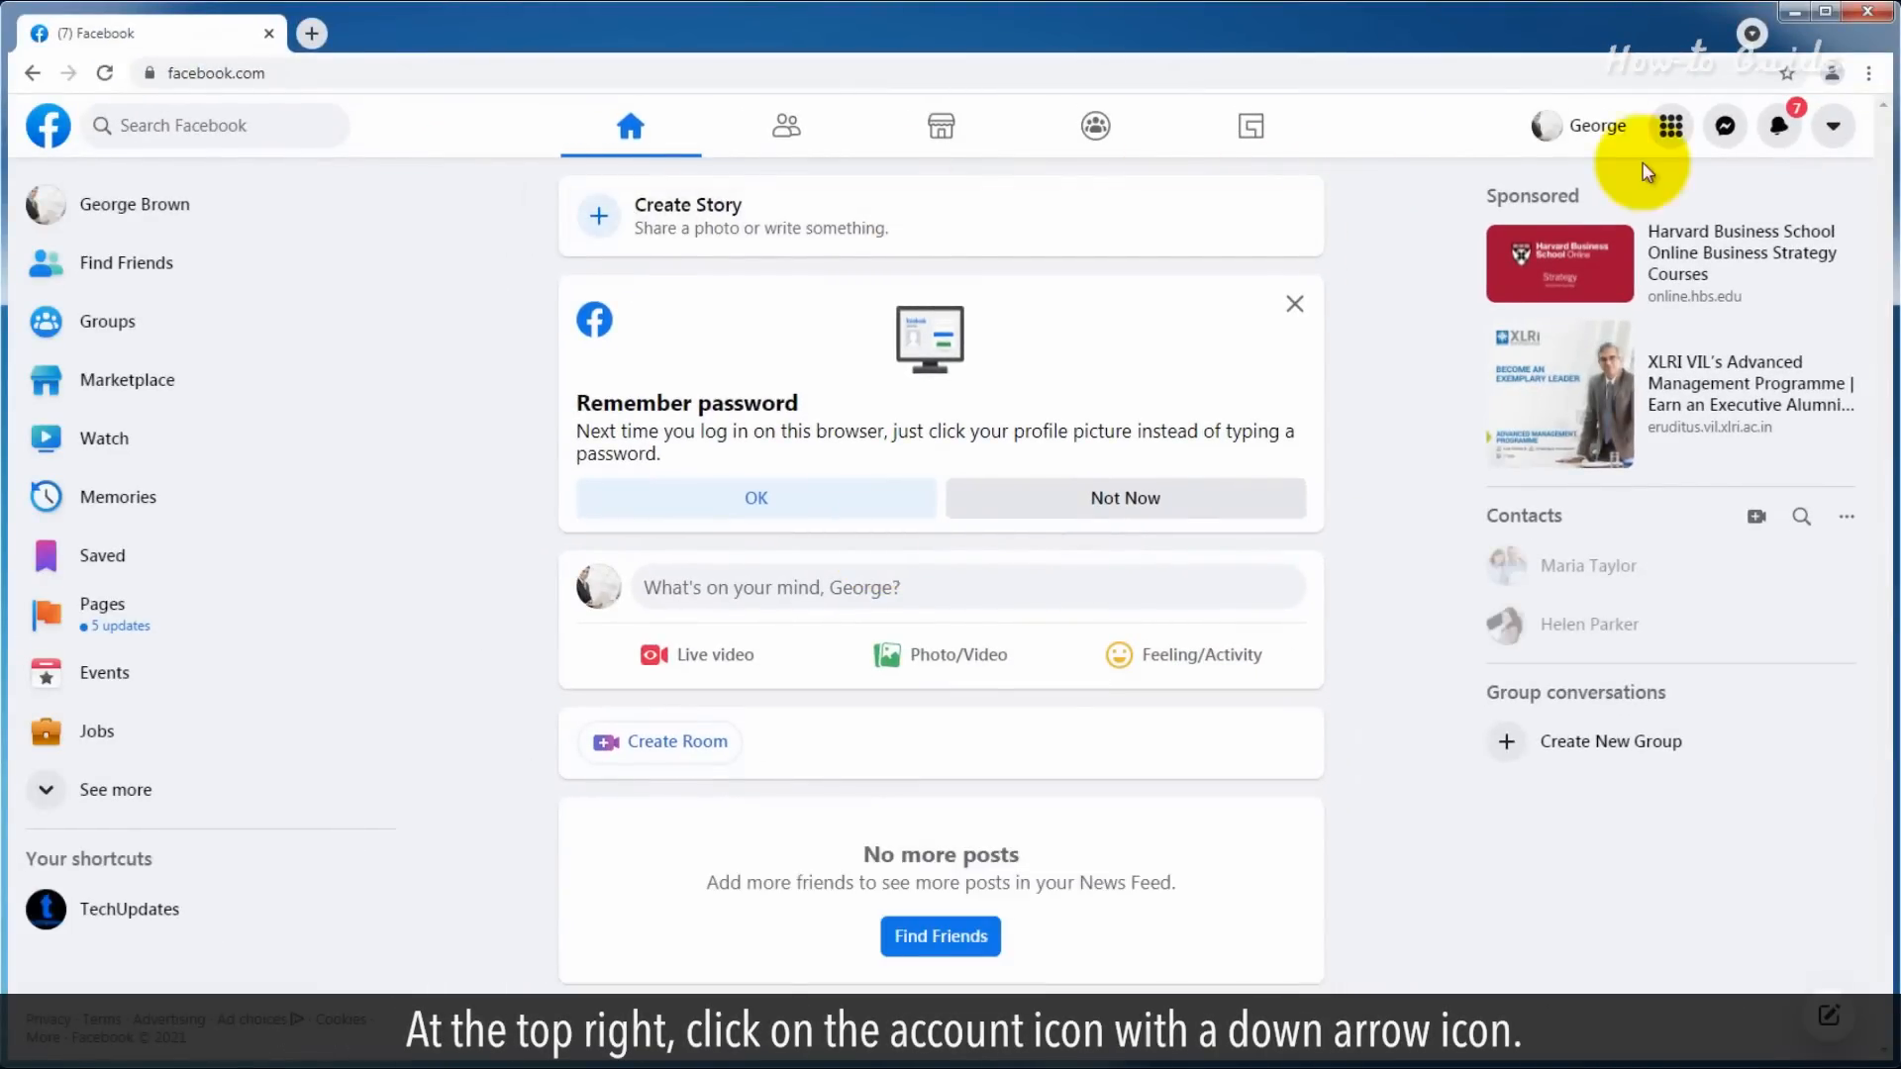
left_click(1833, 124)
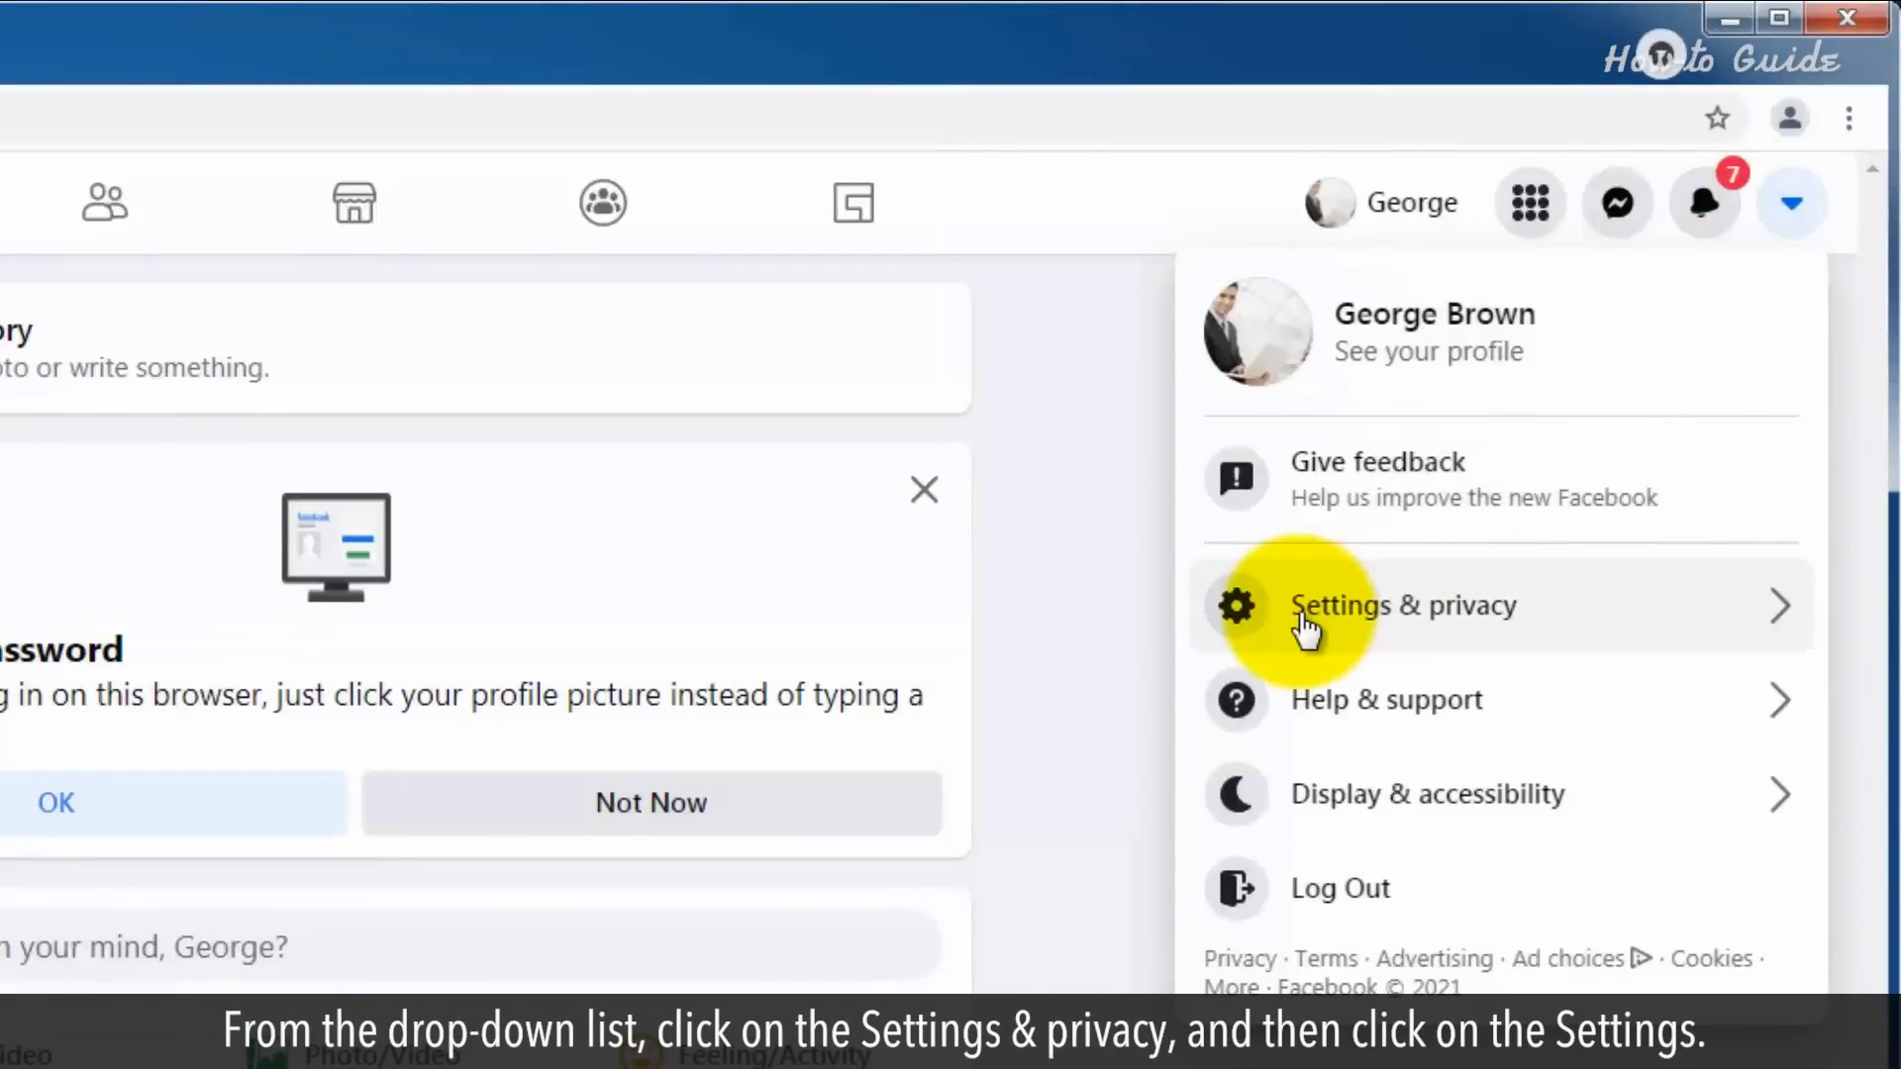
left_click(1403, 605)
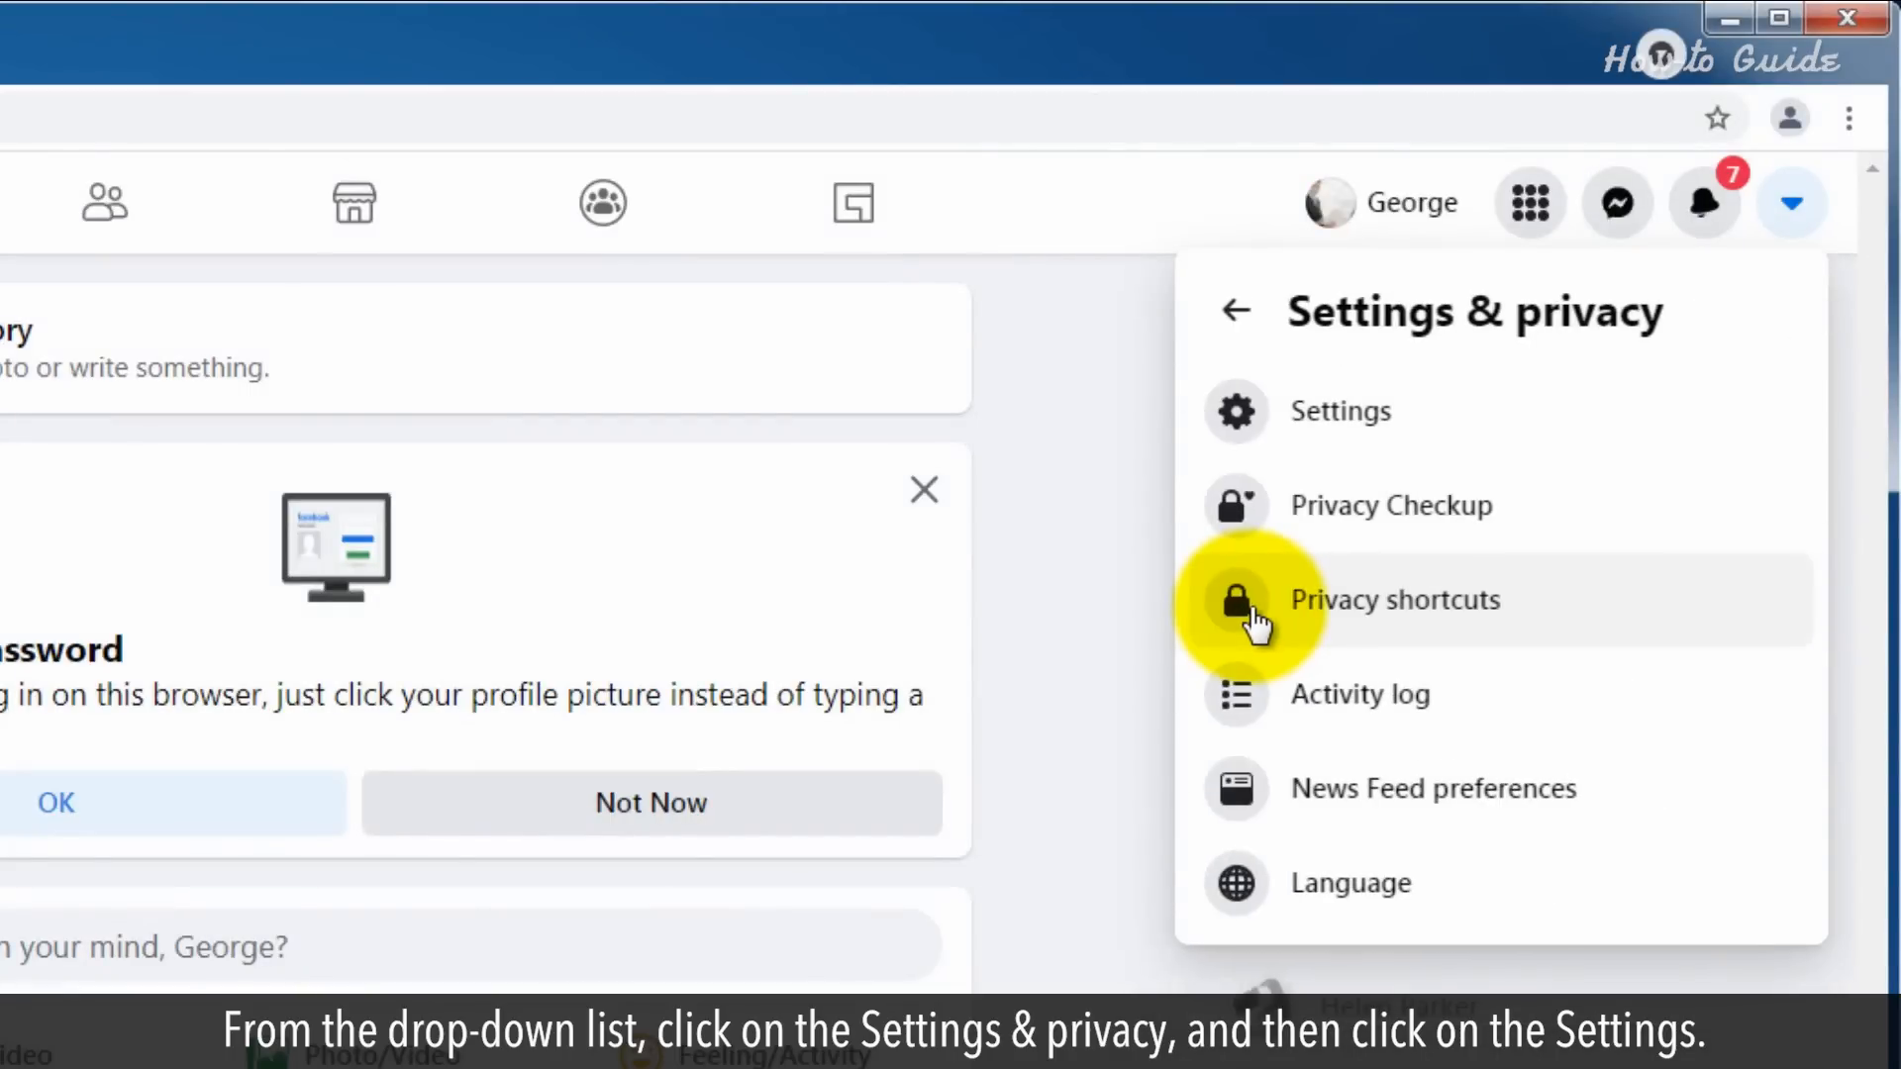
left_click(1341, 412)
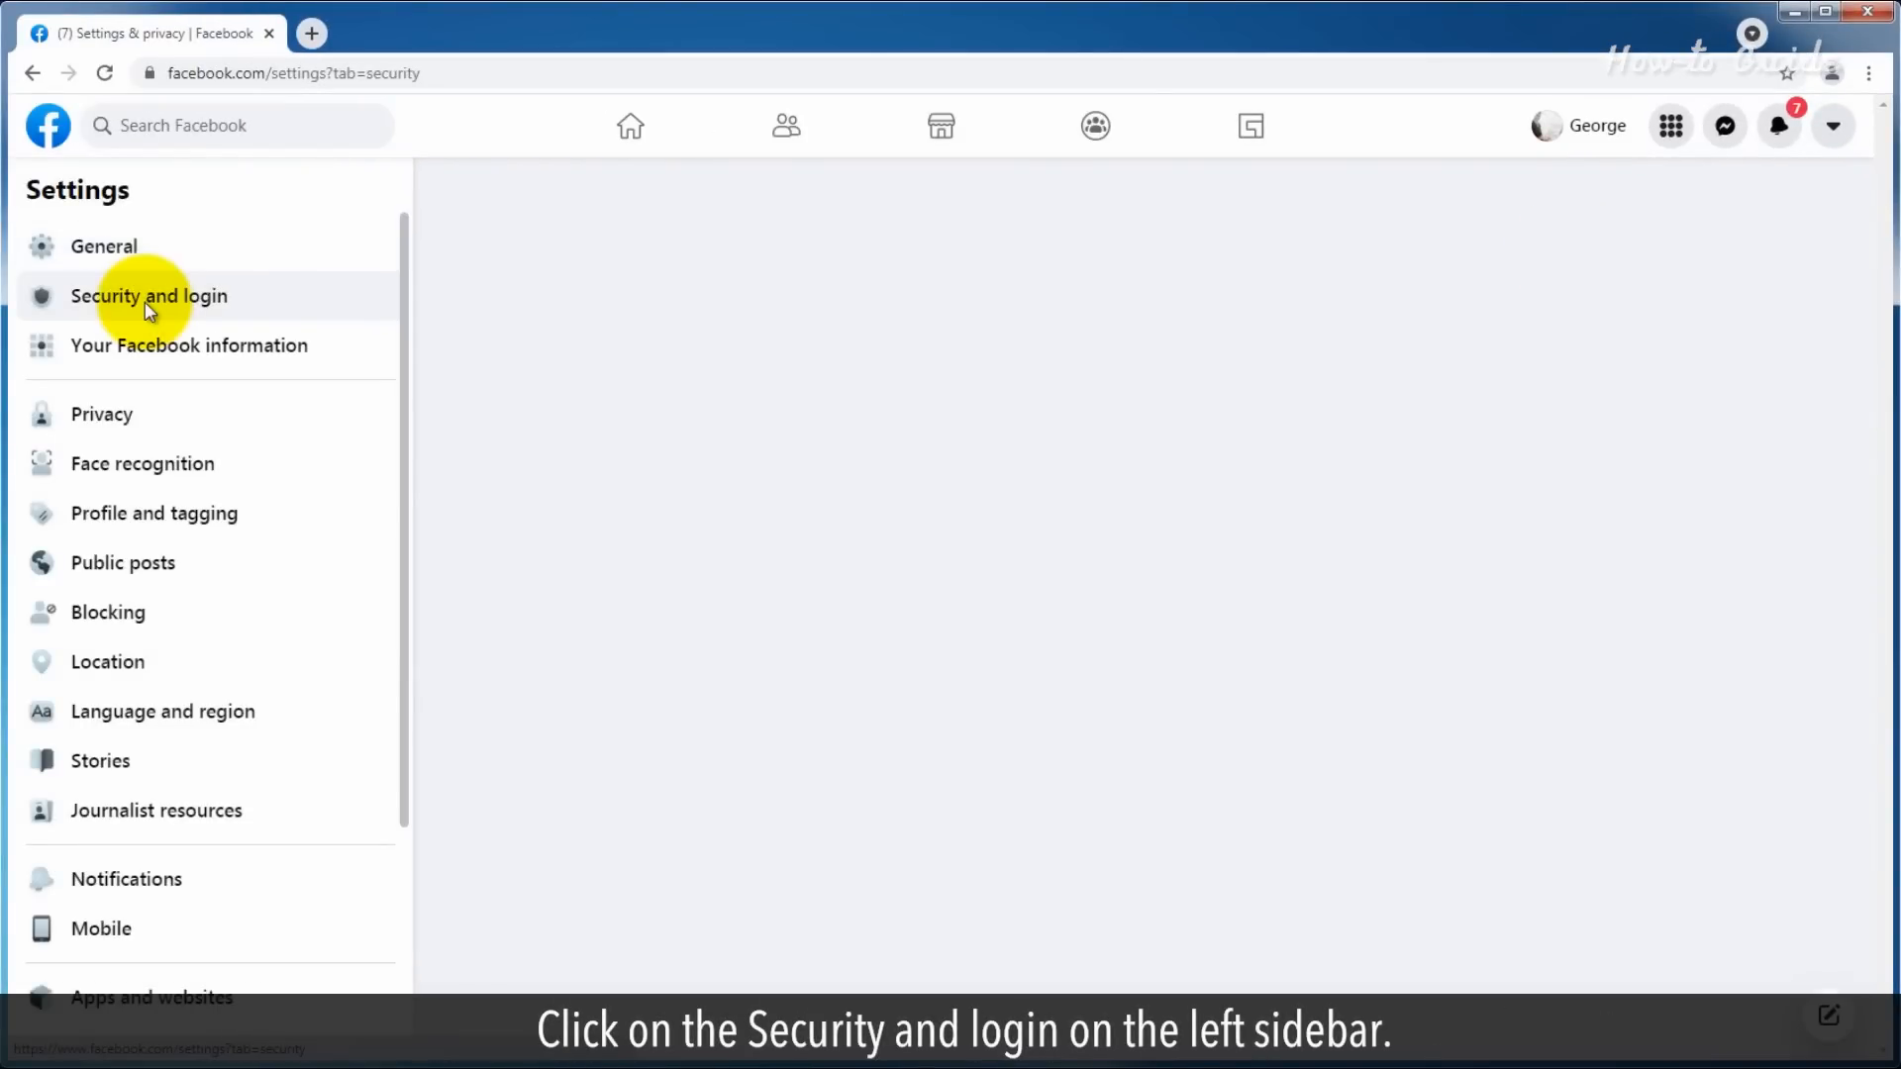
In Security and login, edit the password: current password, new password and its retype.
left_click(148, 295)
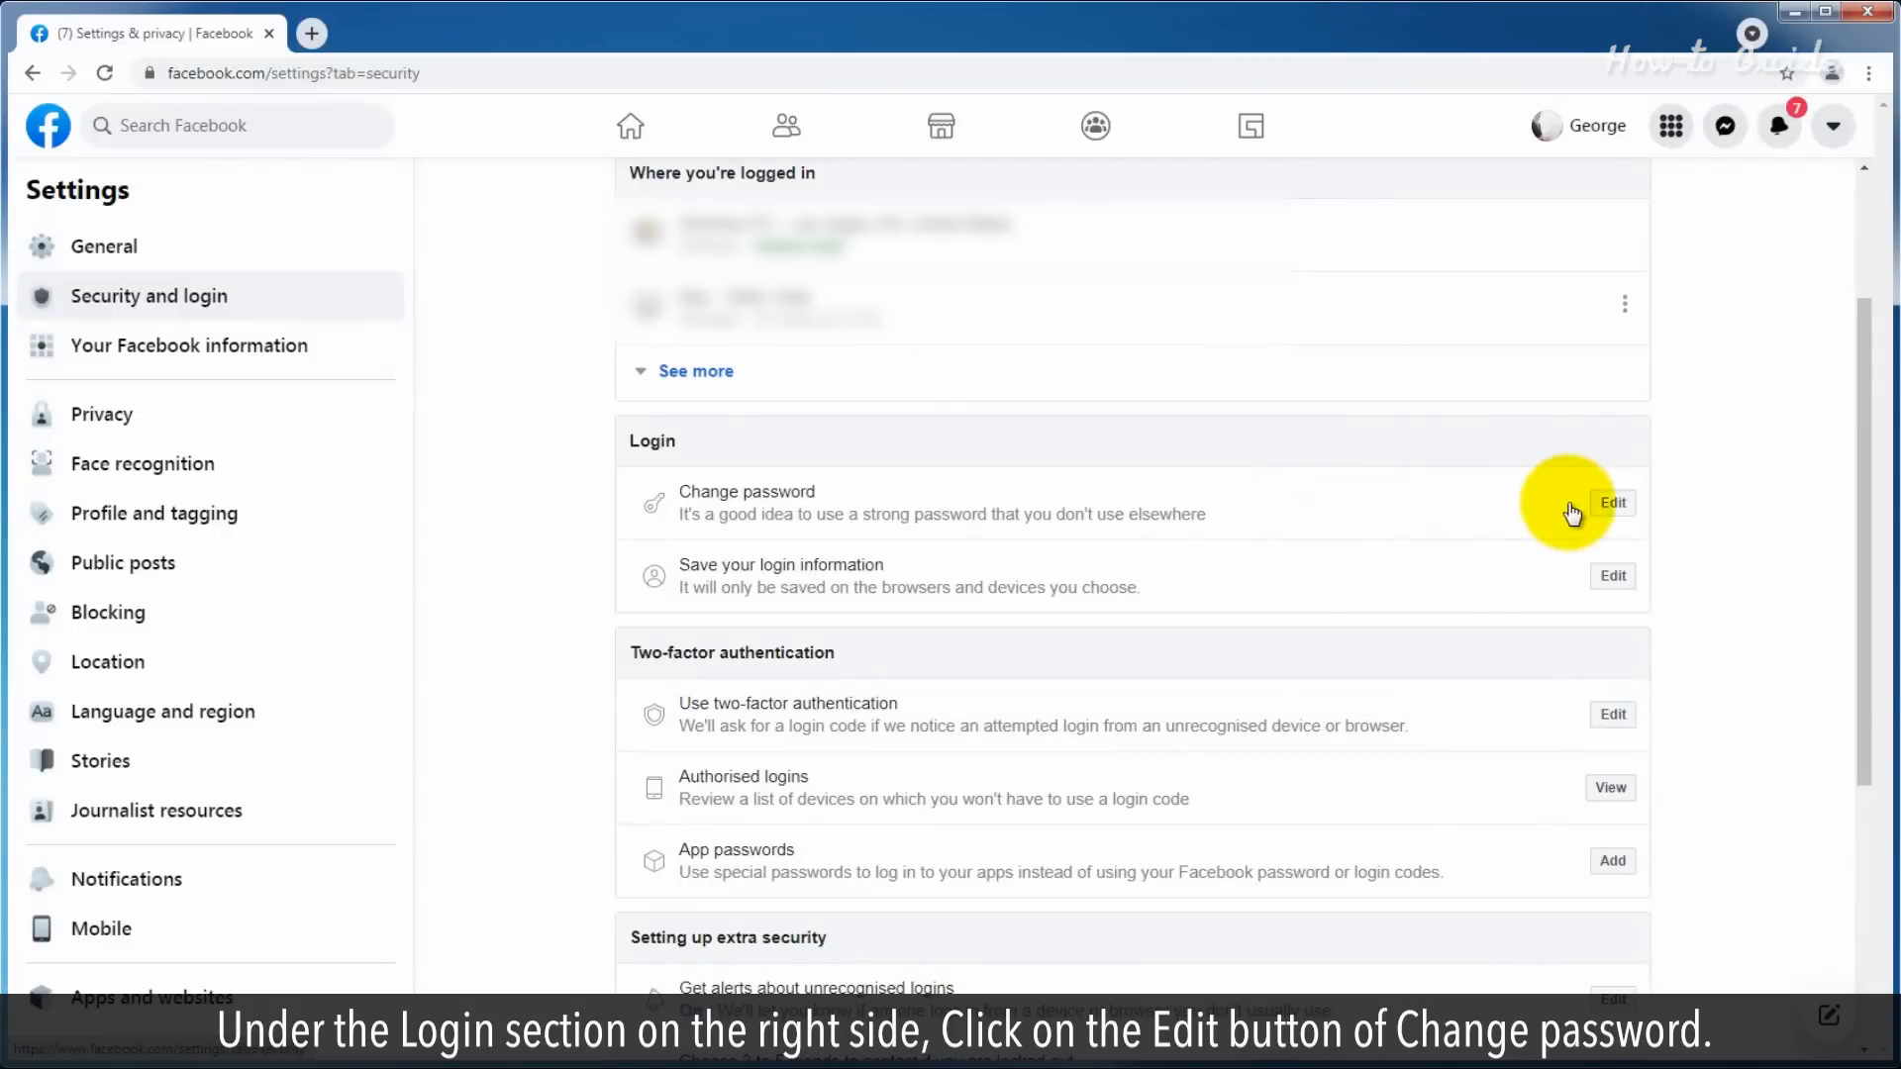
left_click(1611, 501)
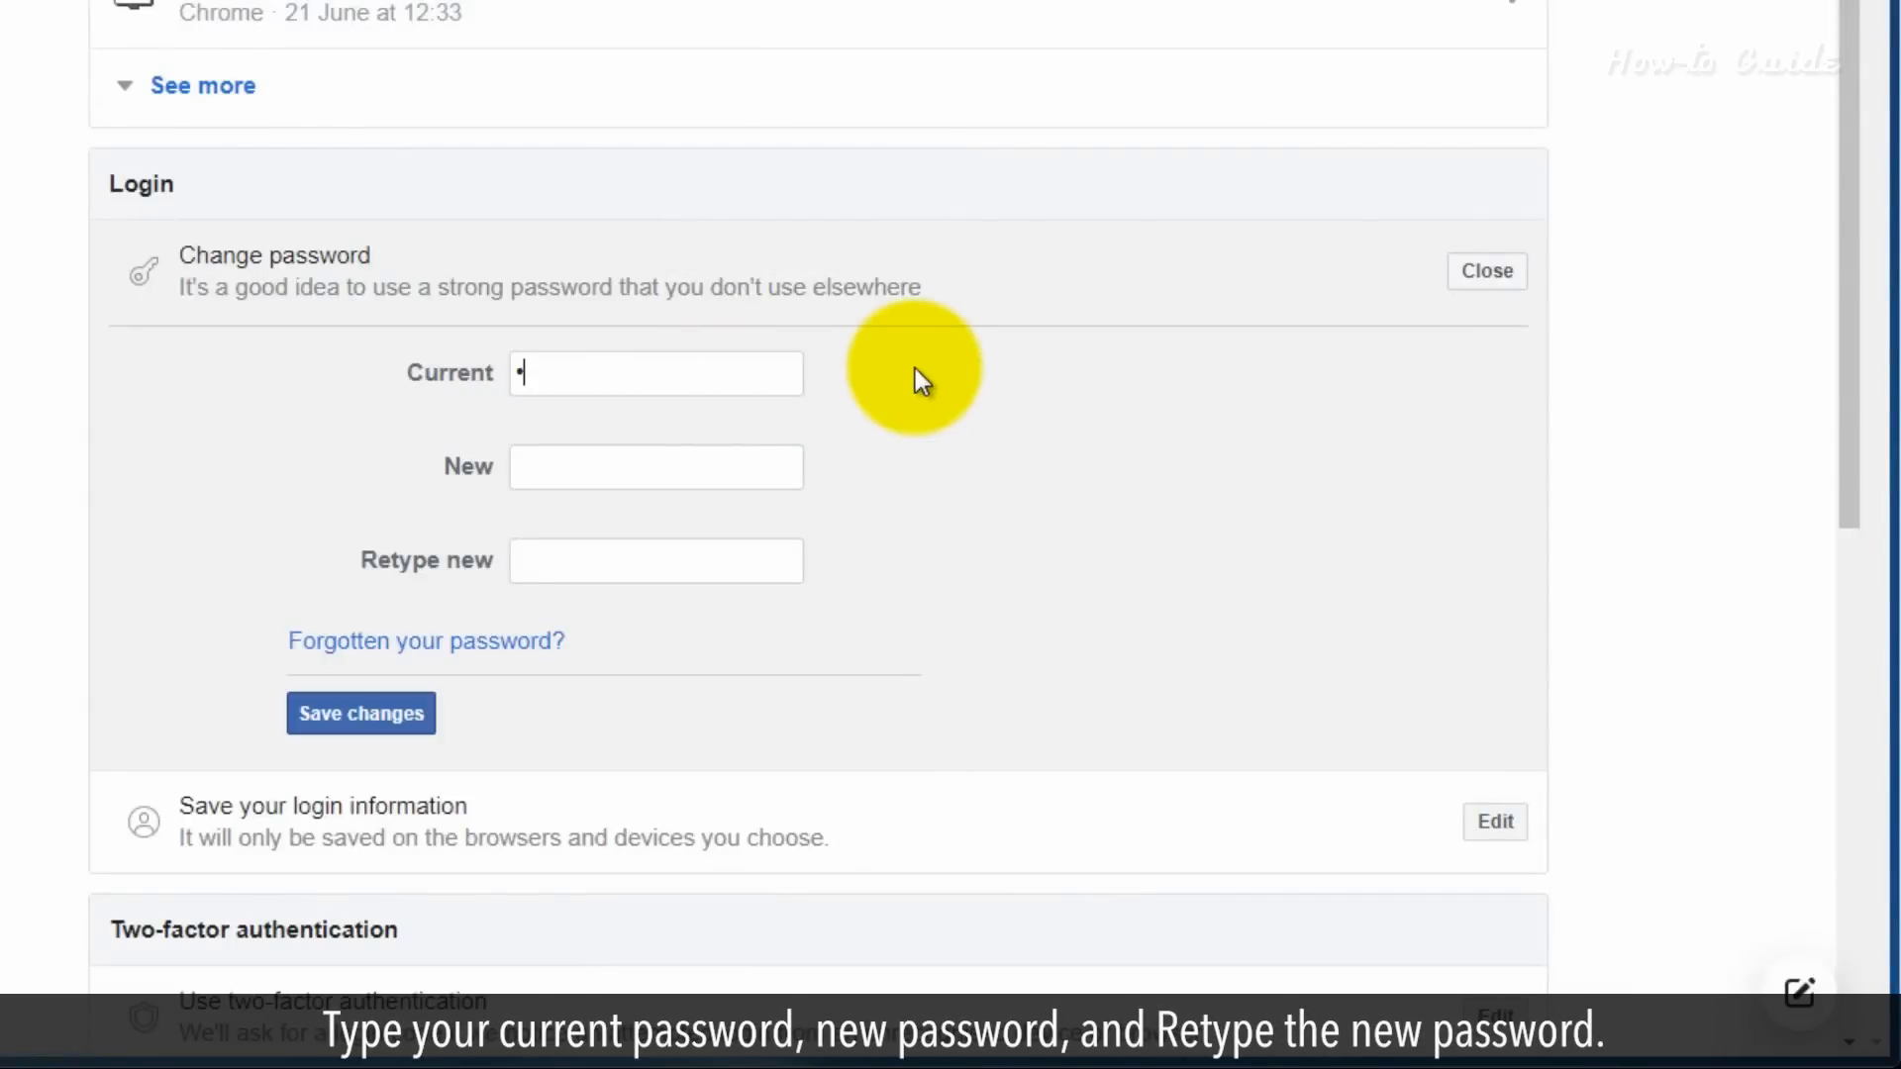
type("password")
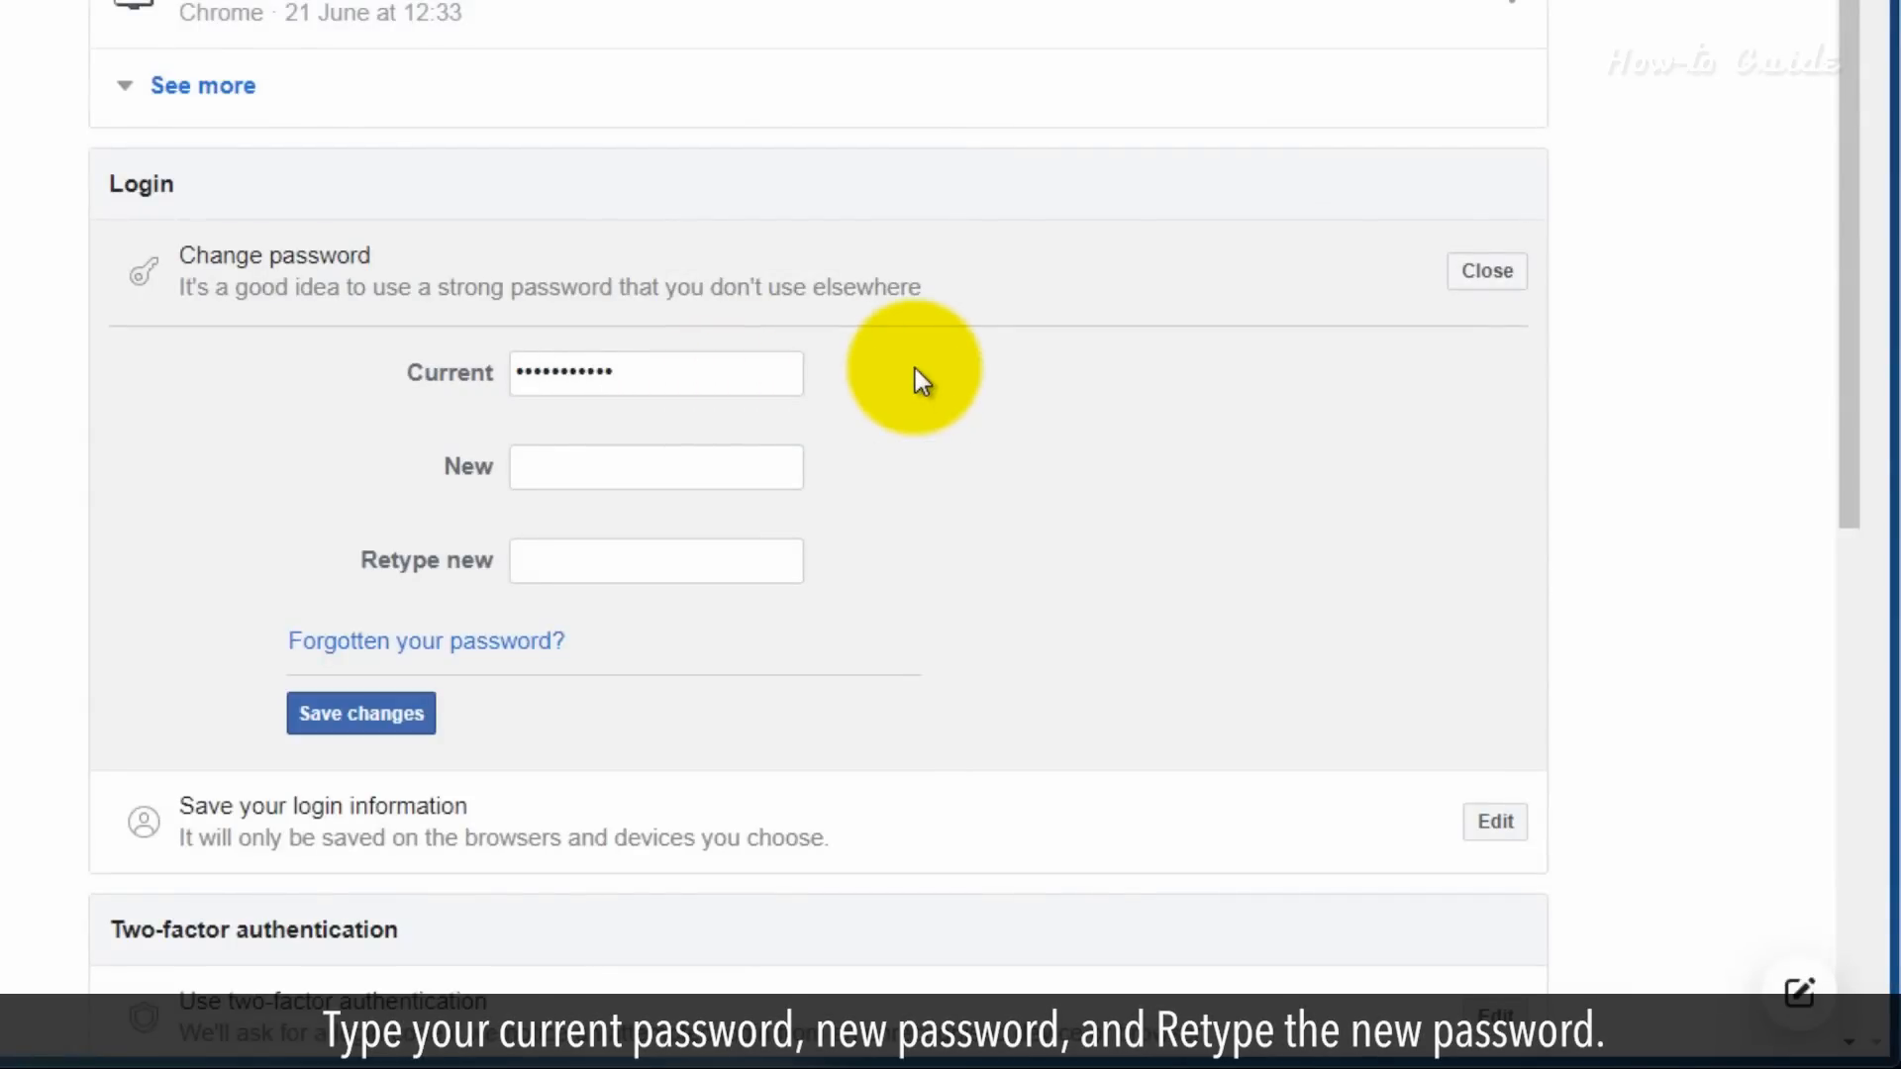
type("•••••")
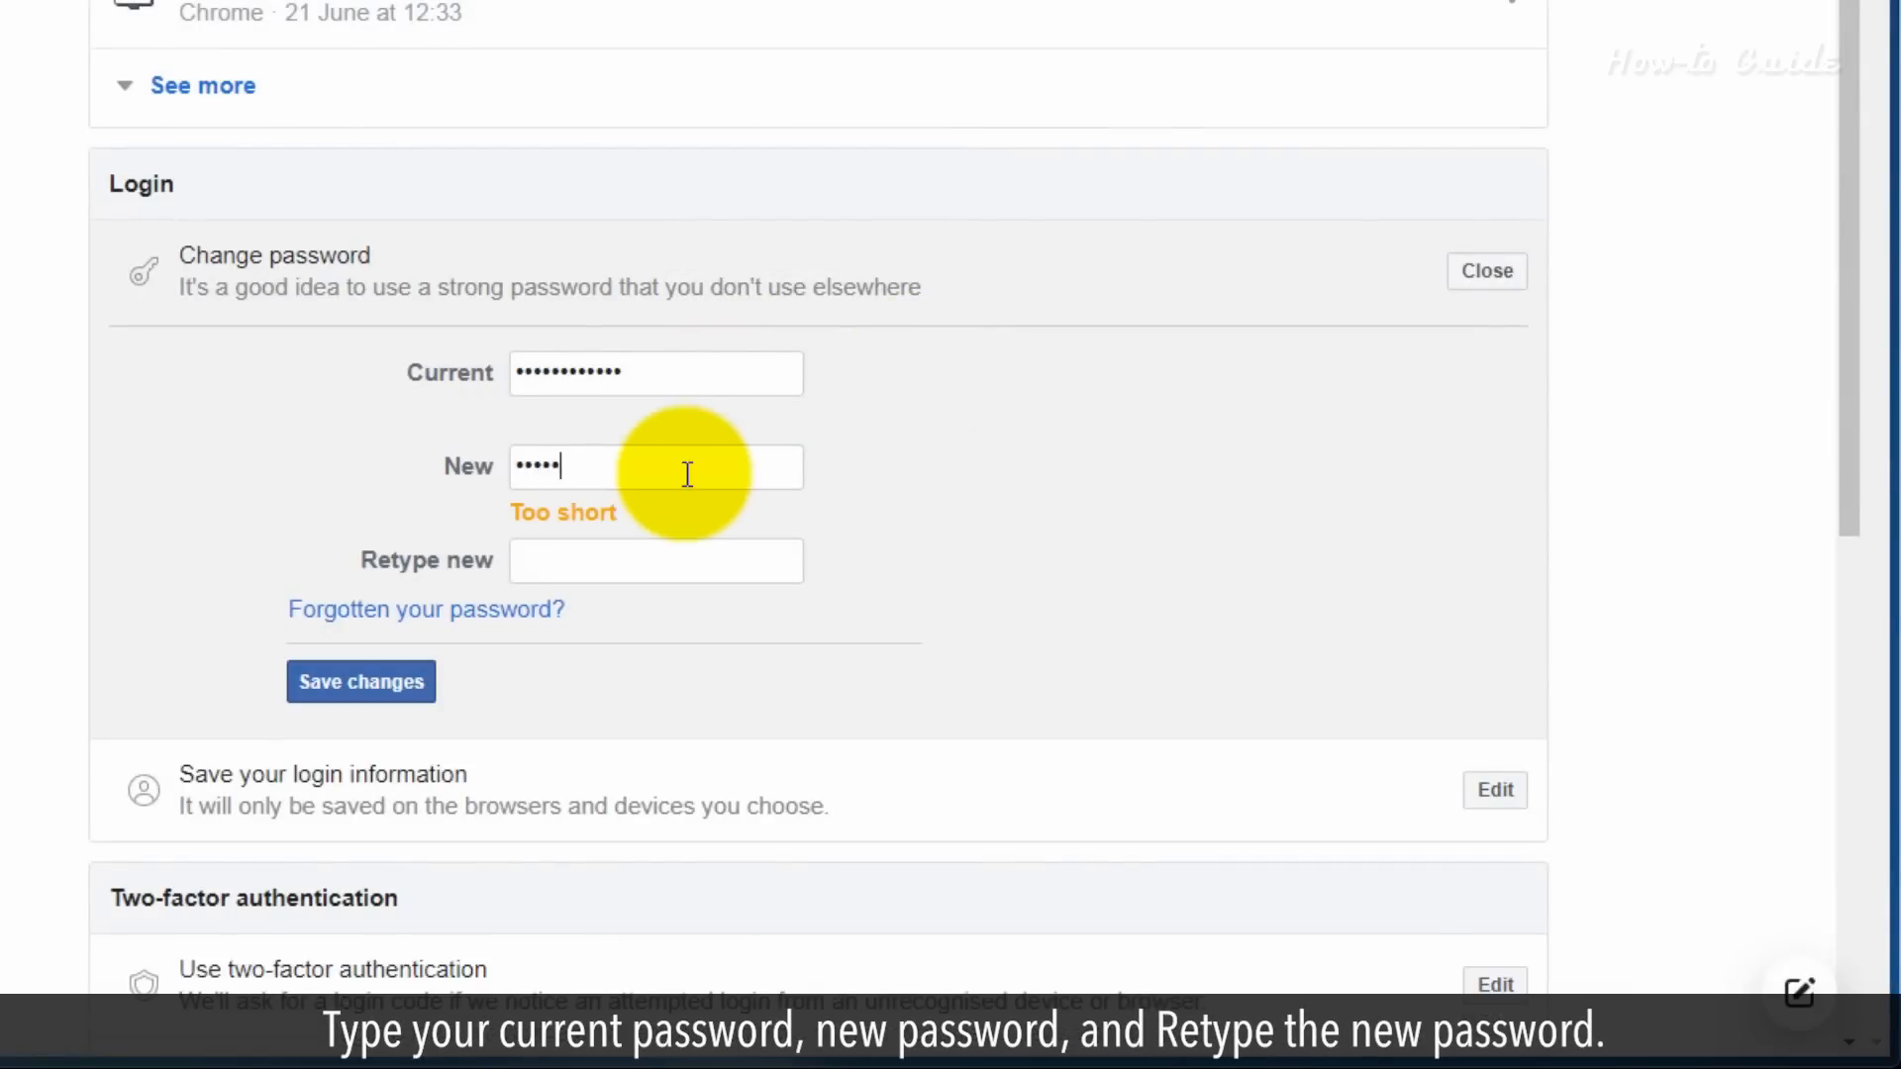
type("••••")
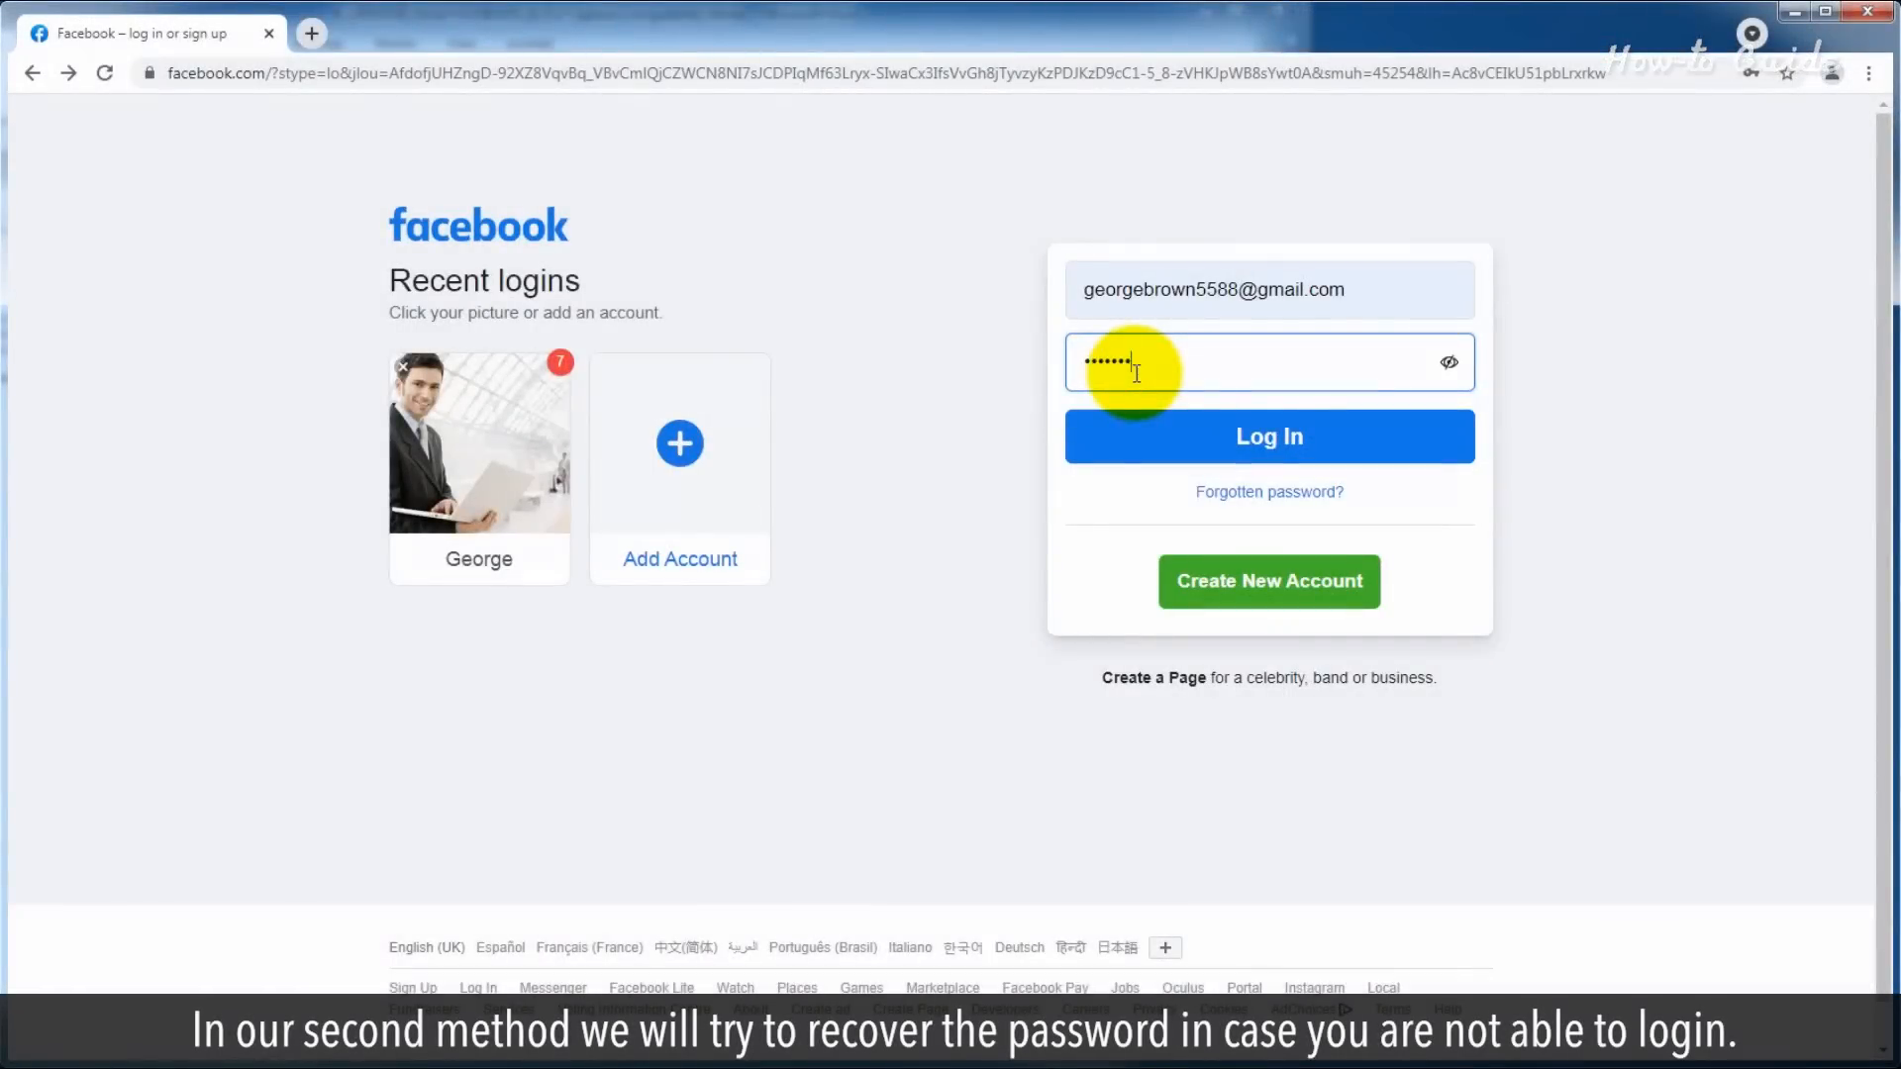
Attempt the login, then start the Forgotten password recovery.
left_click(1267, 436)
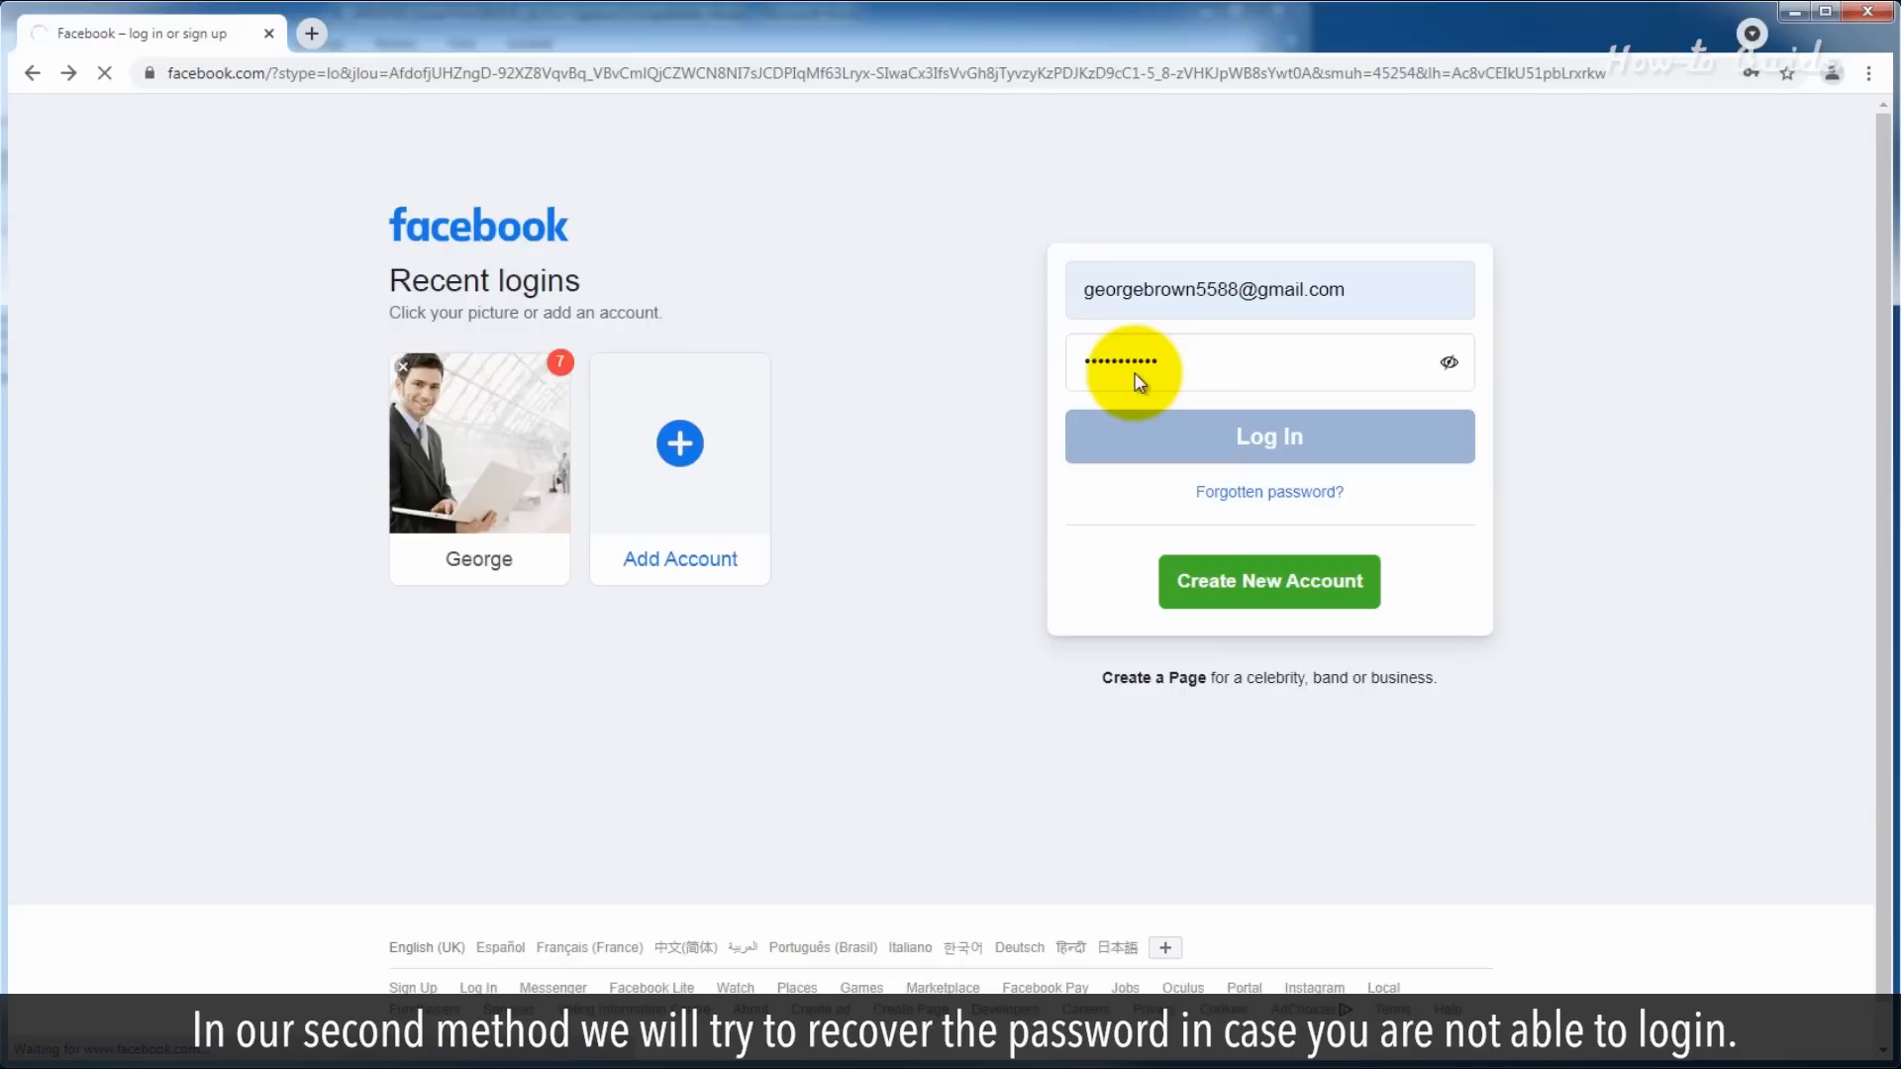
left_click(1267, 436)
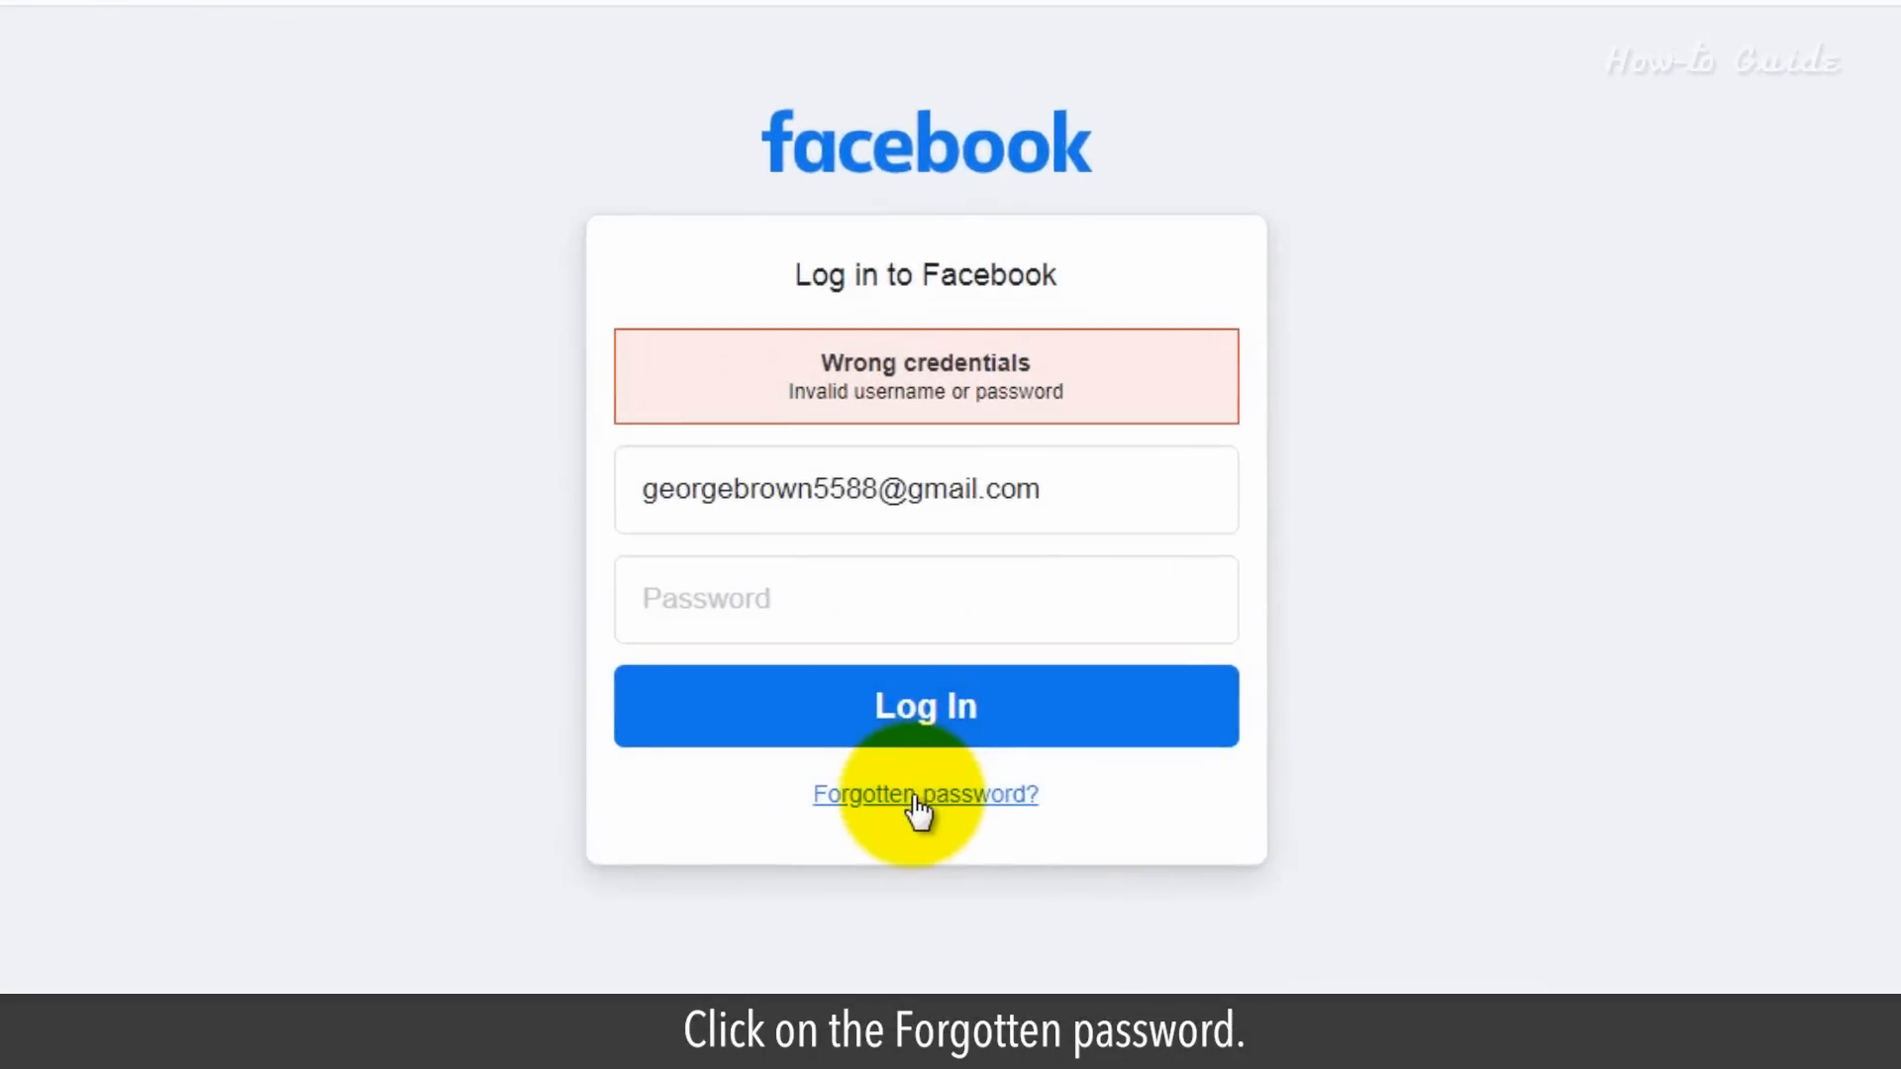
left_click(925, 794)
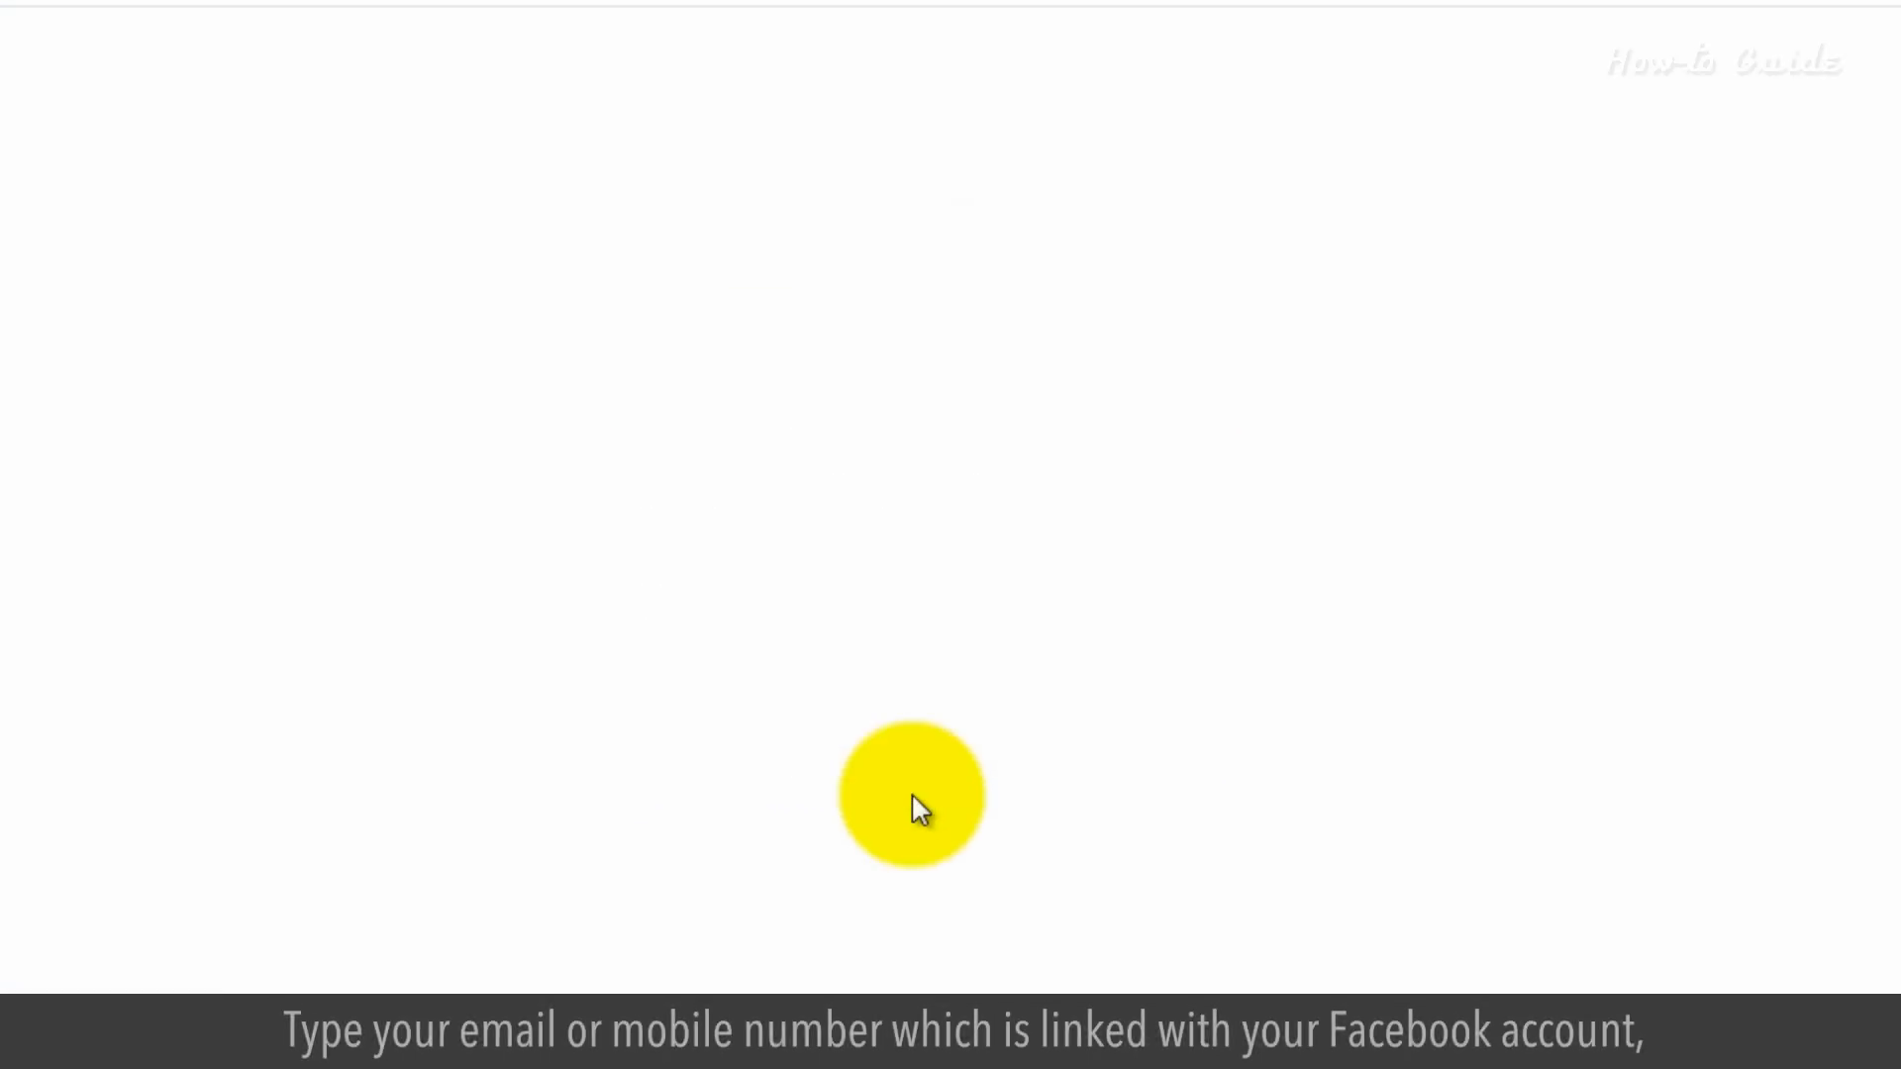
left_click(1249, 824)
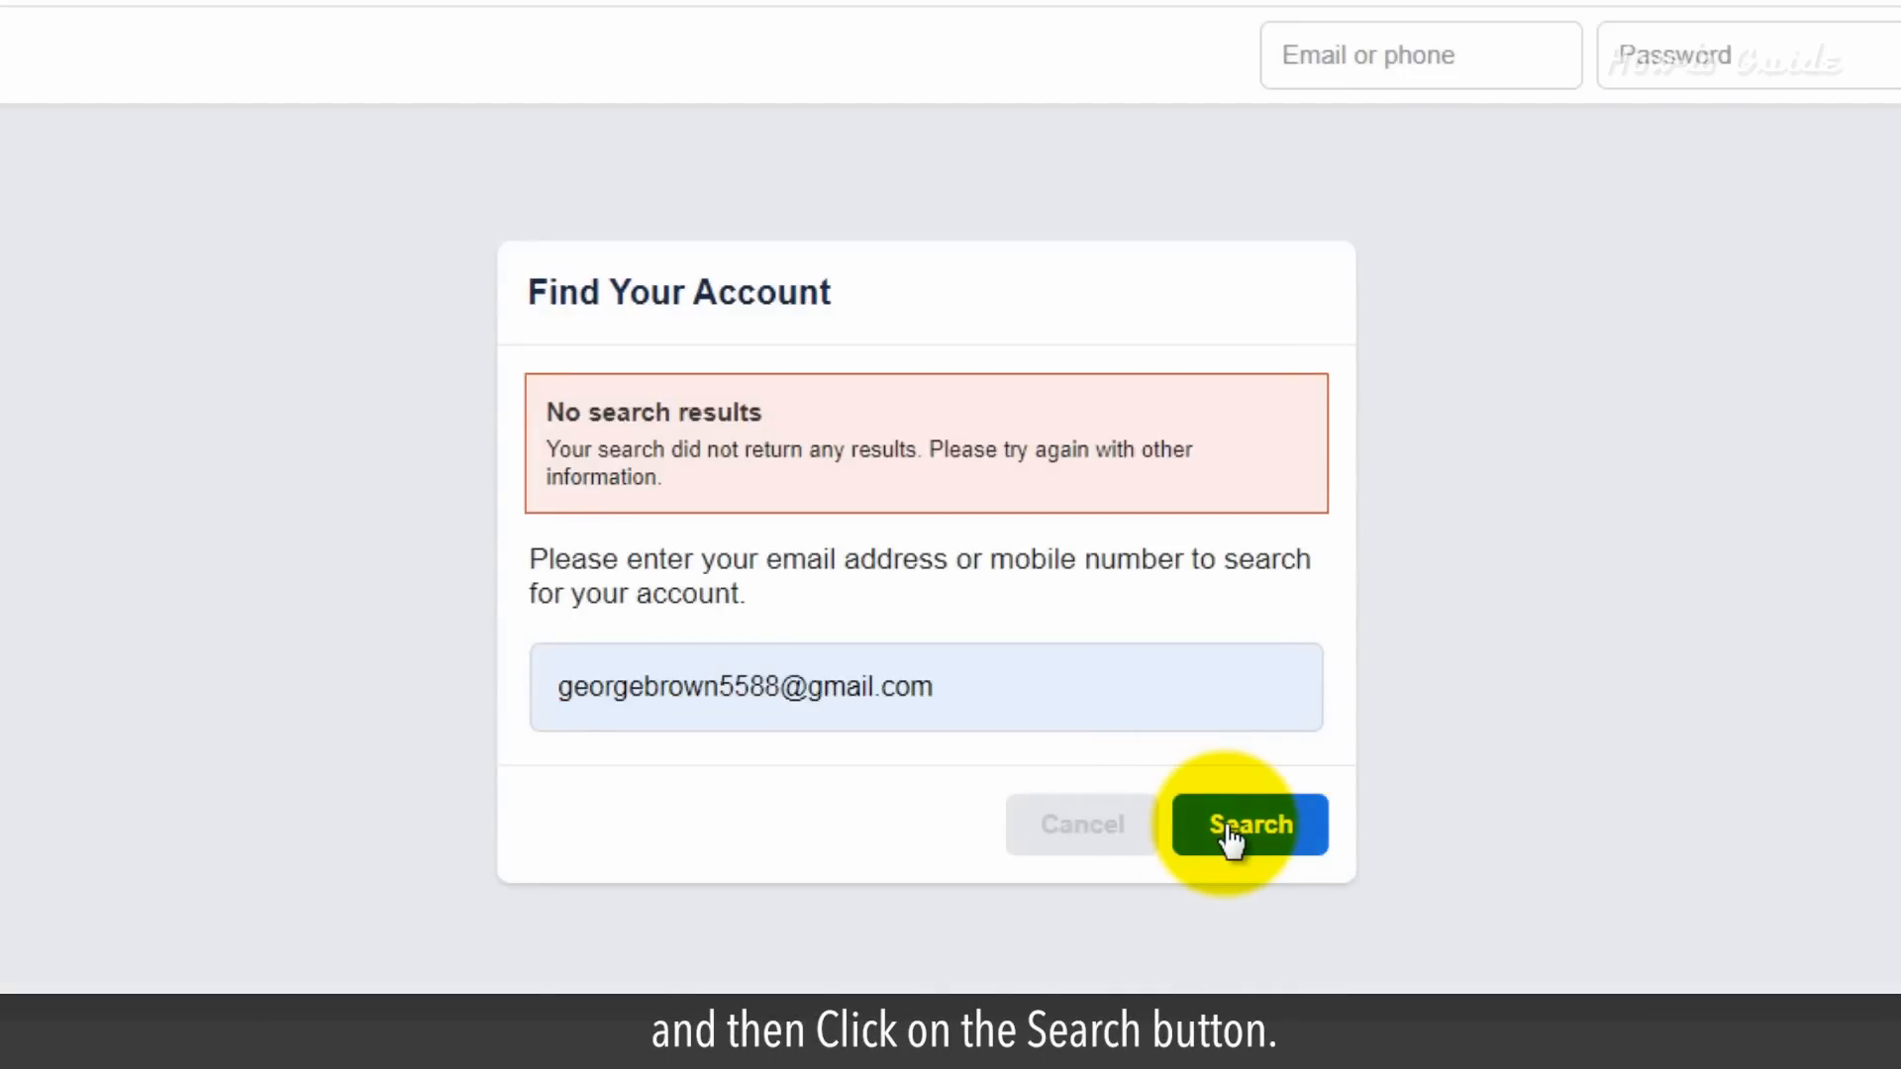
Find the account by email and have the reset code sent via email.
left_click(1249, 823)
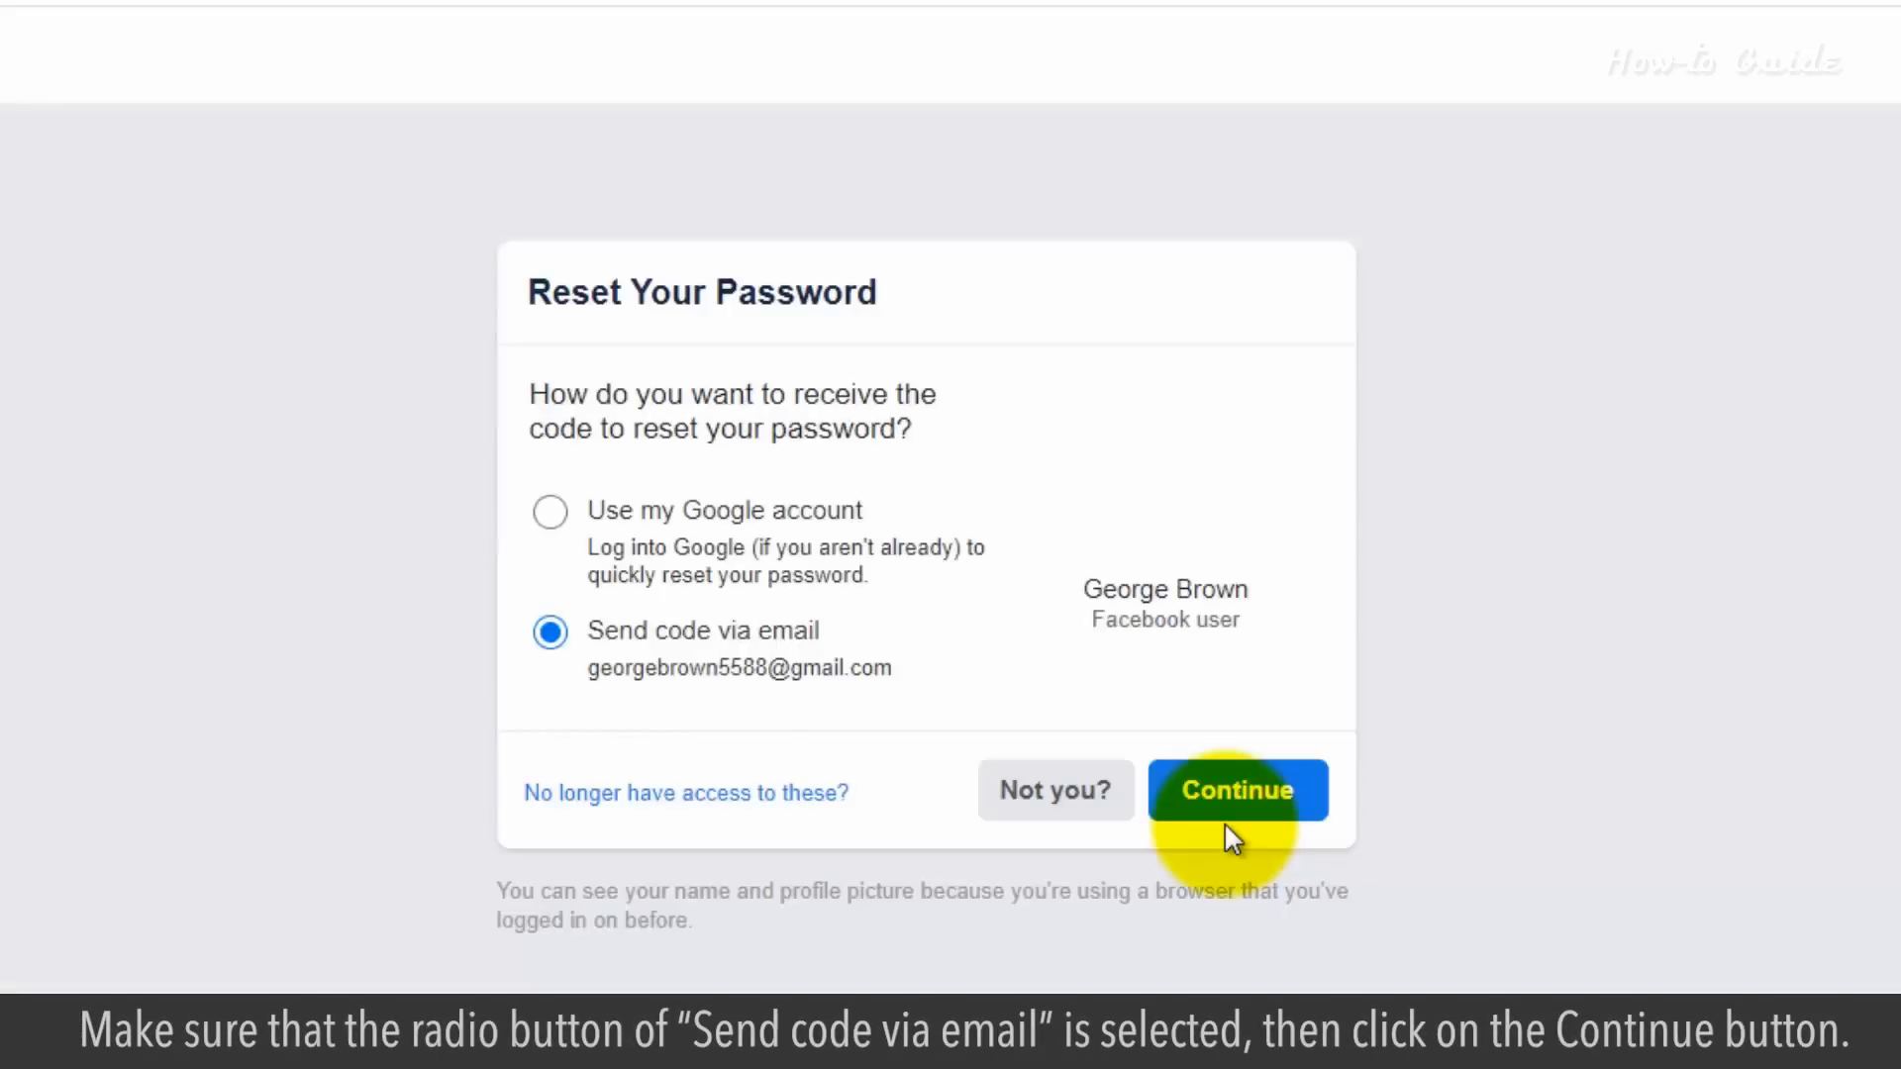
left_click(1236, 790)
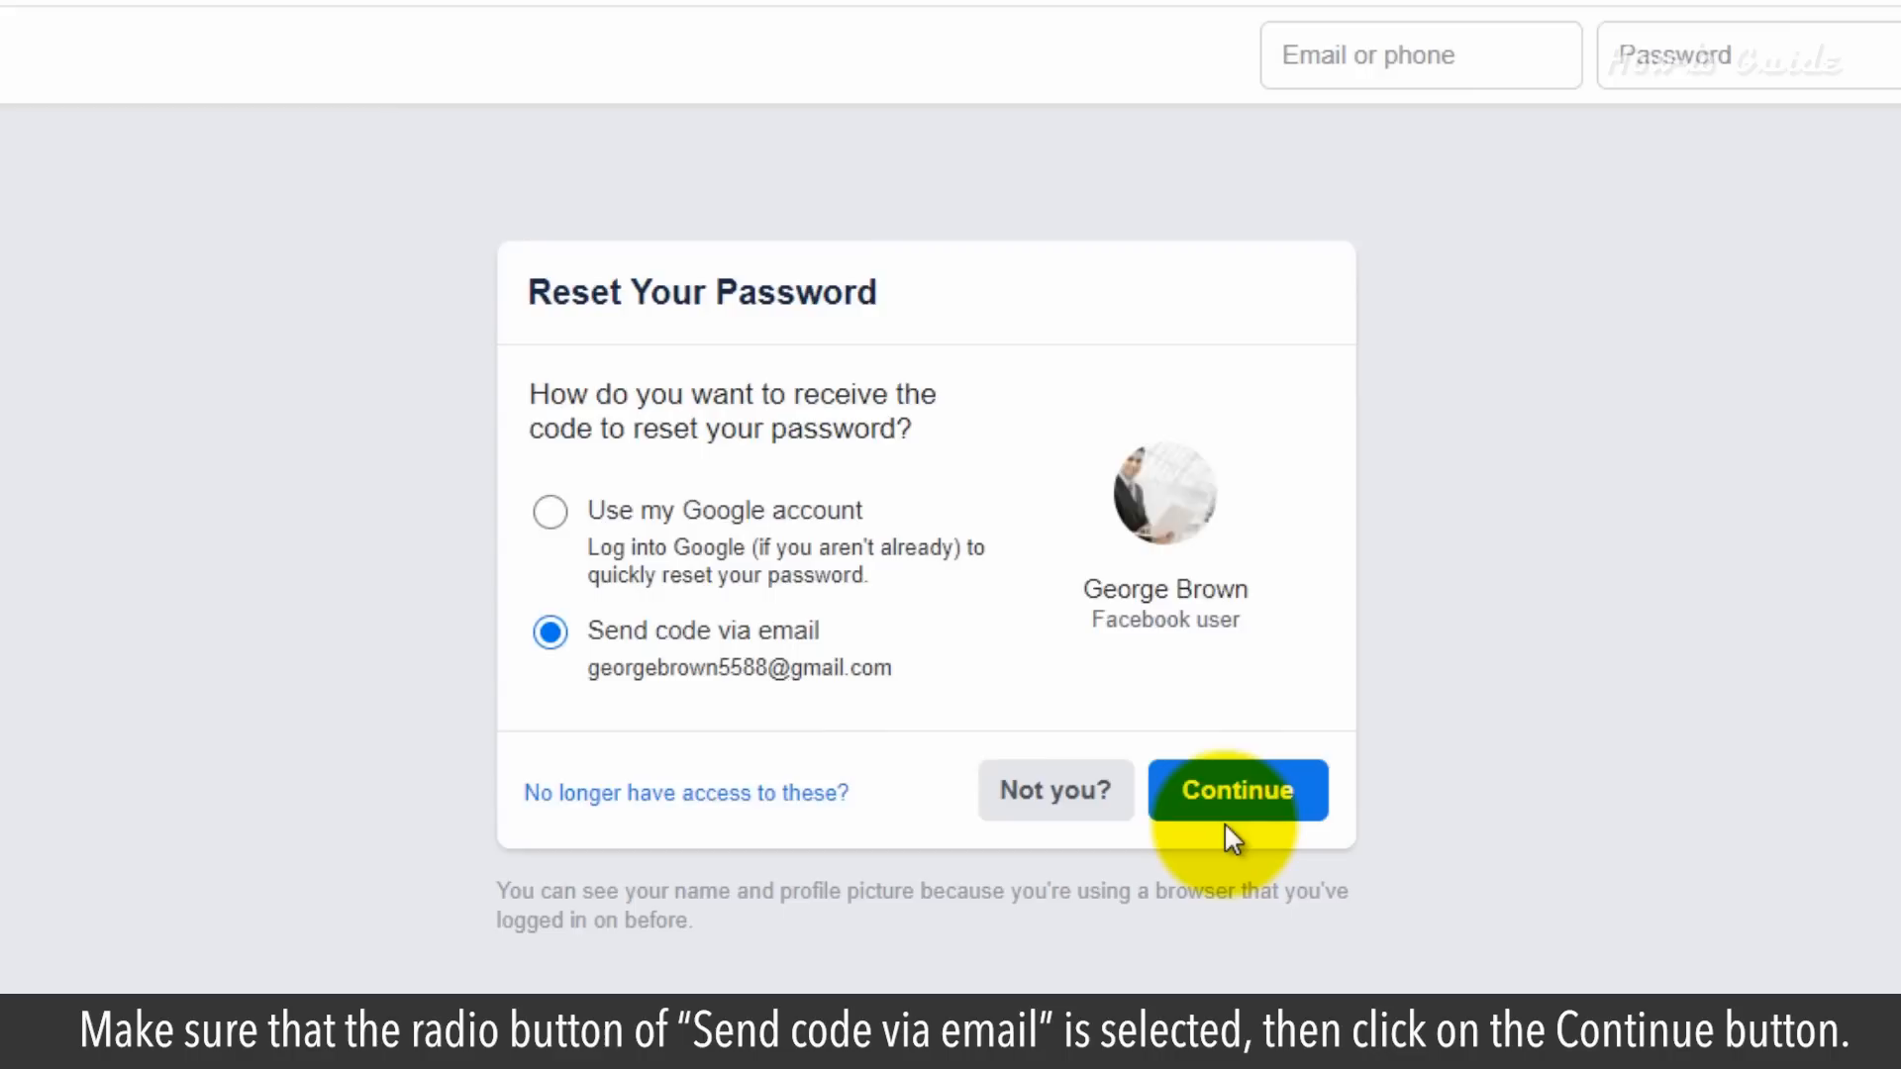
left_click(1235, 790)
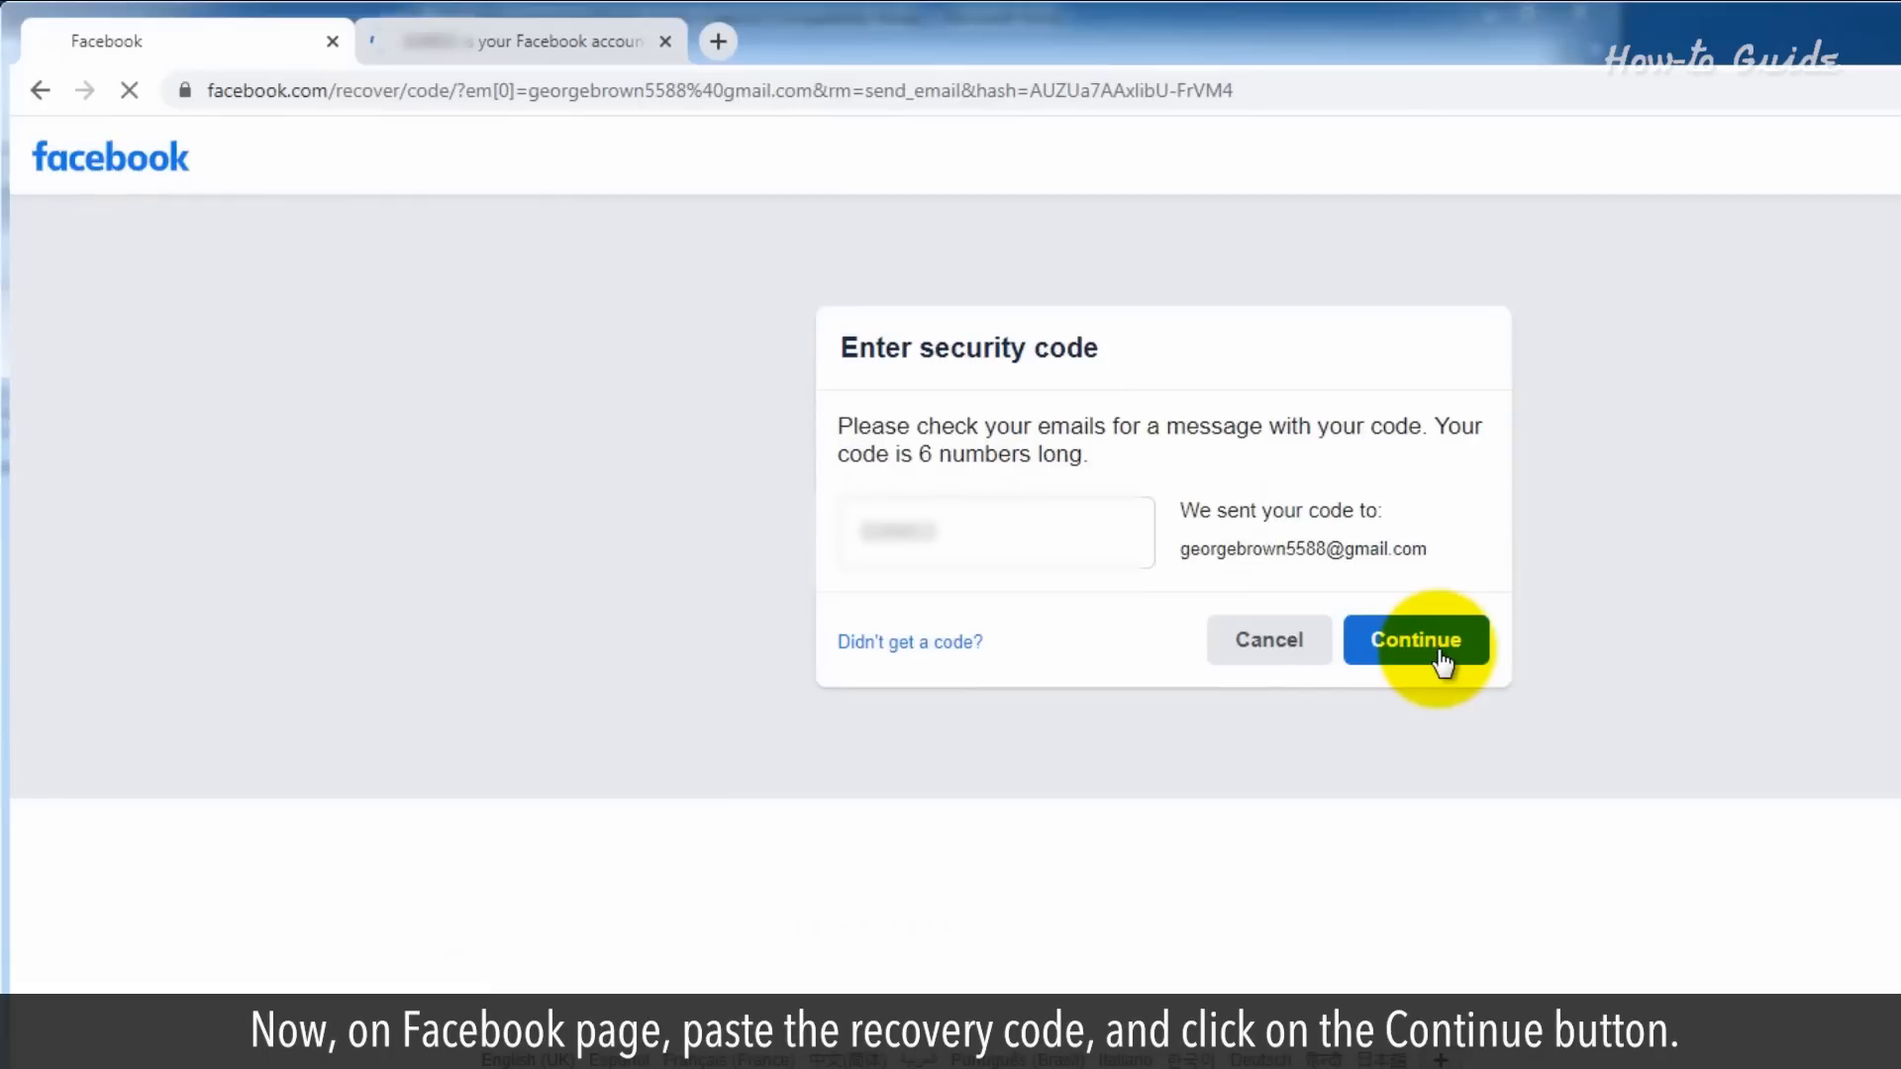
Submit the emailed security code and save the new password.
left_click(1414, 639)
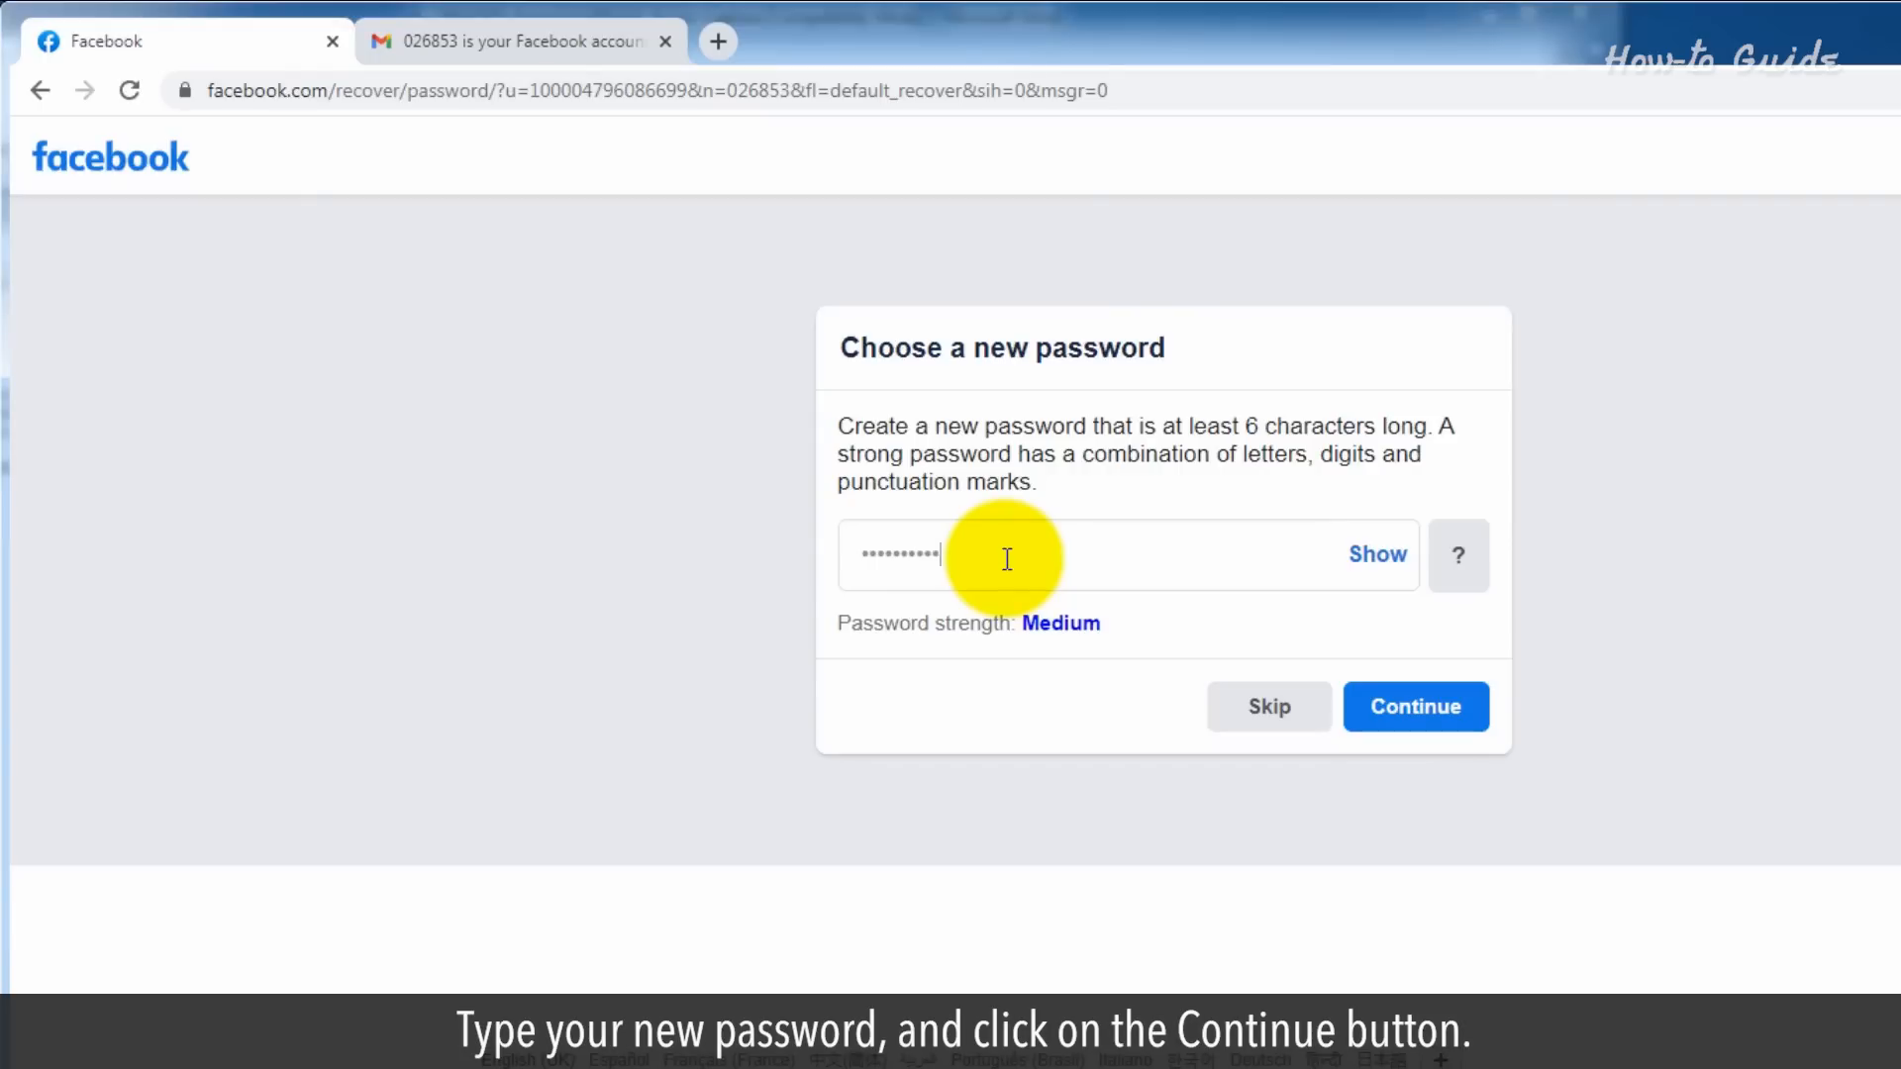
left_click(1414, 707)
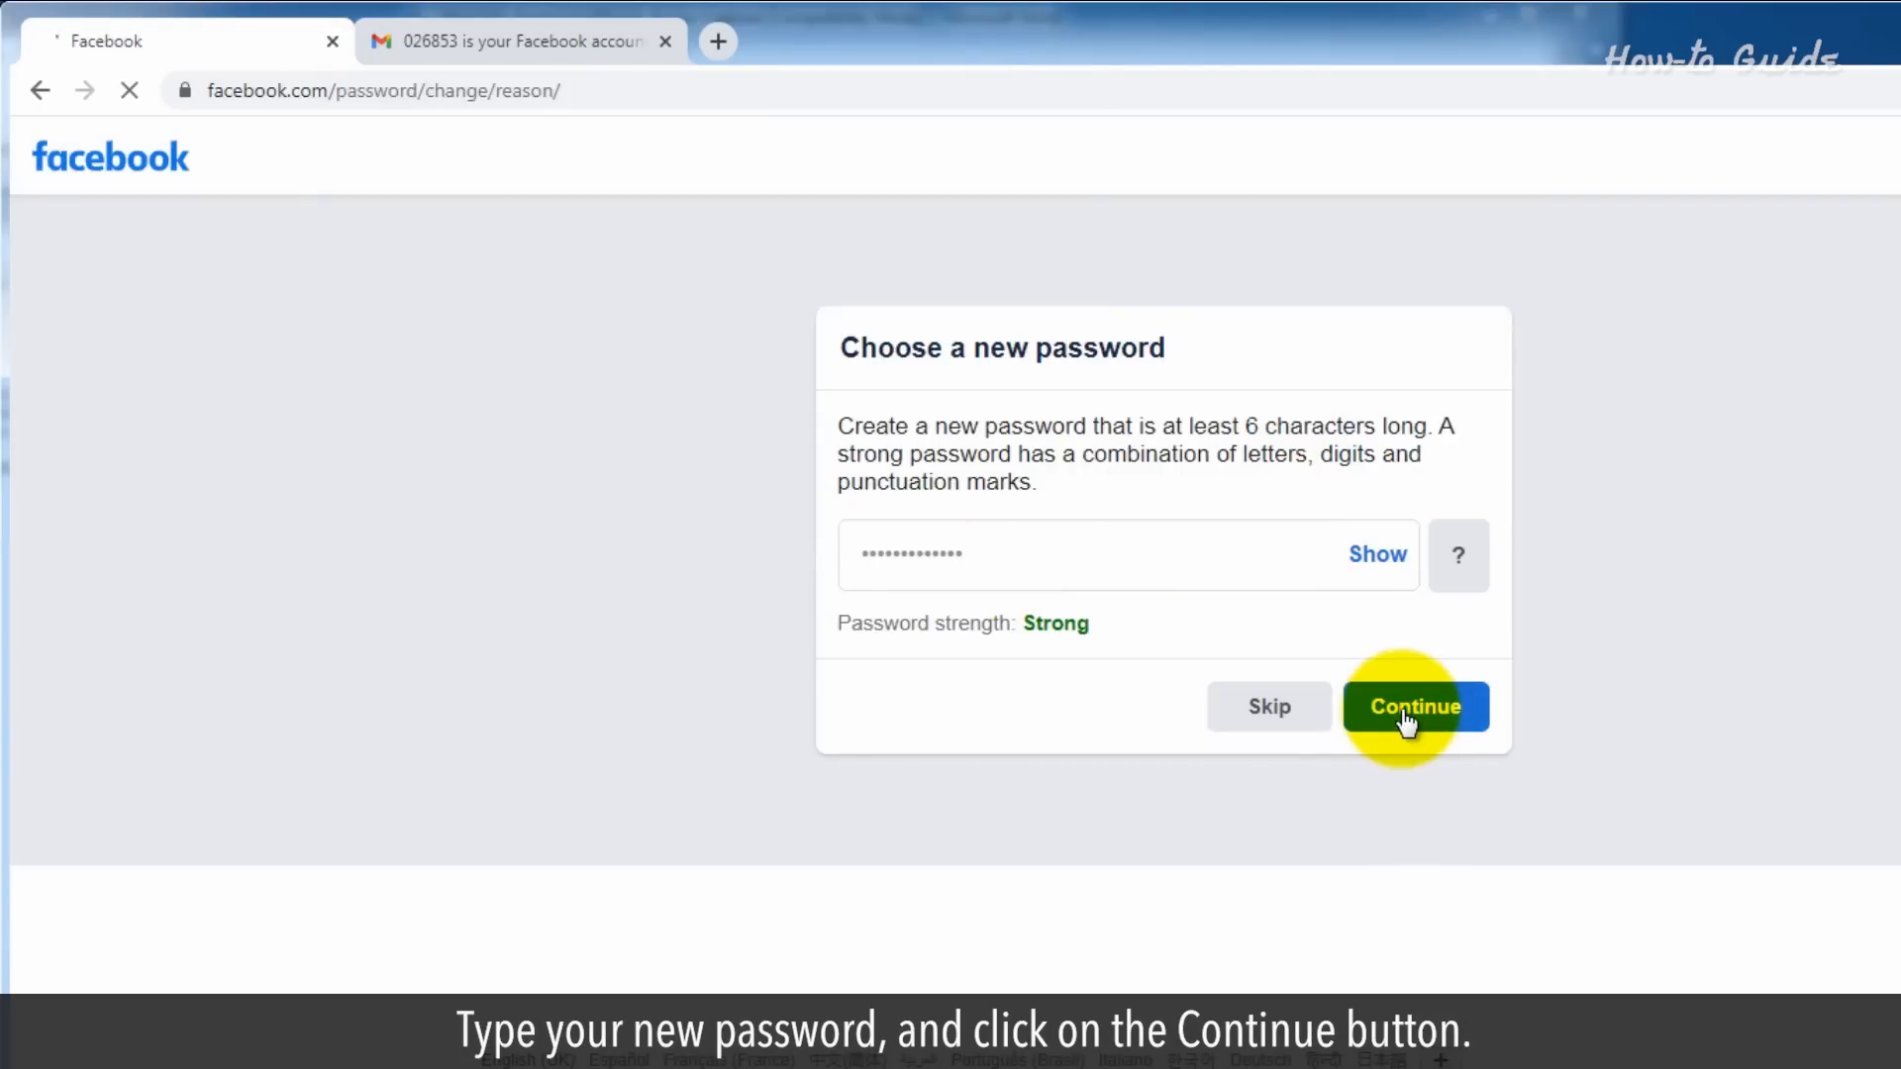
left_click(1413, 706)
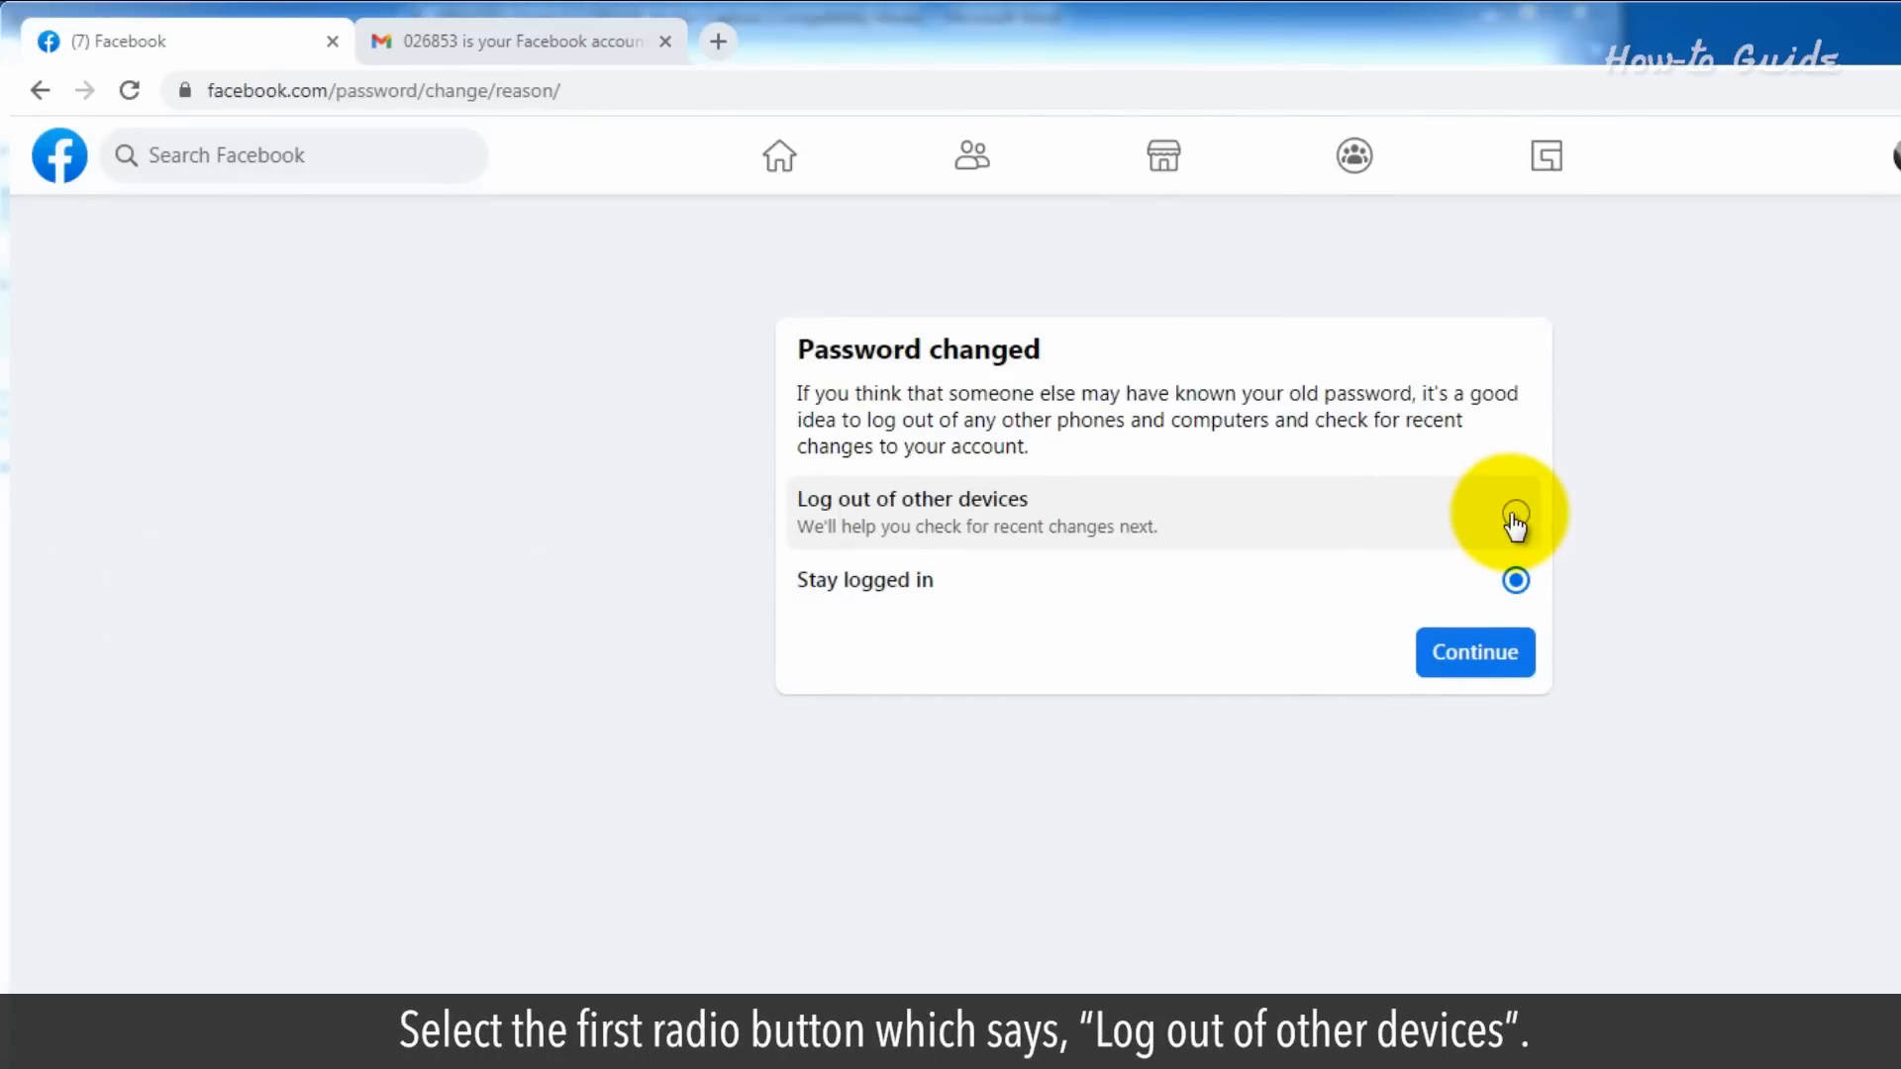
Log out of other devices, run the security check, and go back to the News Feed.
left_click(1514, 513)
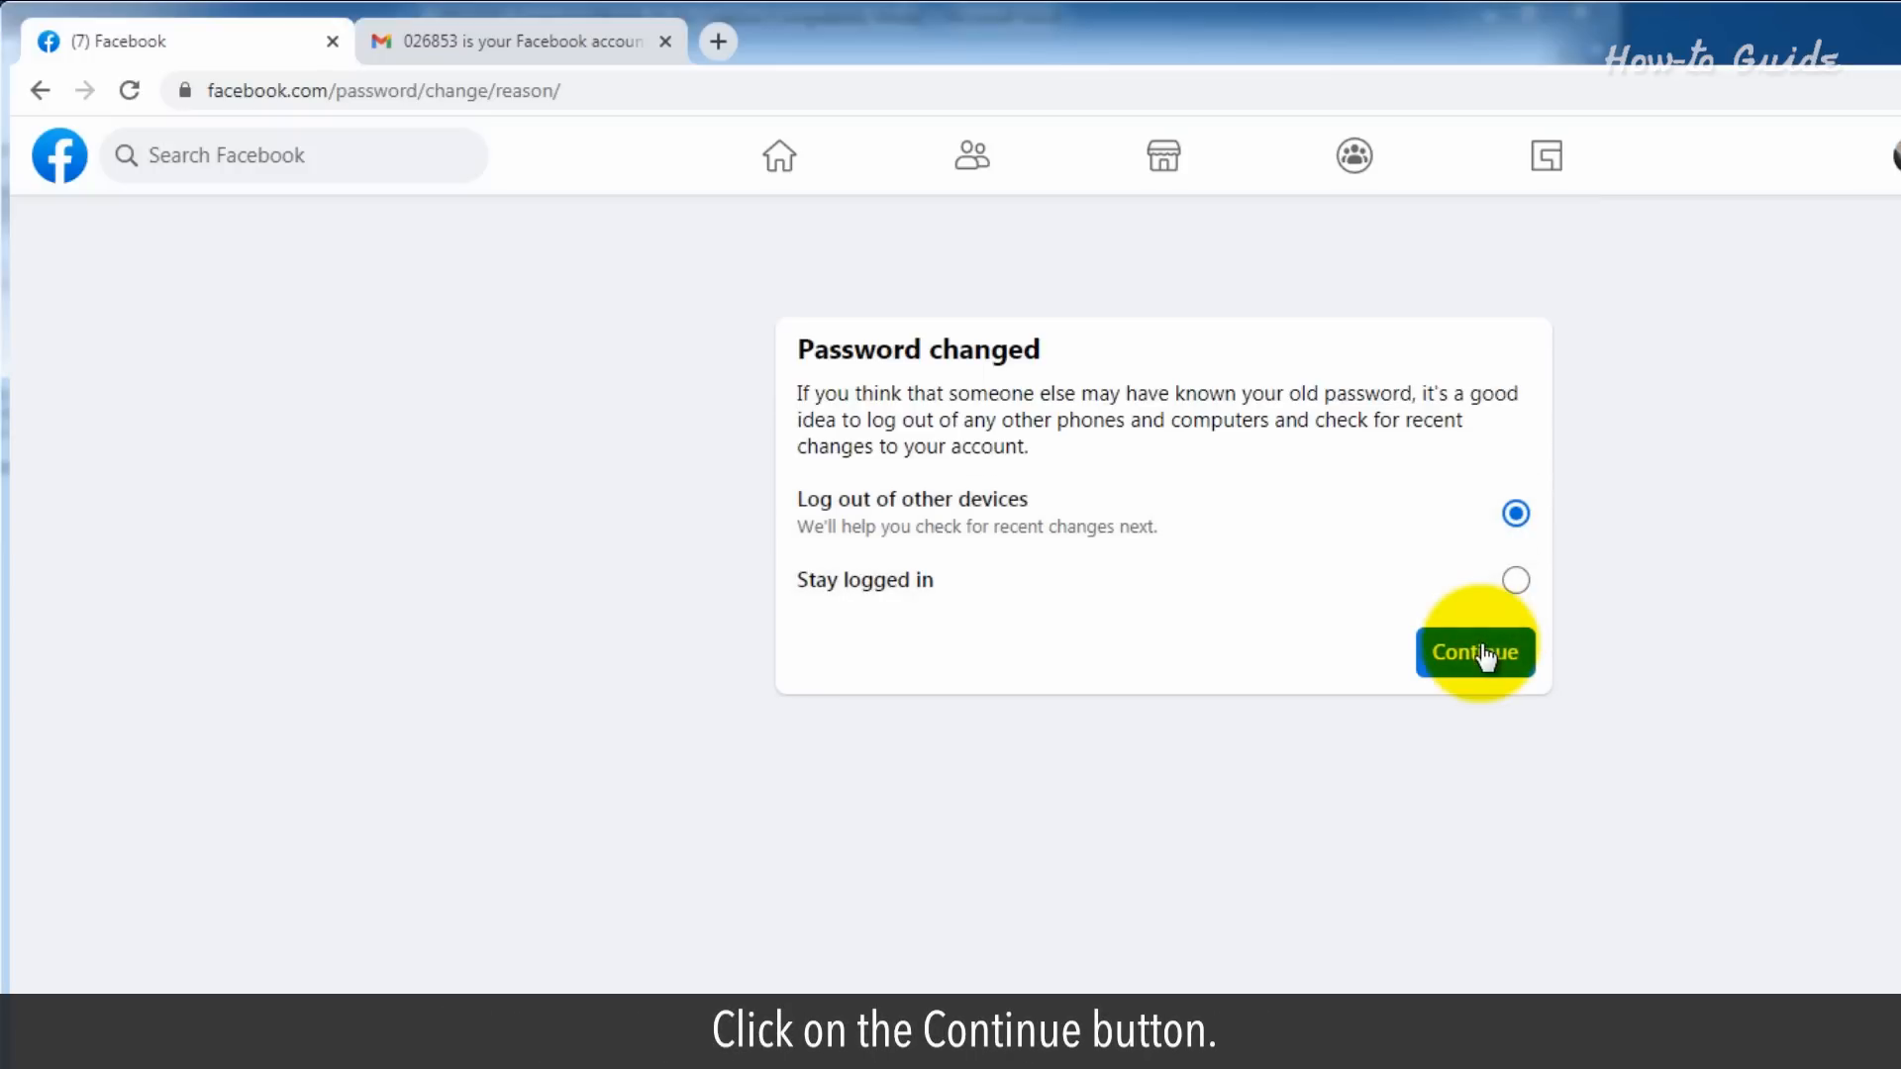
left_click(1473, 651)
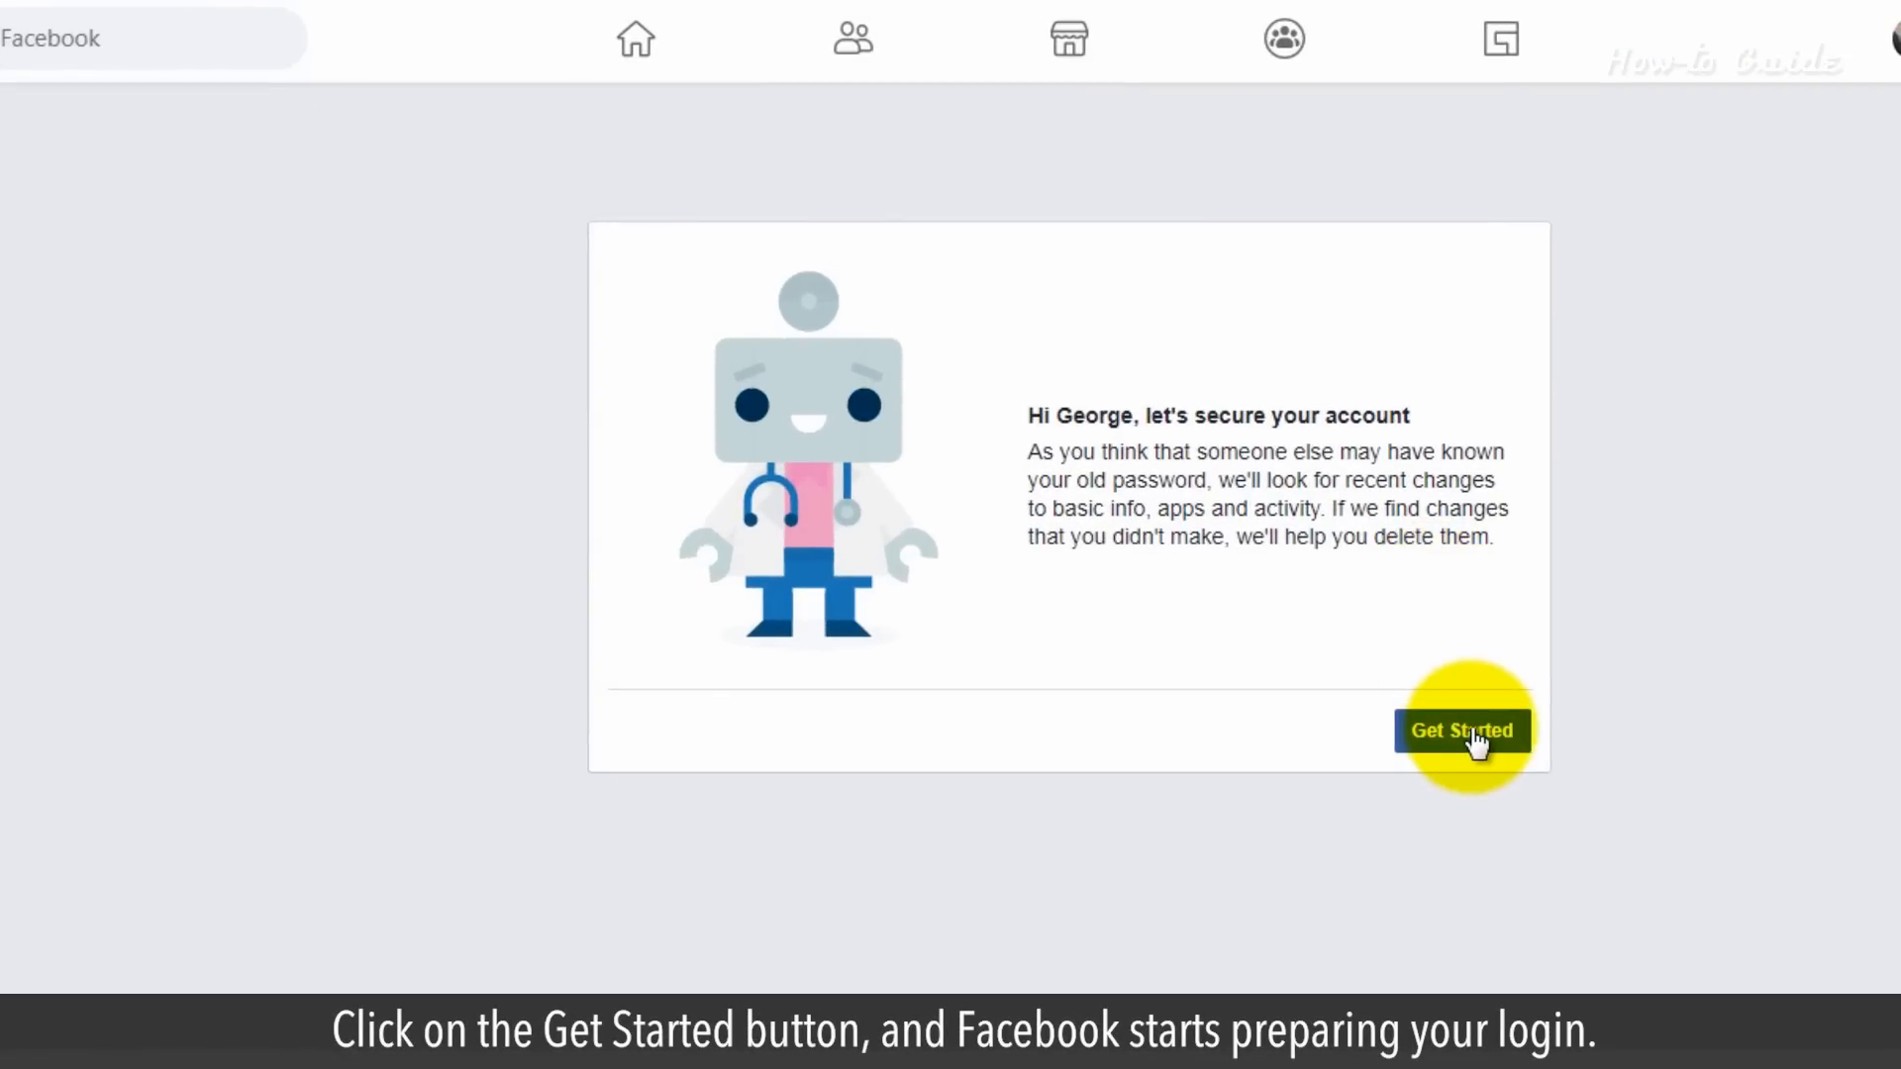
left_click(1461, 731)
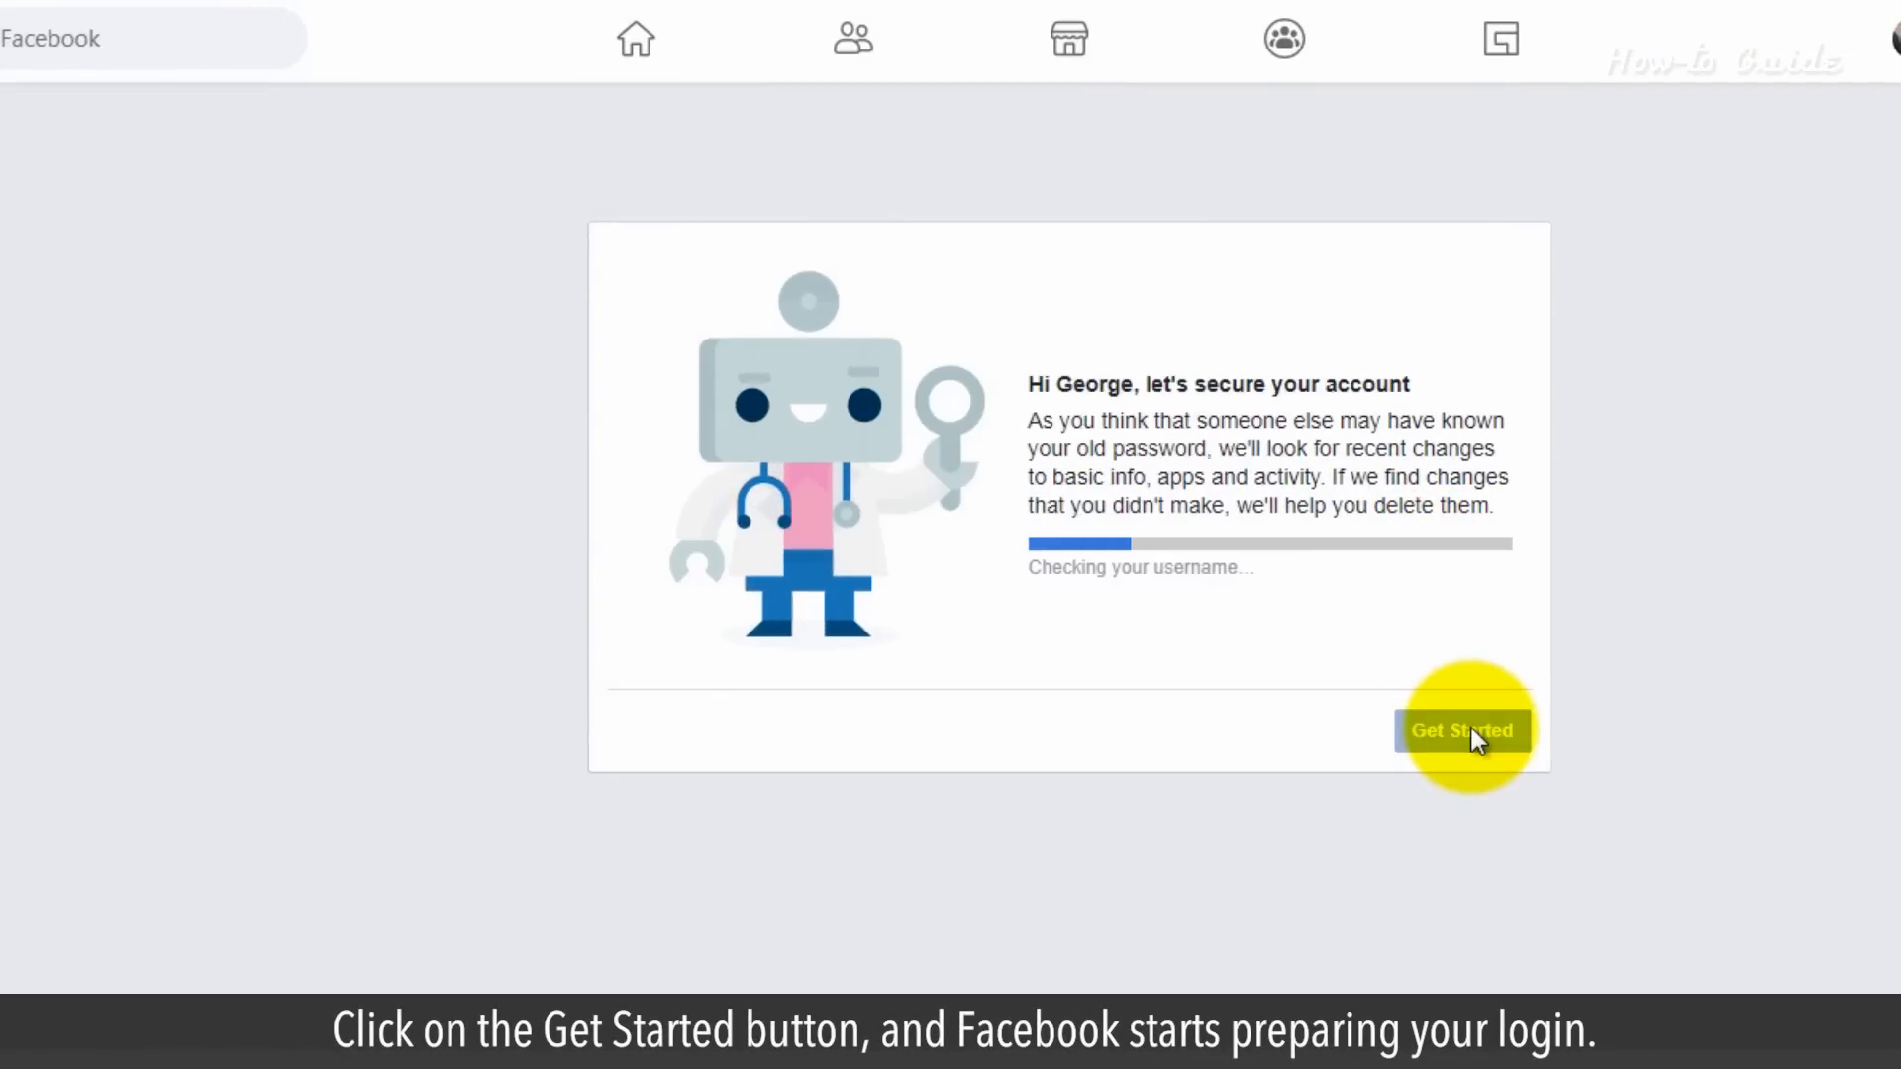
left_click(1461, 731)
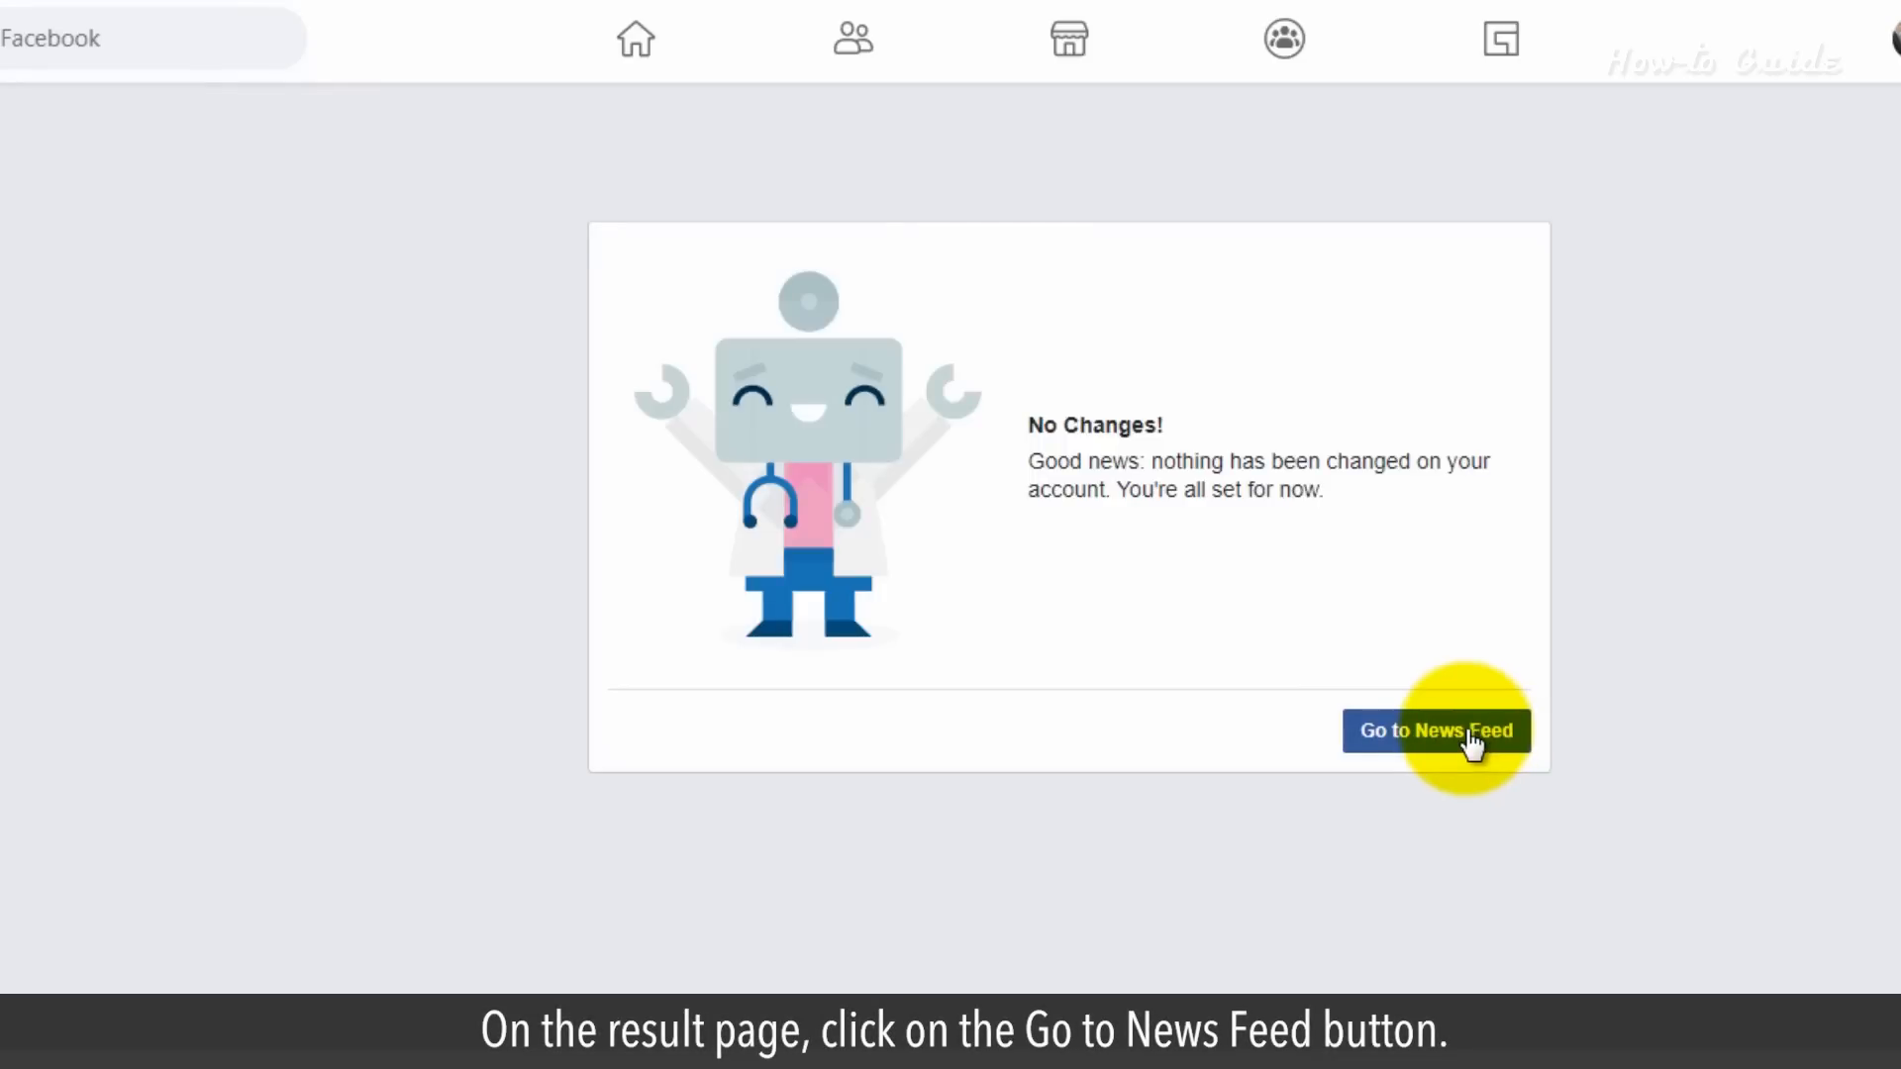
left_click(1435, 730)
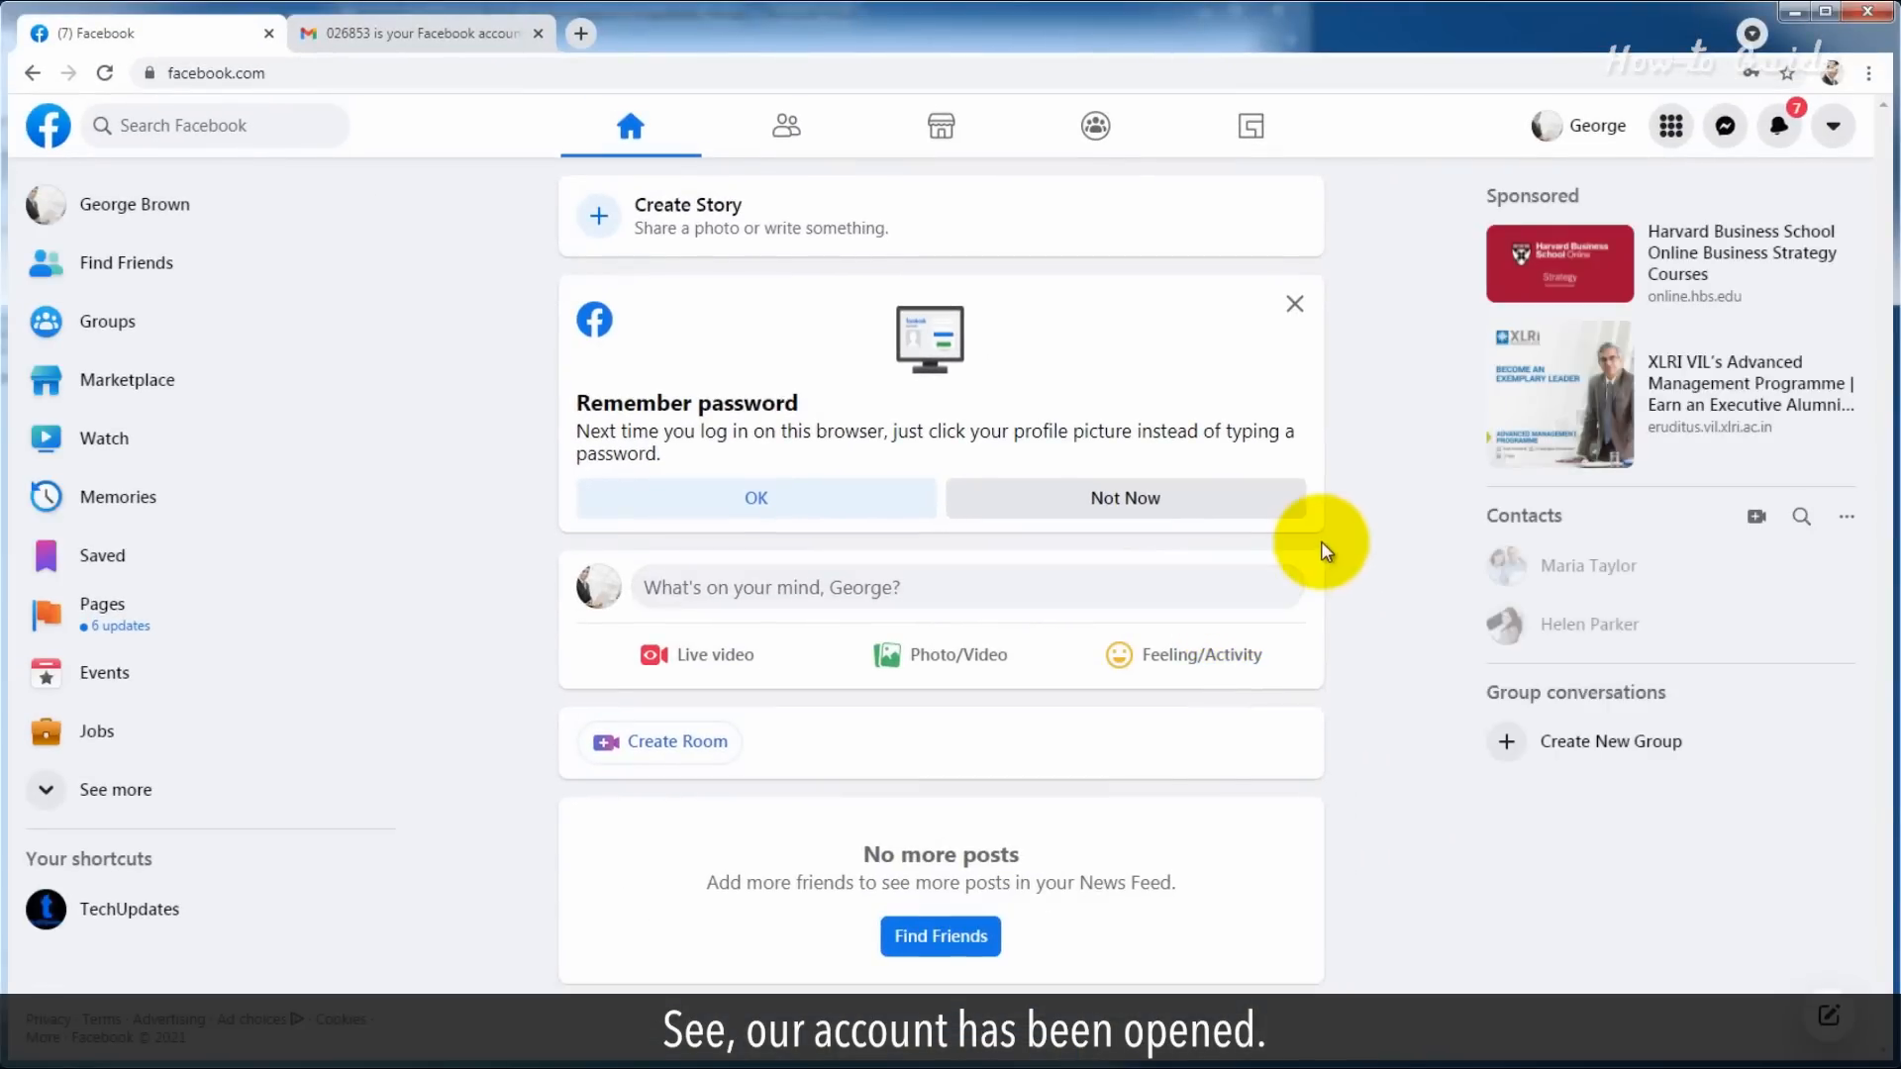
mouse_move(1370, 495)
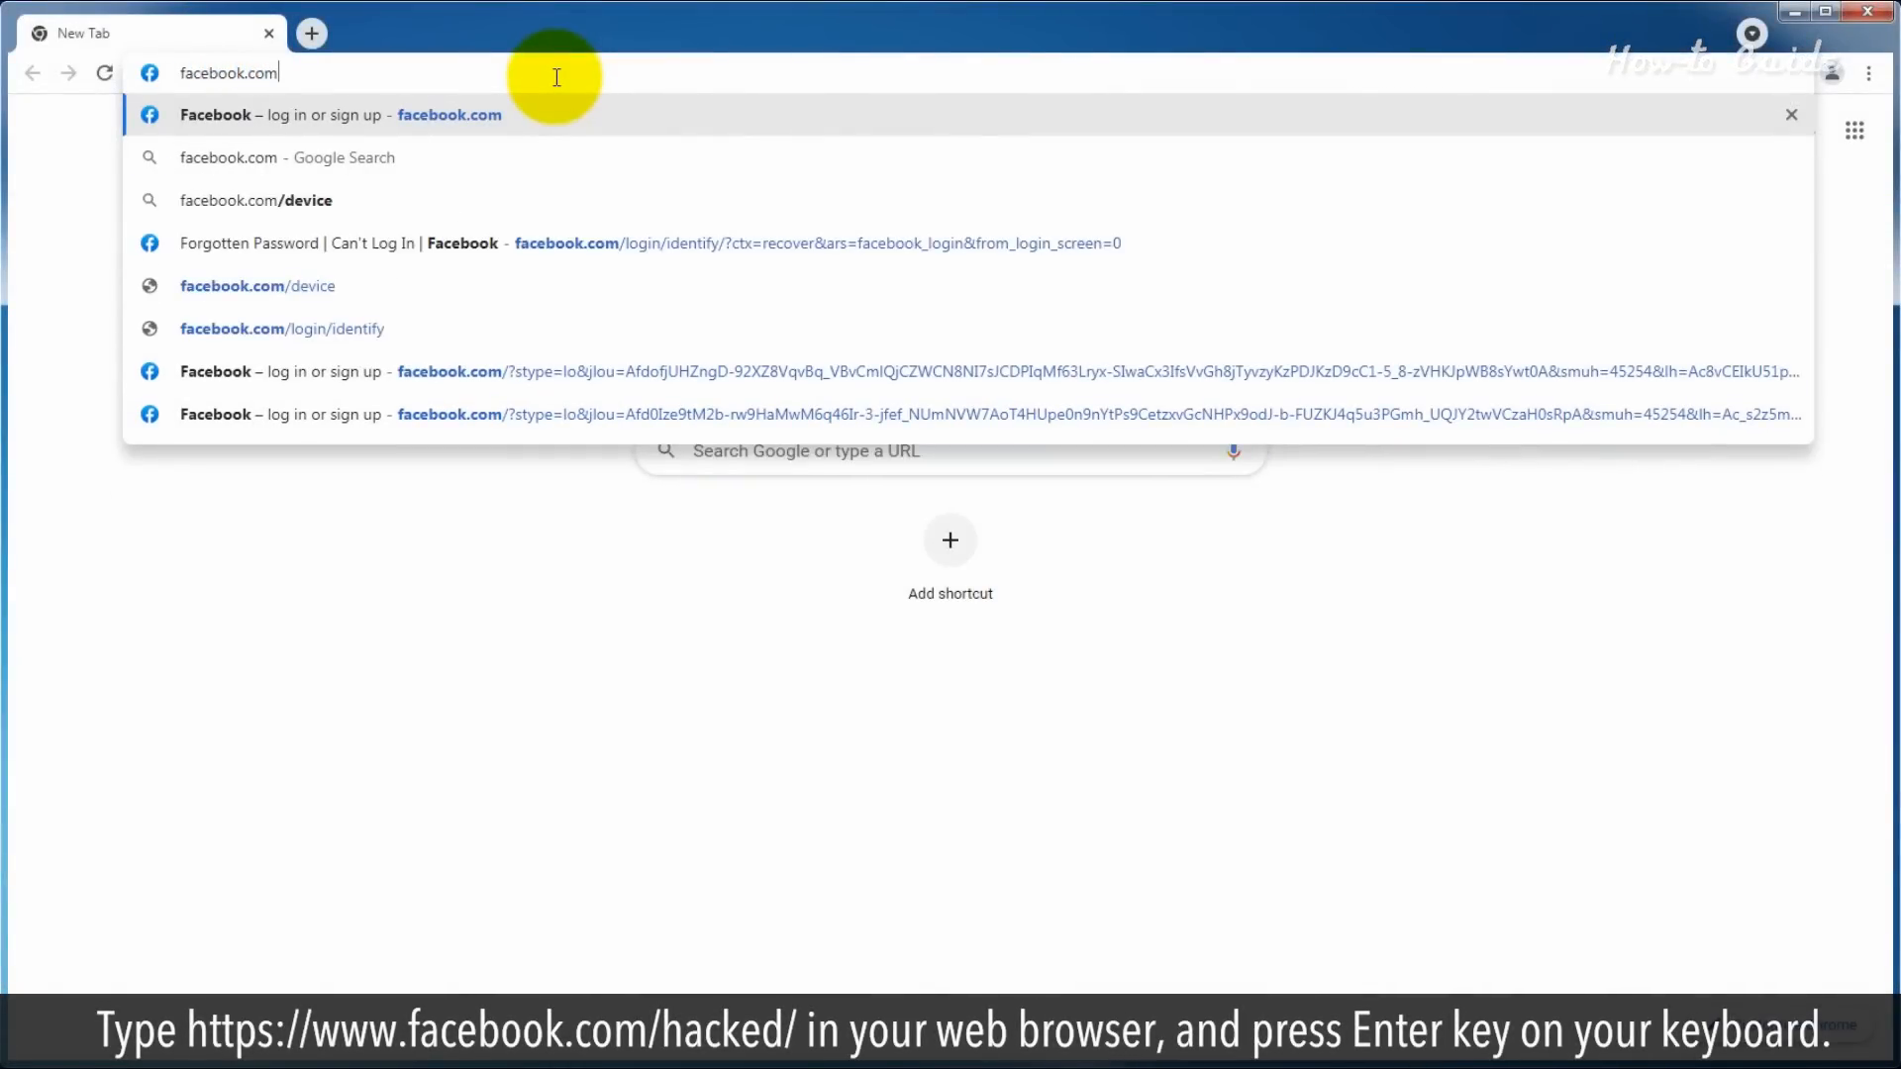
Visit facebook.com/hacked and report My Account Is Compromised.
type("/ha")
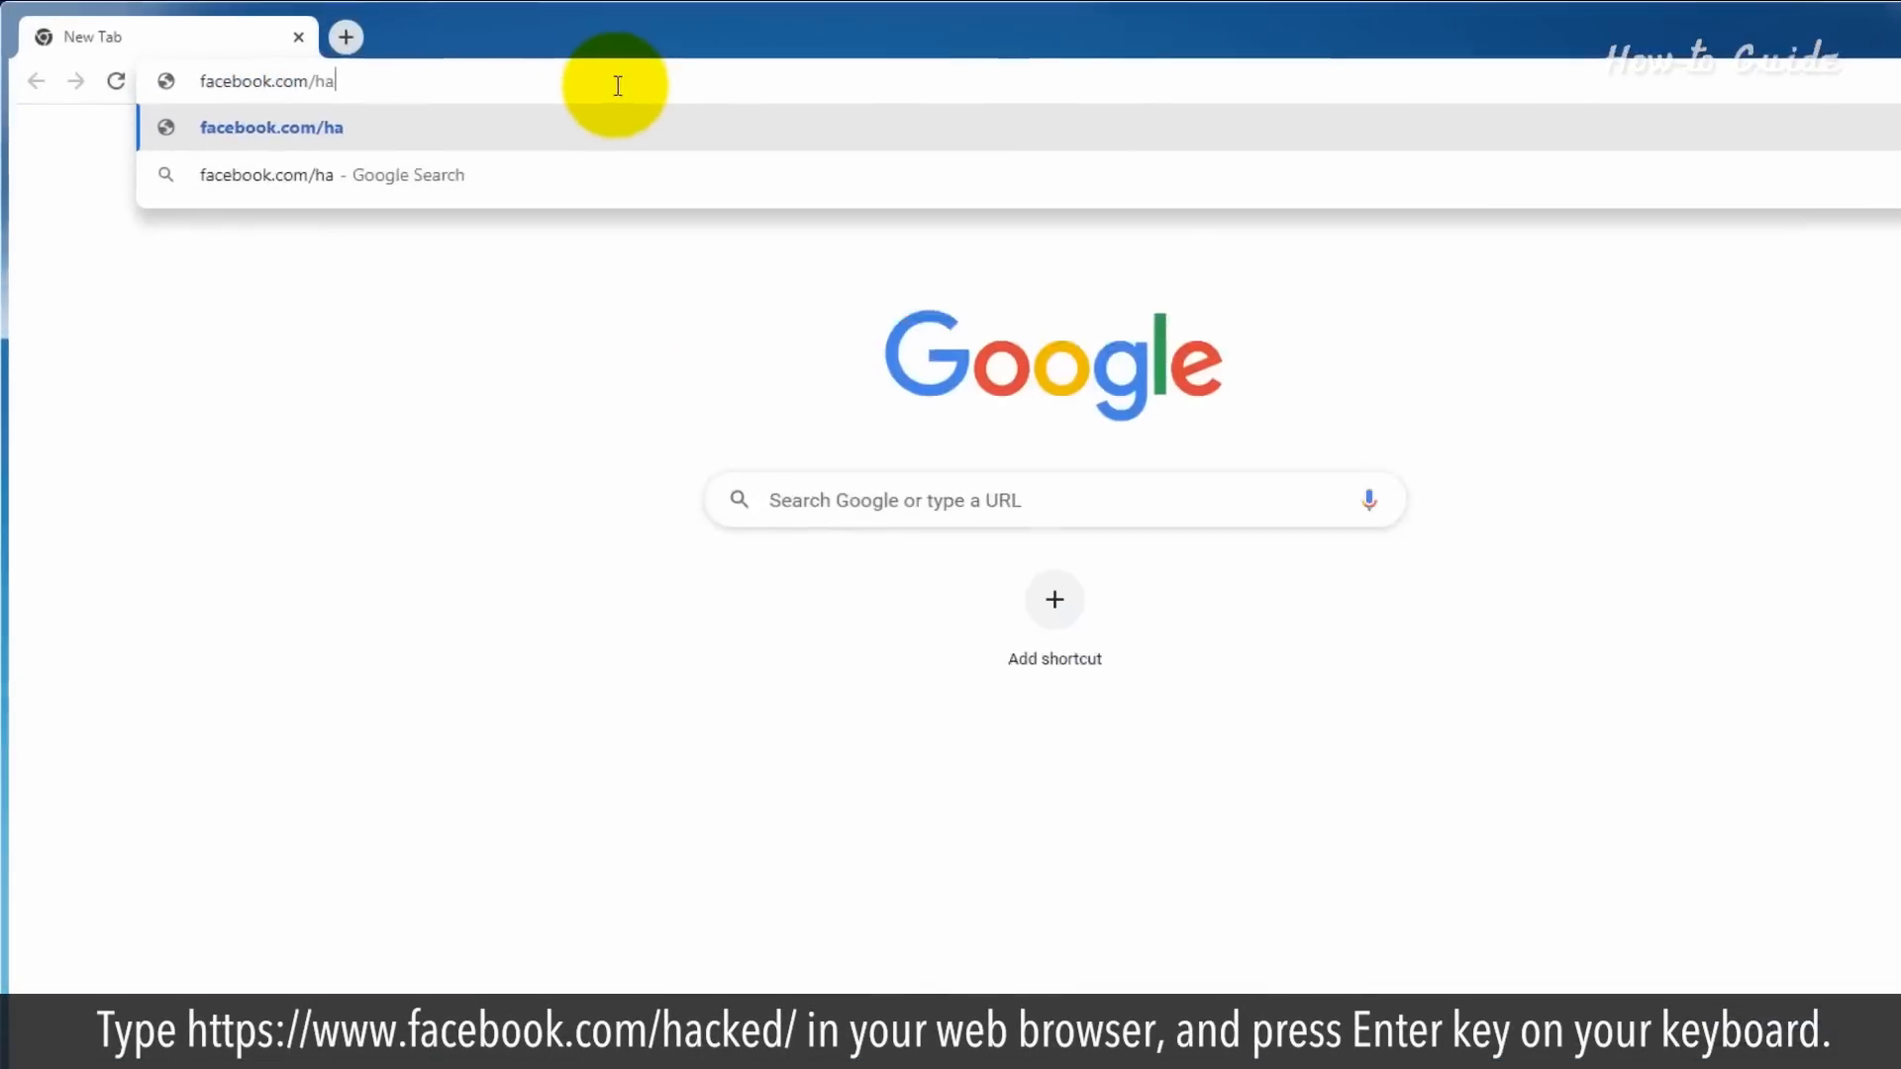
type("cked")
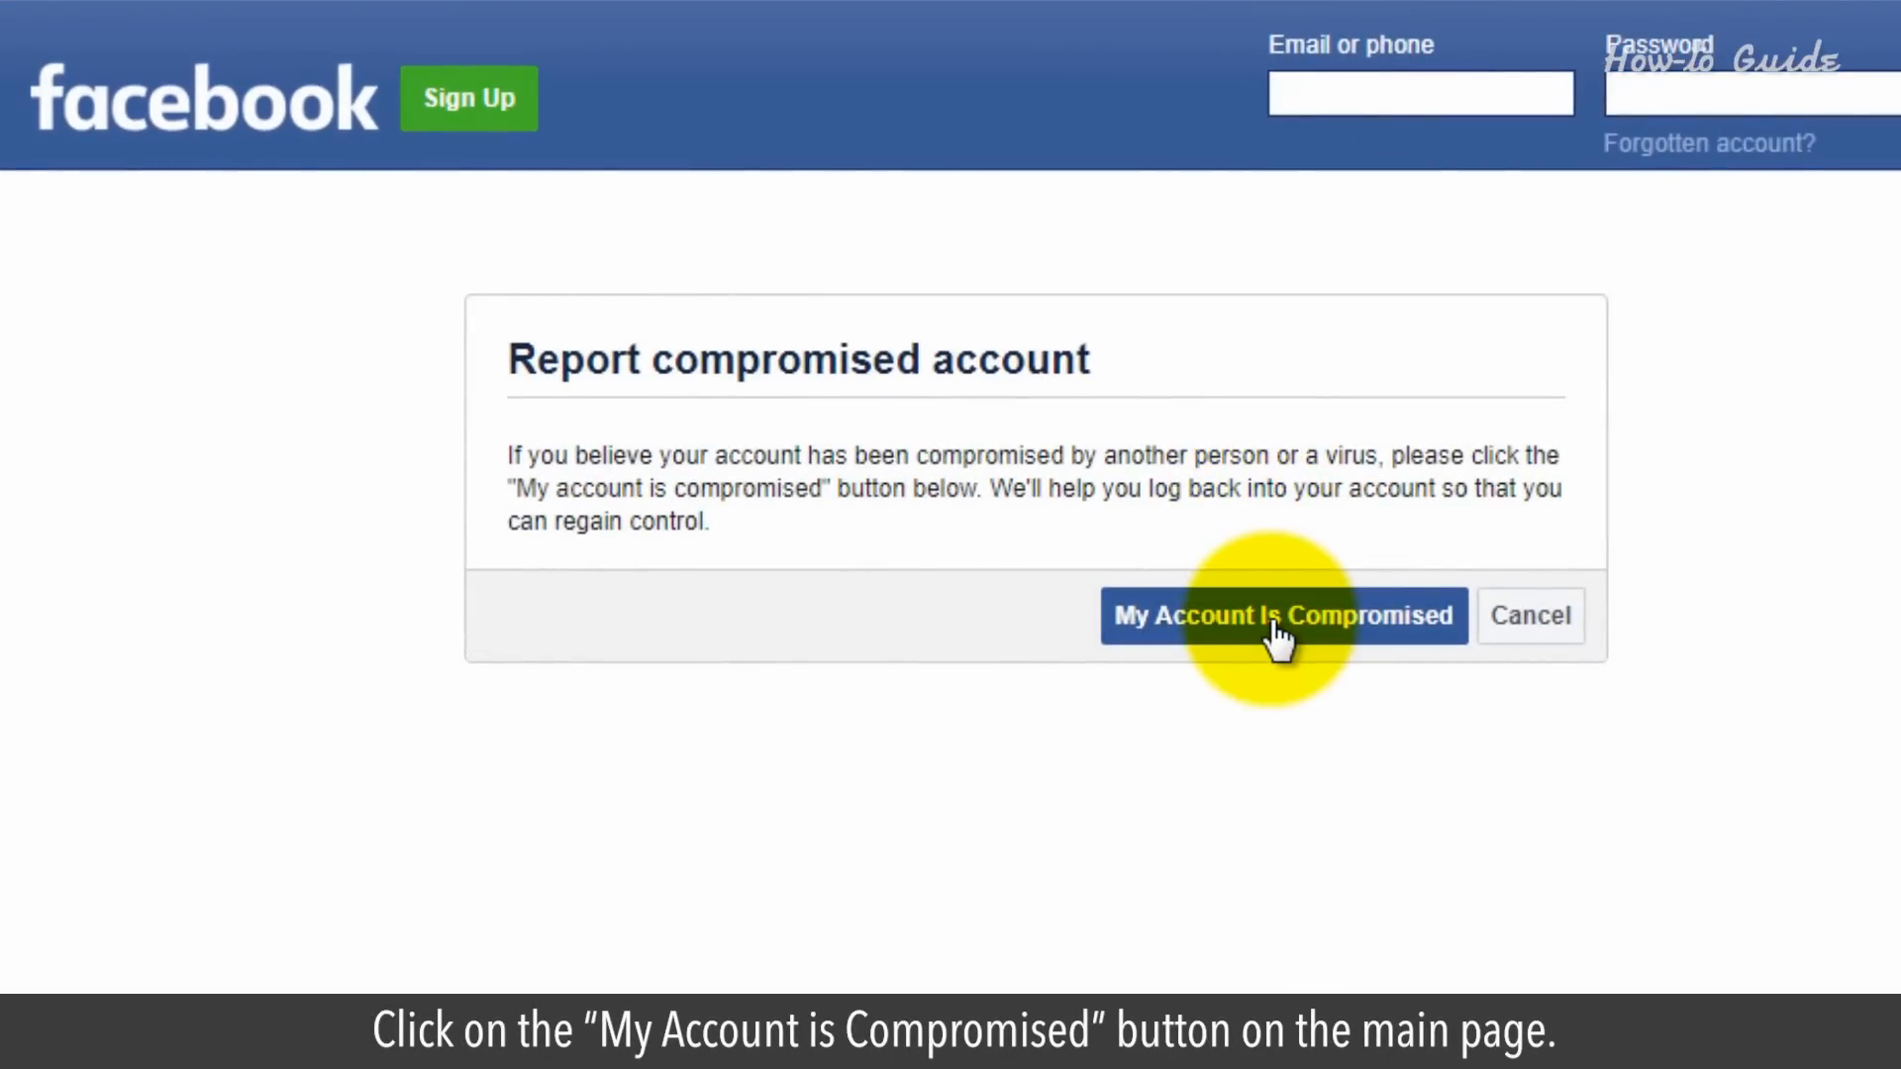
left_click(1283, 616)
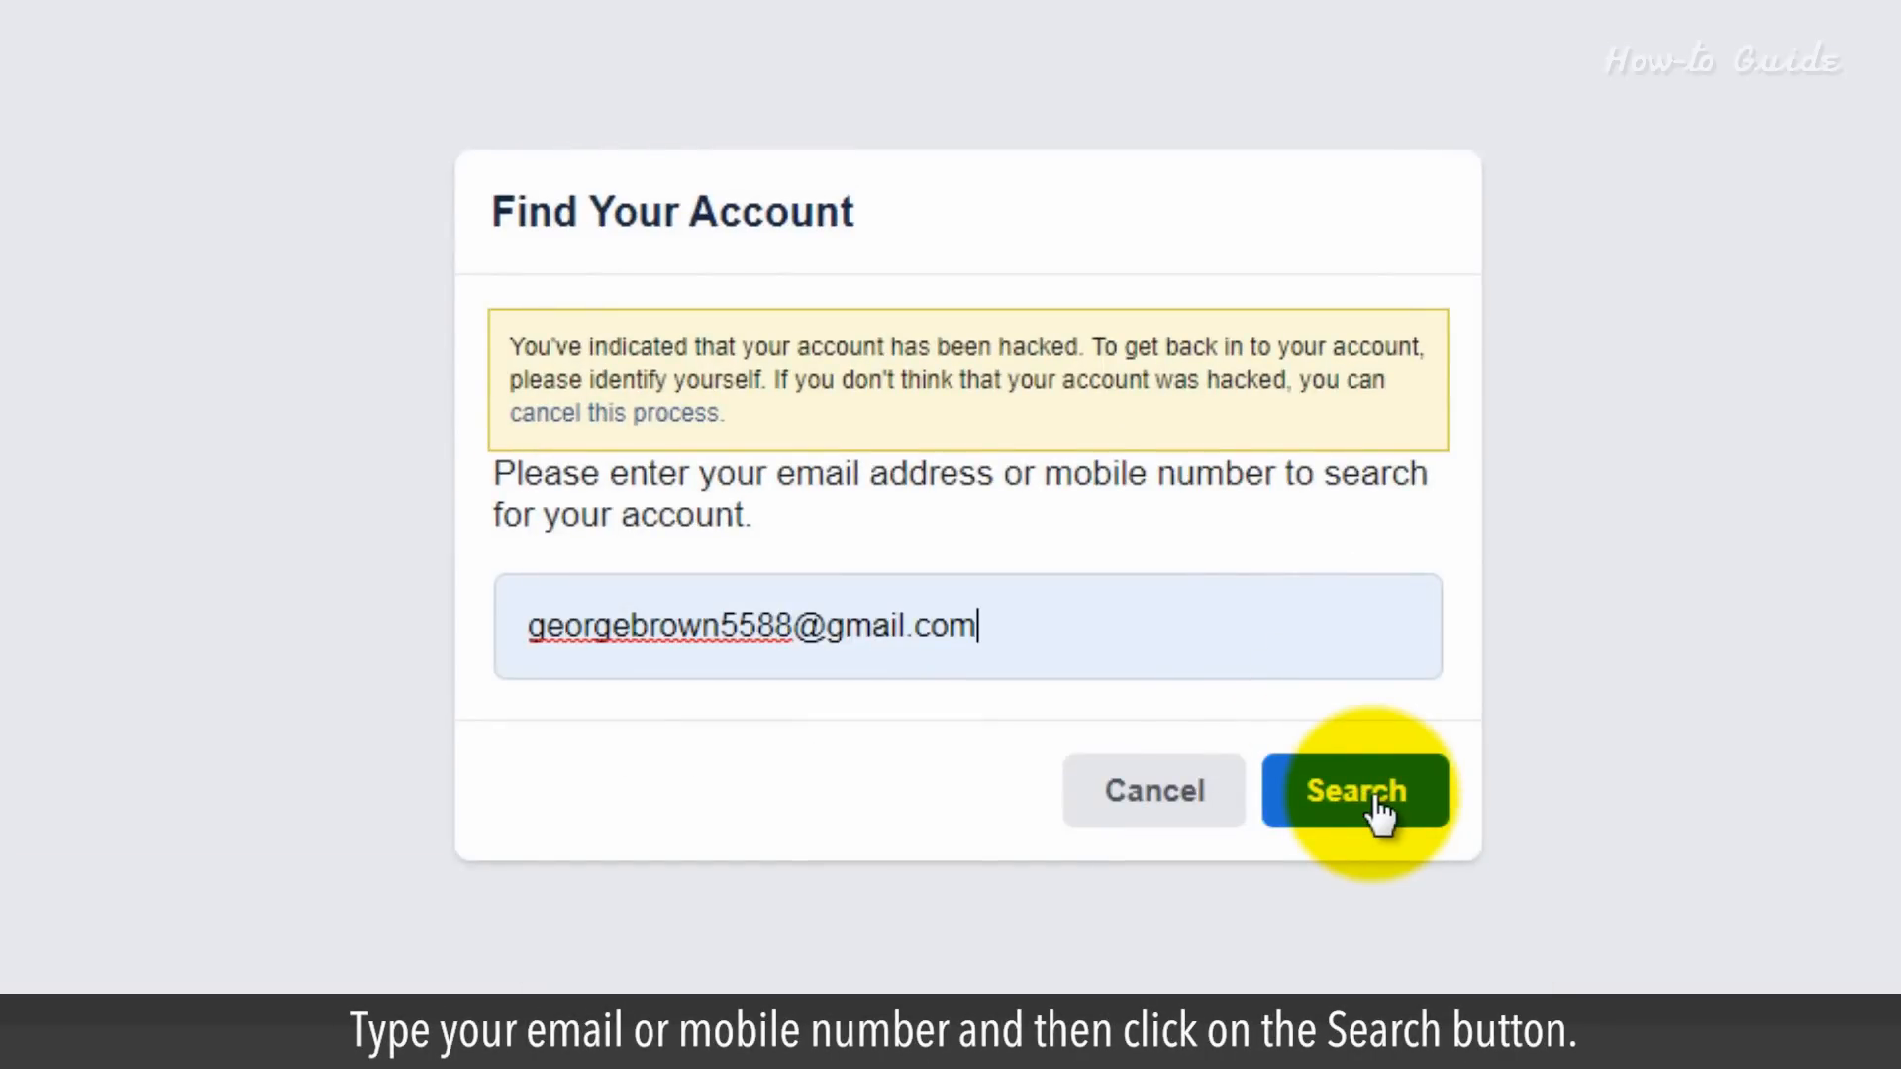
Identify the account by email and continue with the current password.
left_click(1354, 790)
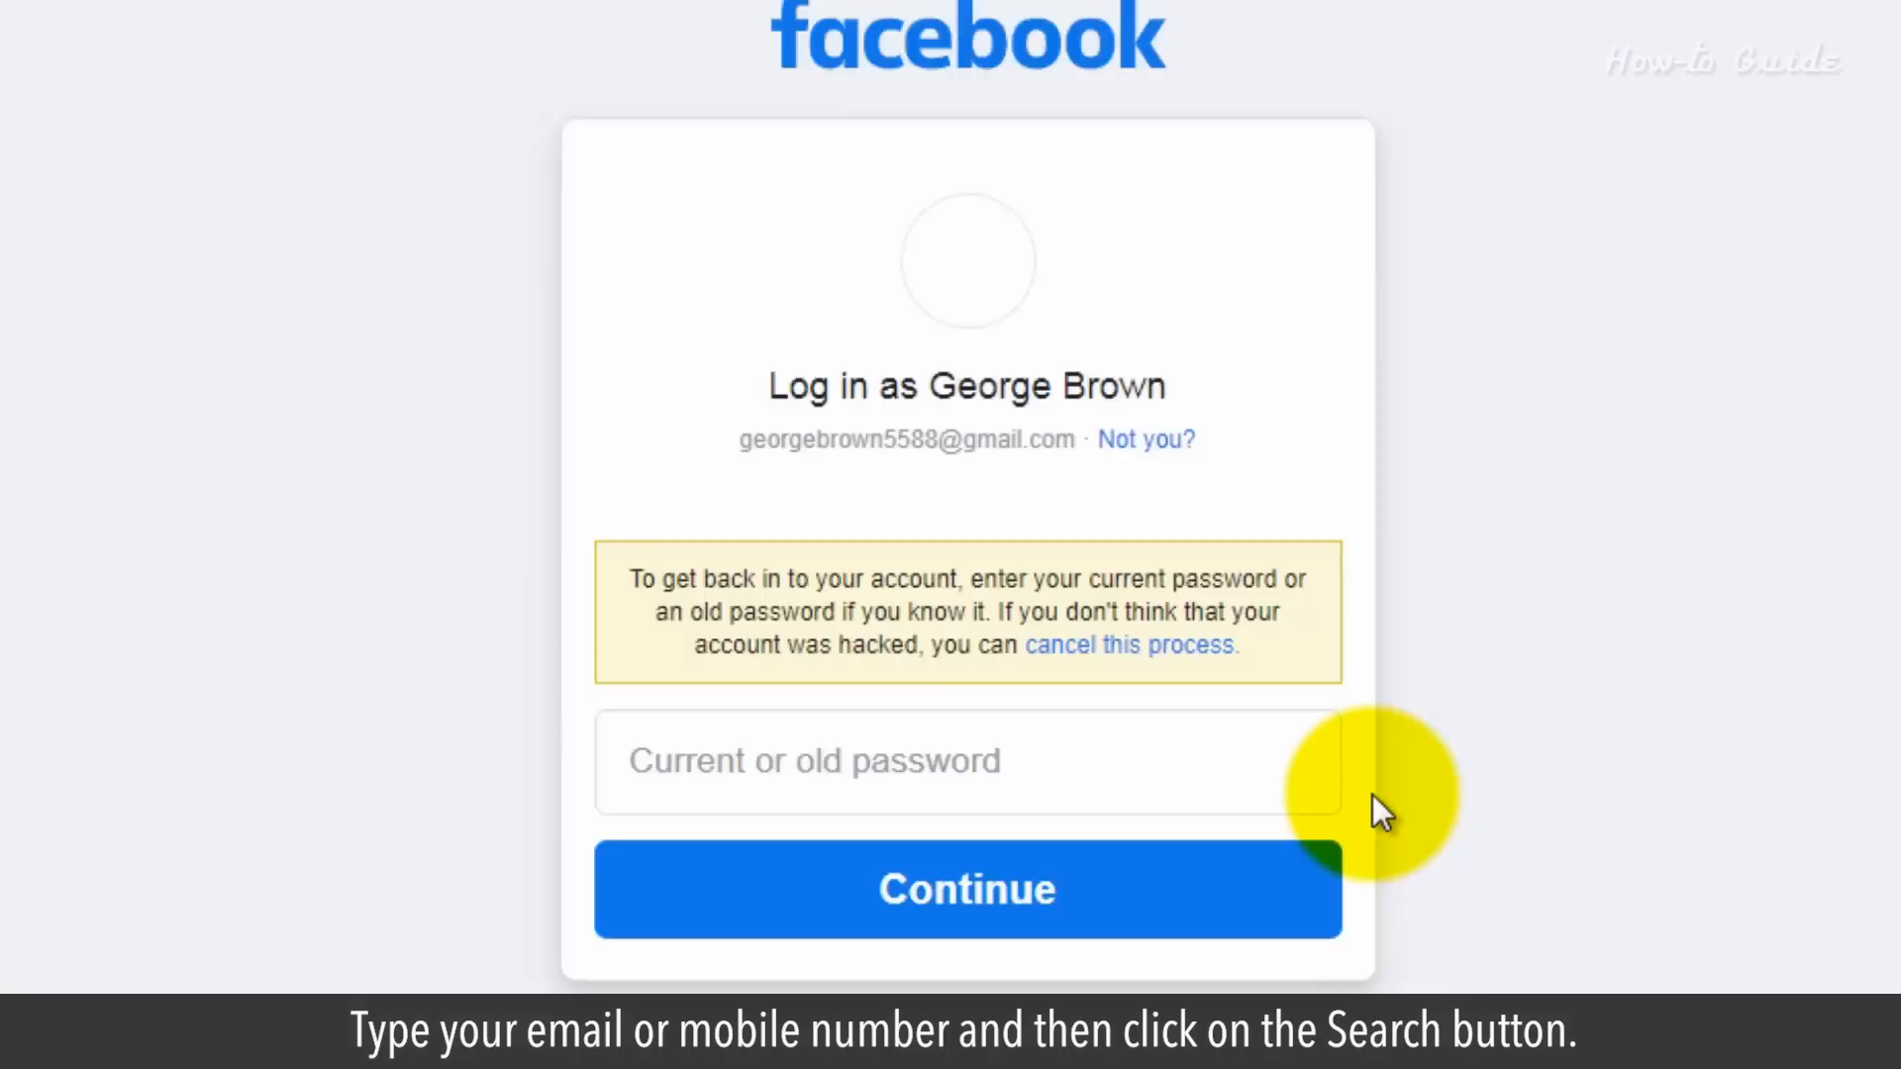
type("•")
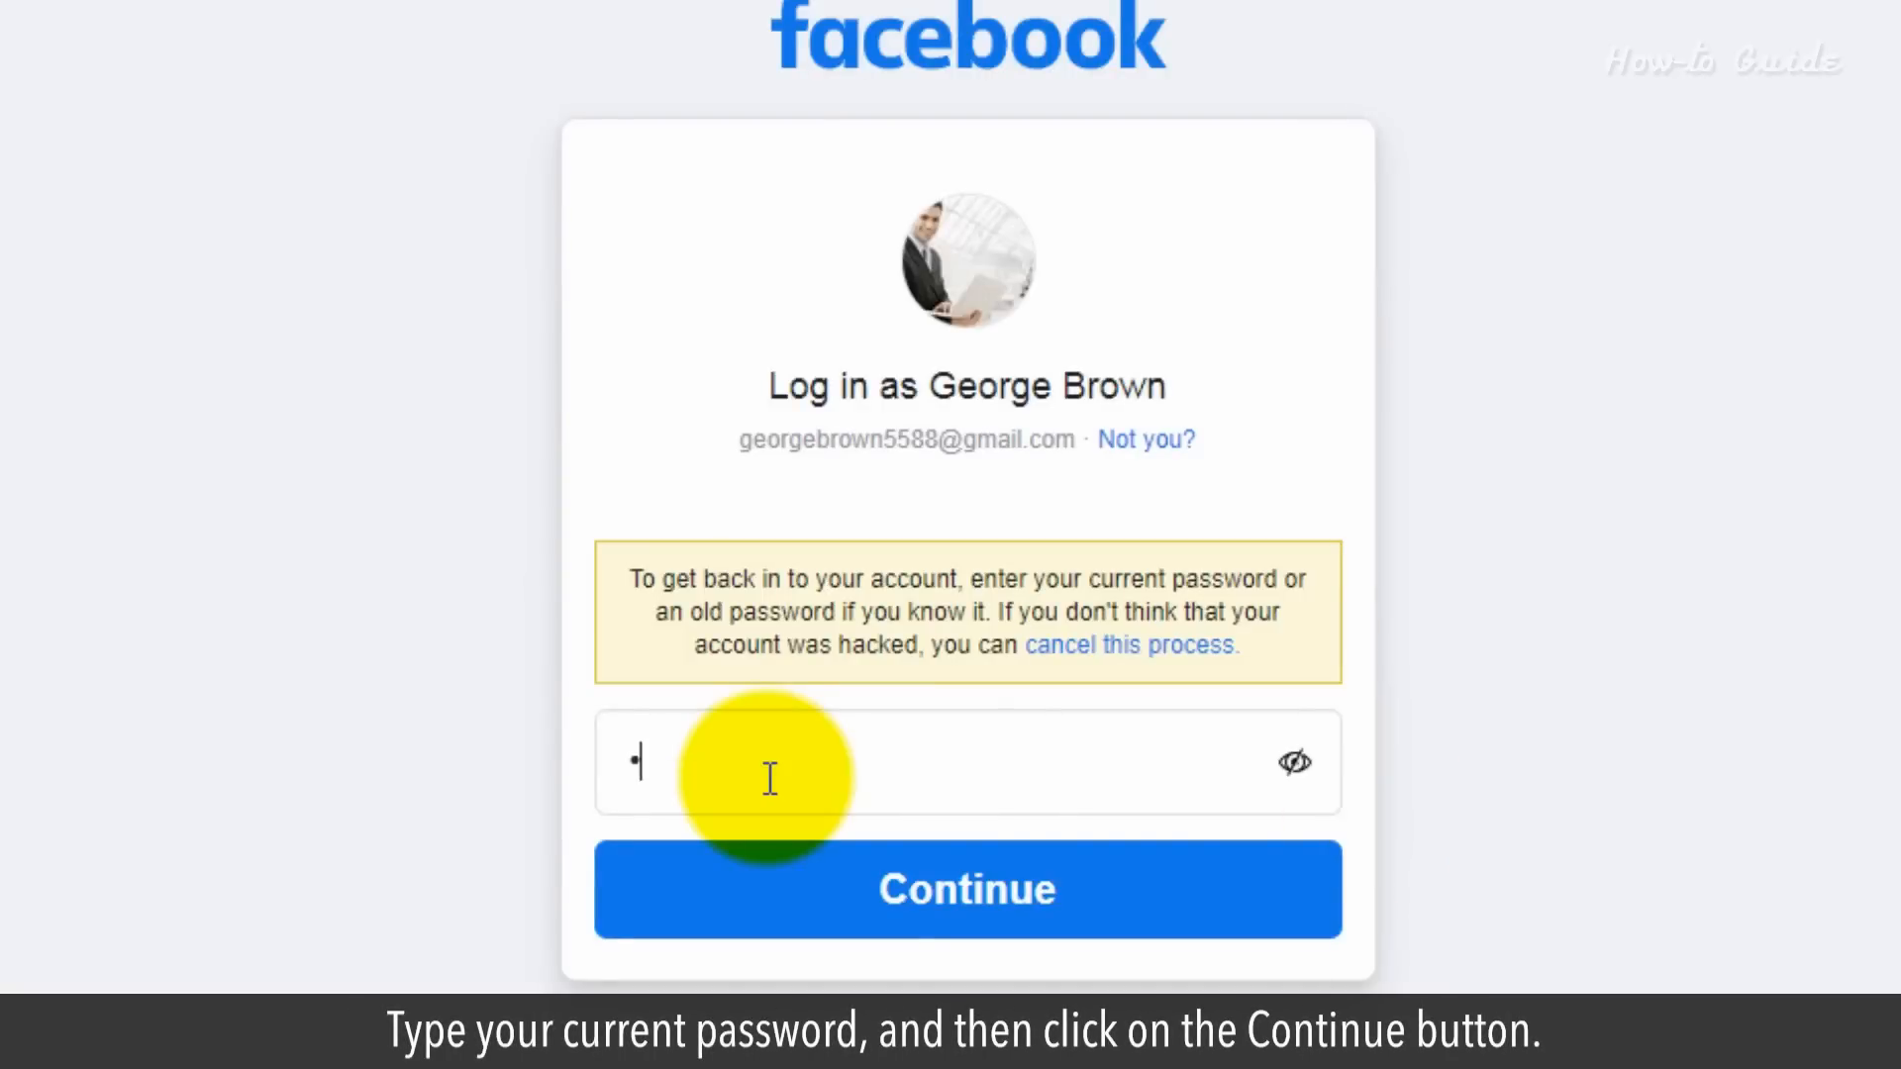
type("password")
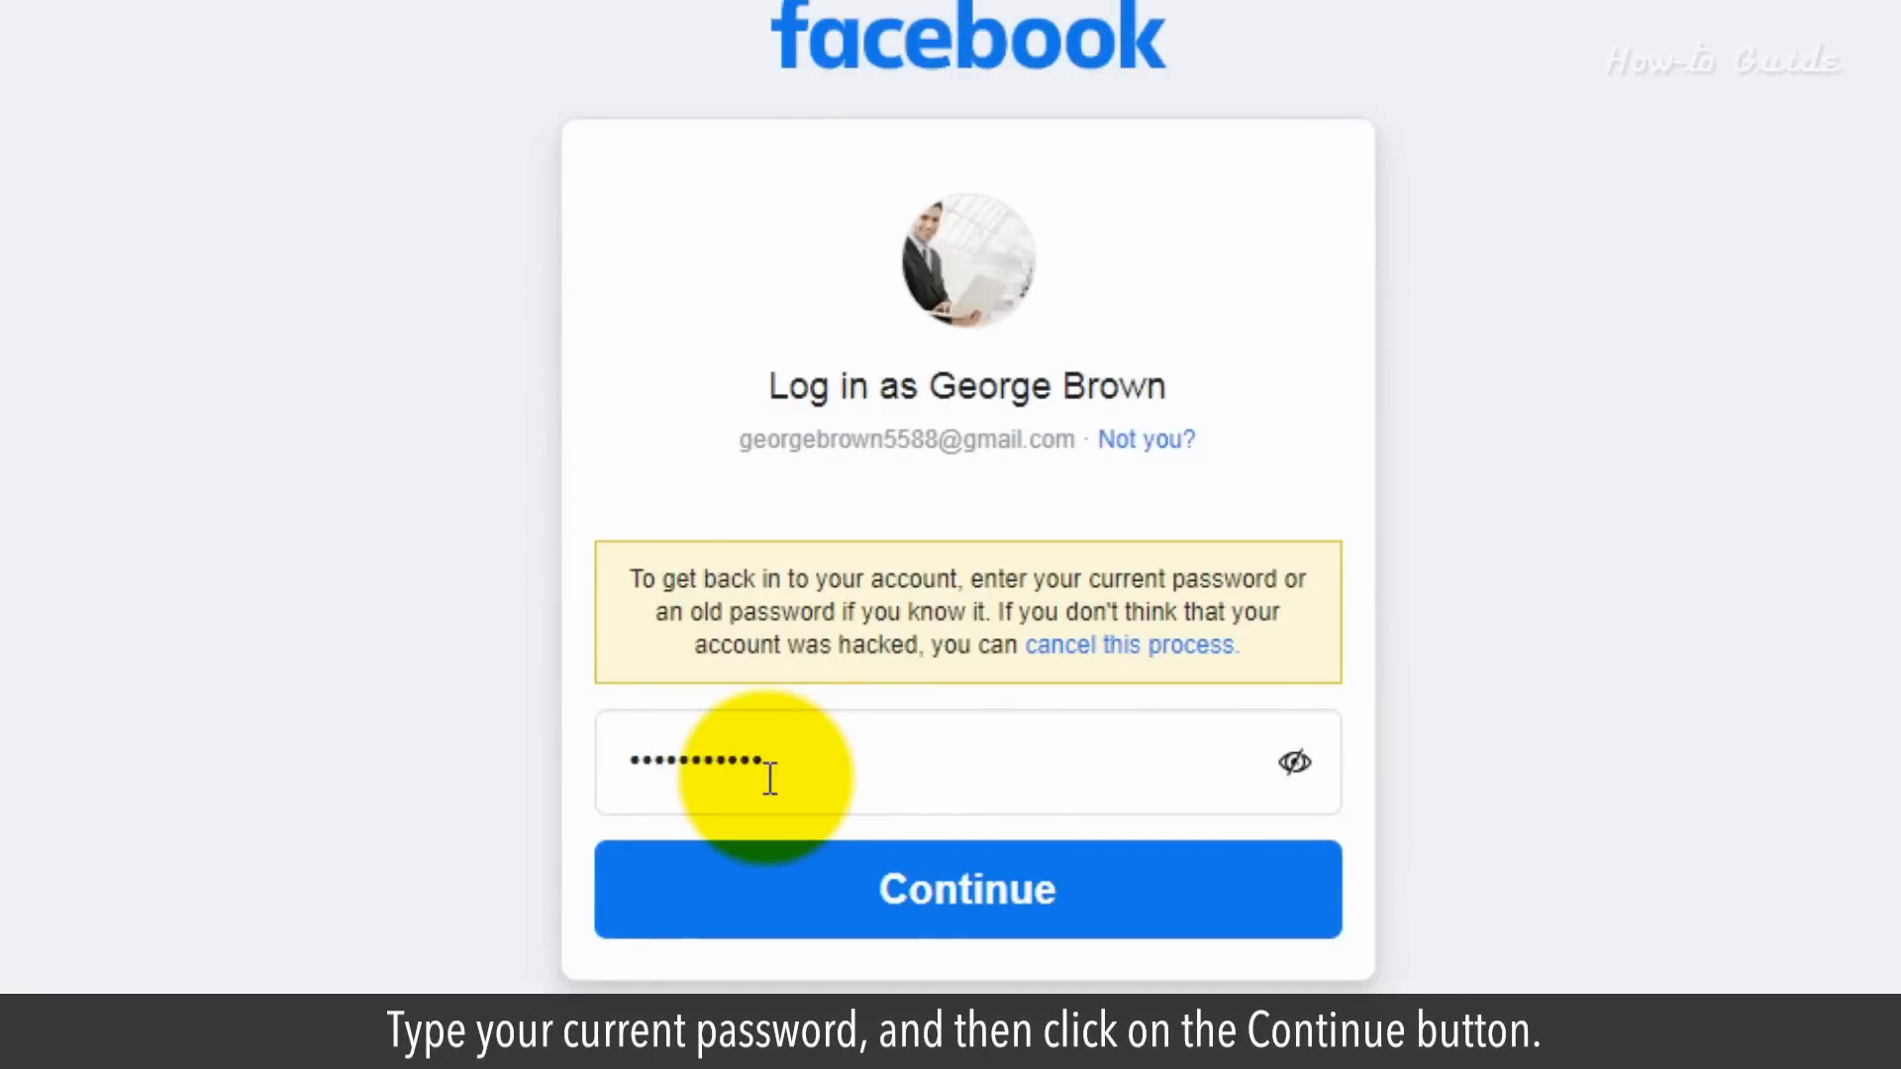
left_click(966, 889)
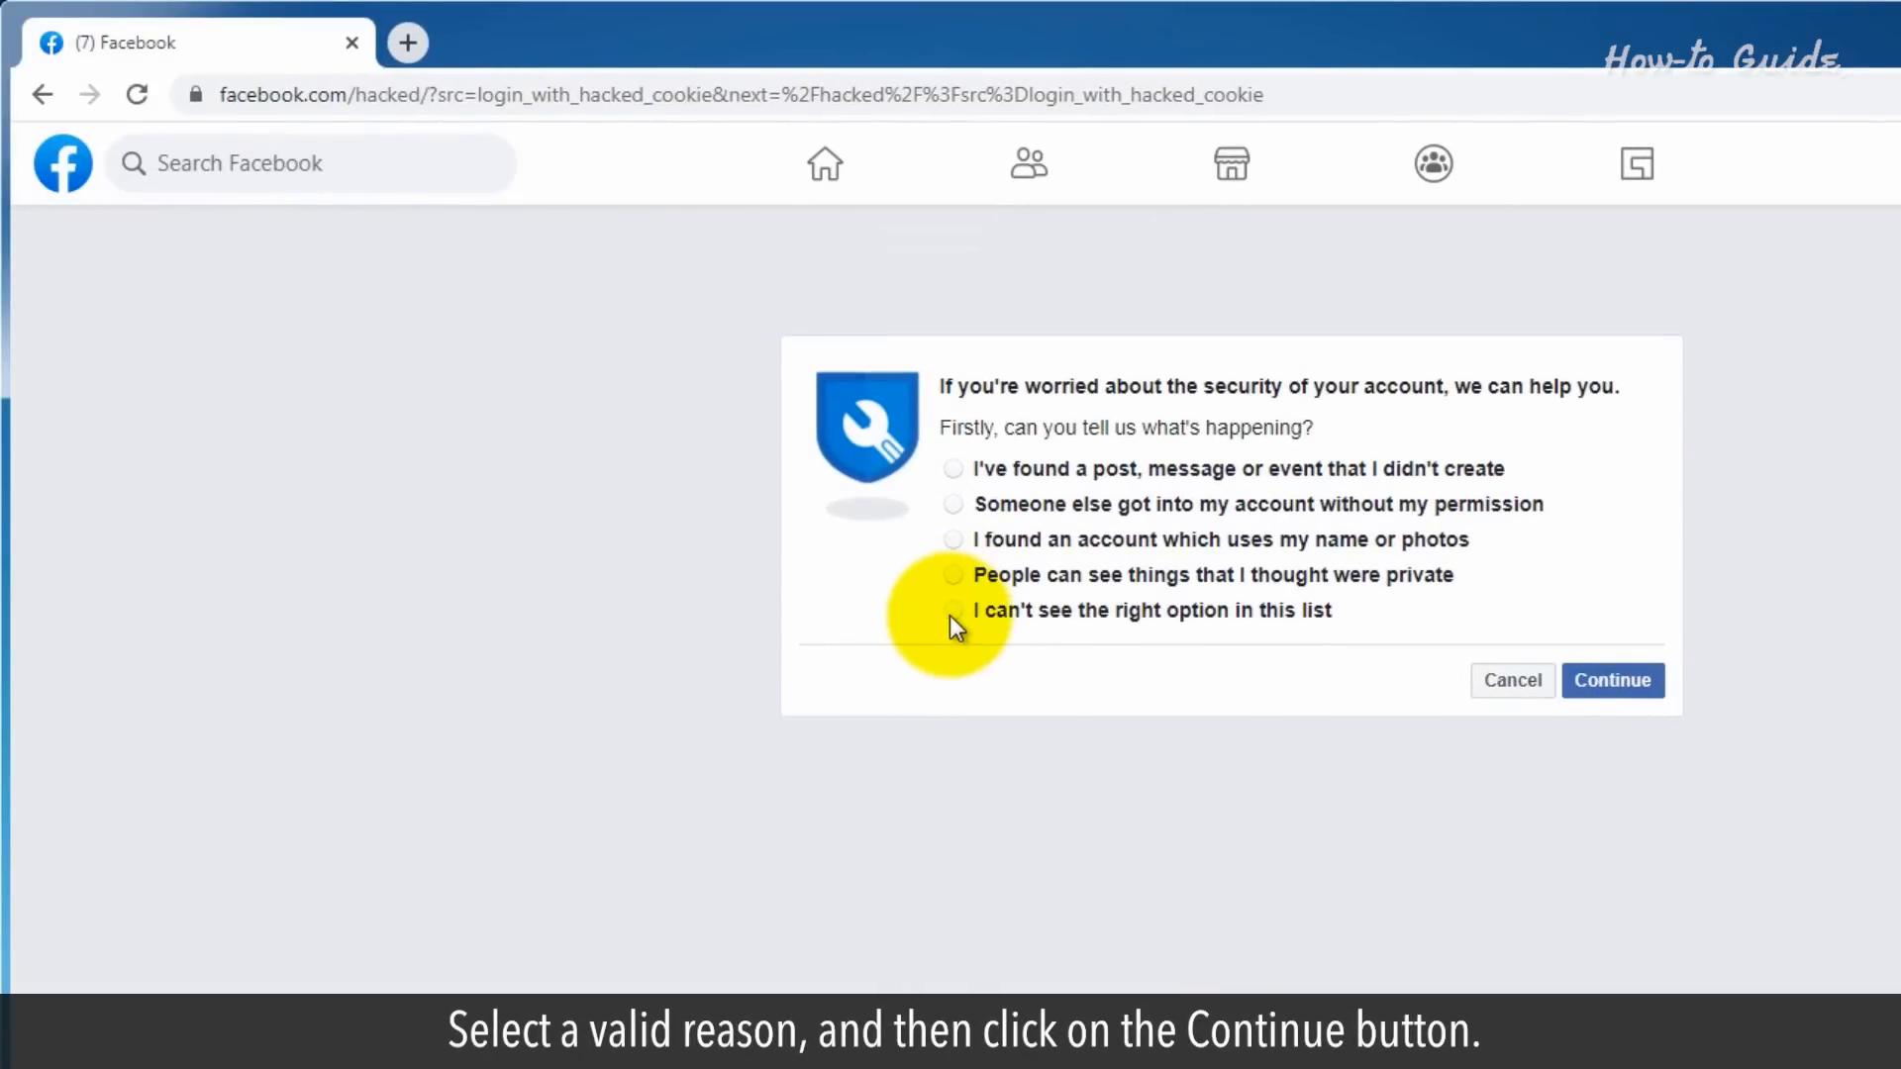
Choose 'I can't see the right option in this list', complete the security check, return to News Feed.
left_click(952, 610)
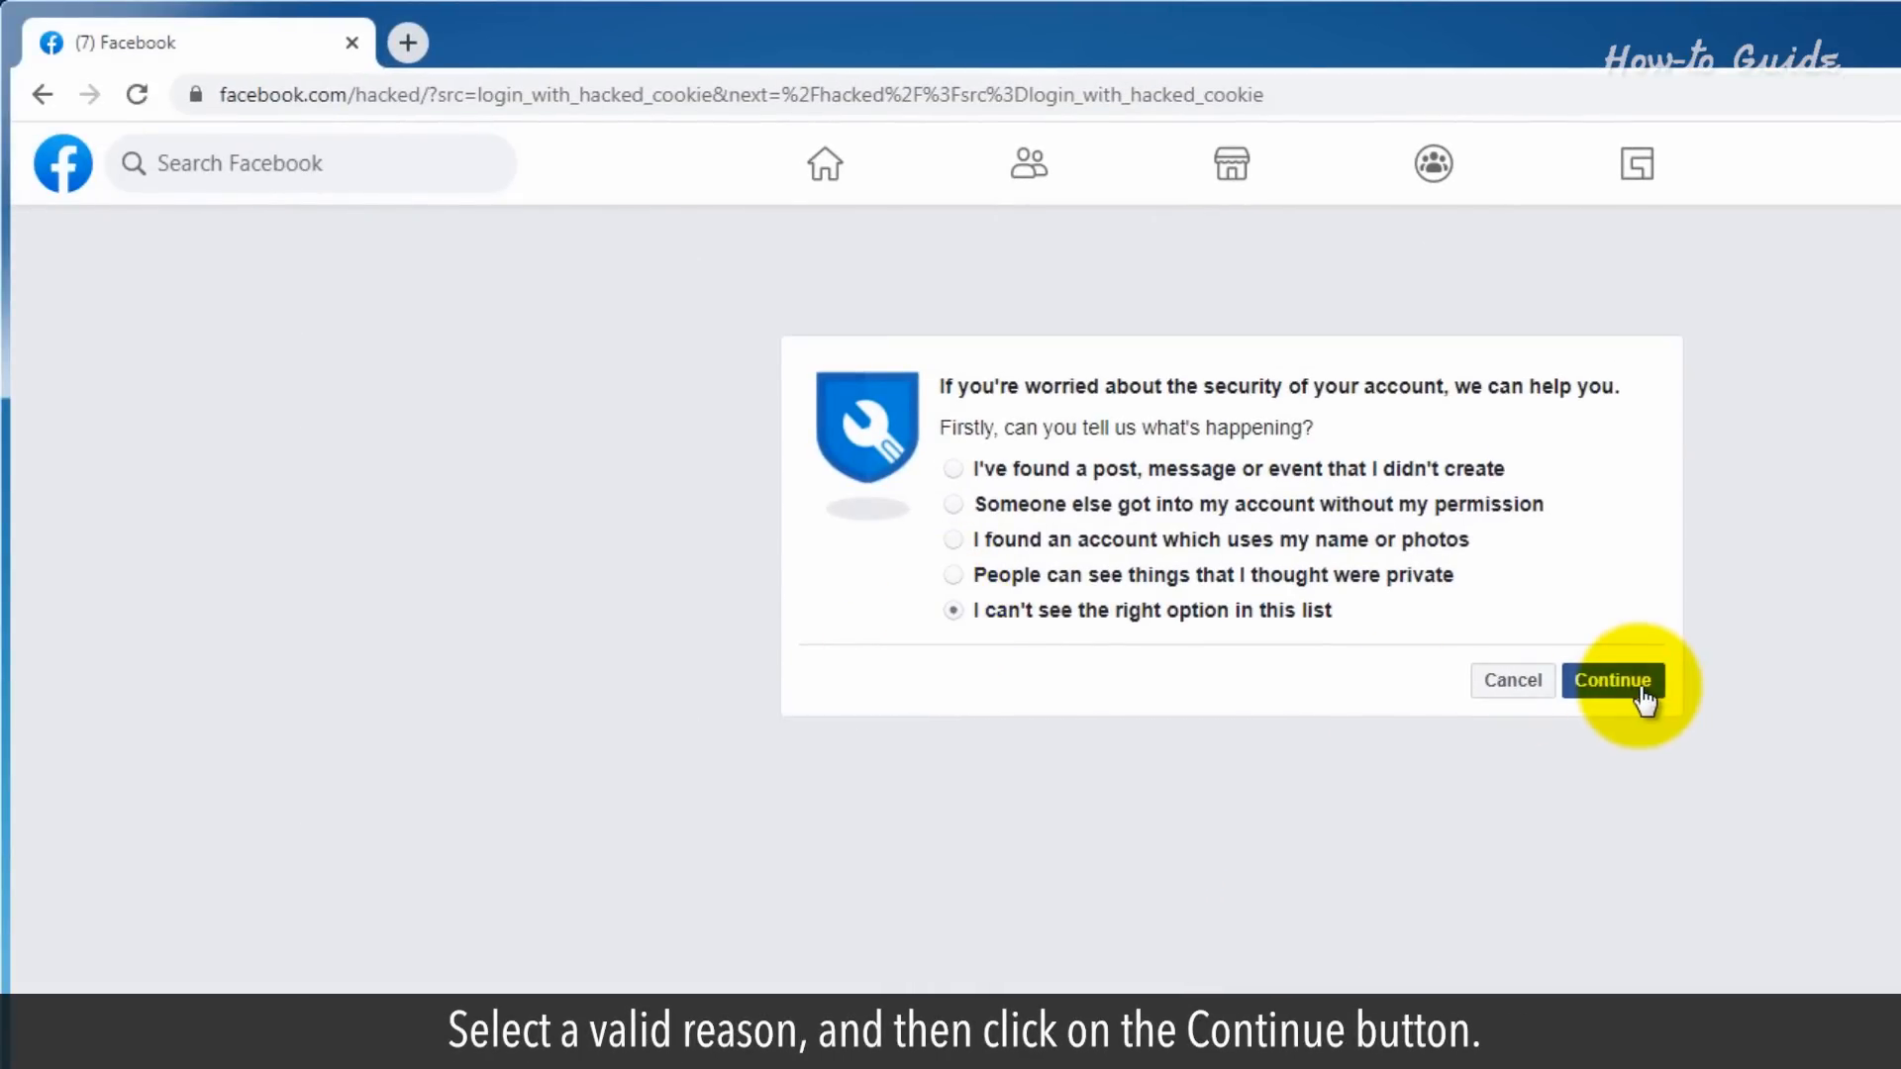
left_click(1611, 679)
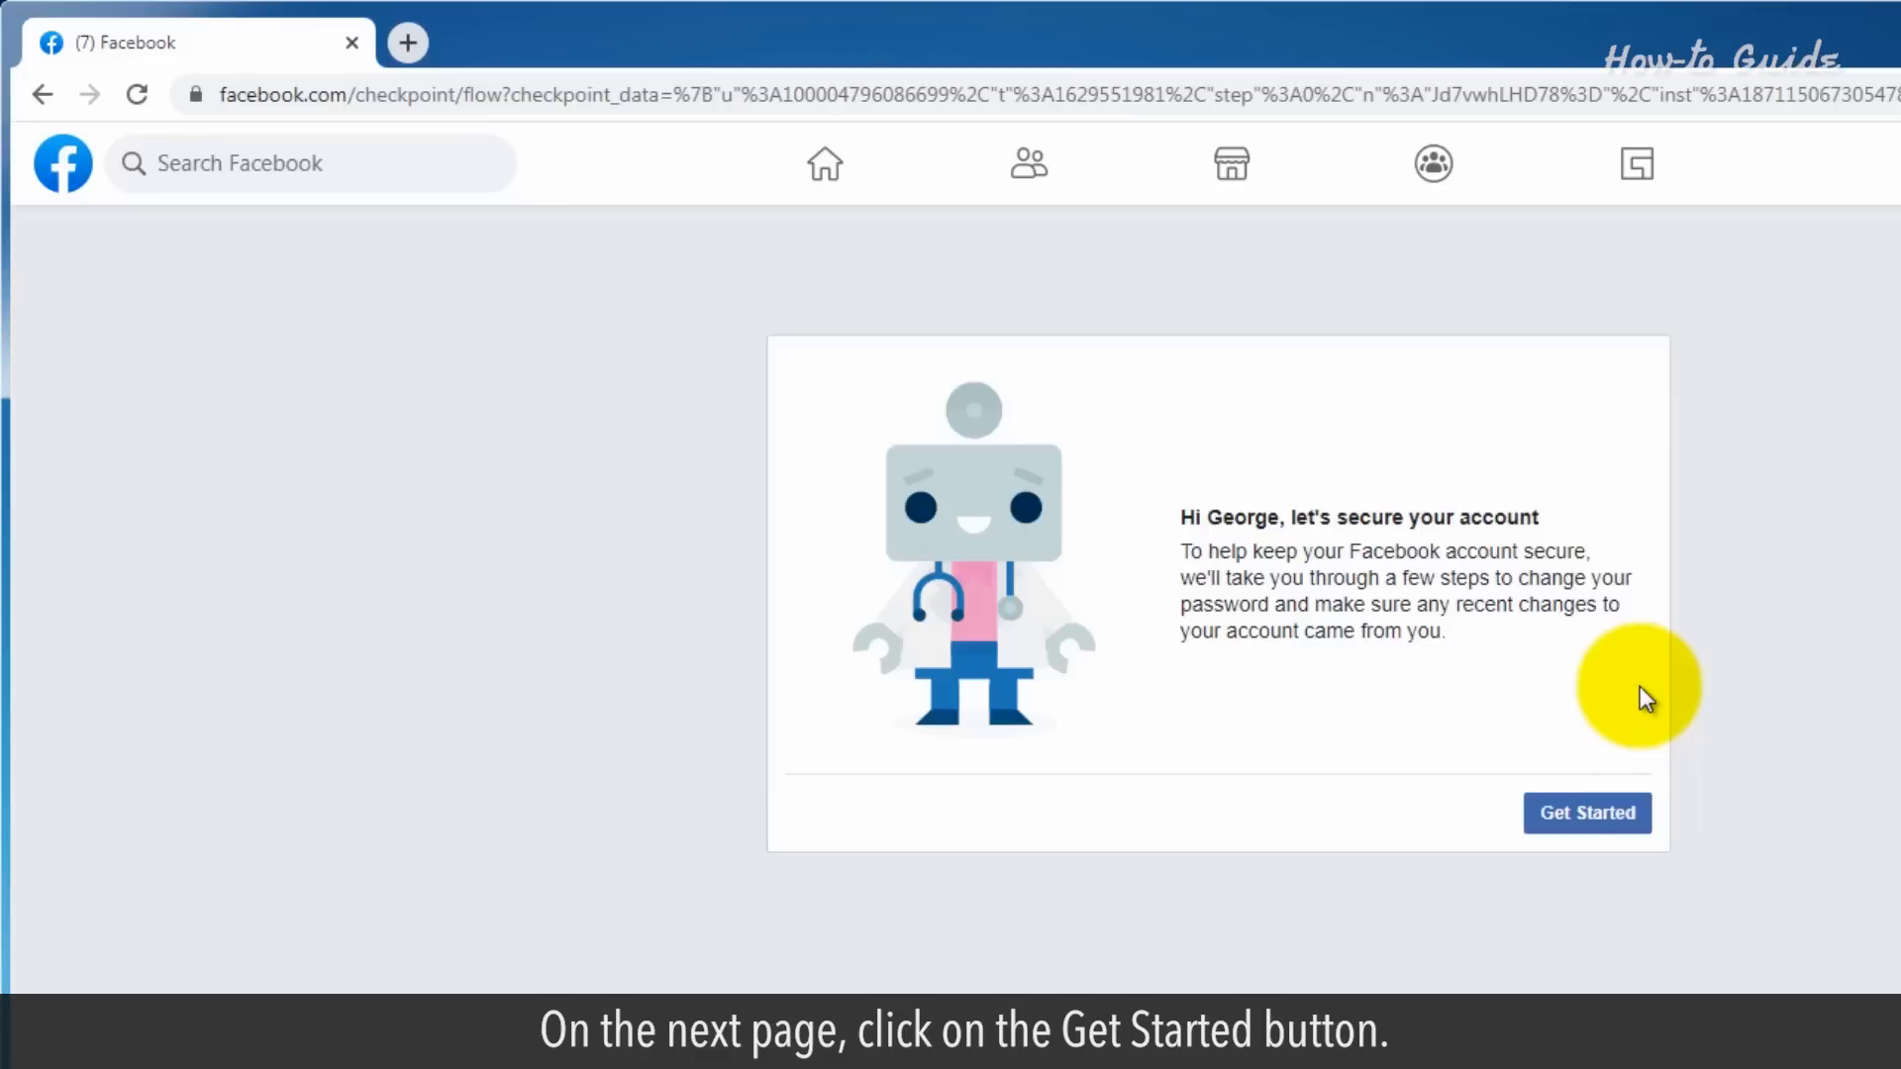
left_click(1585, 811)
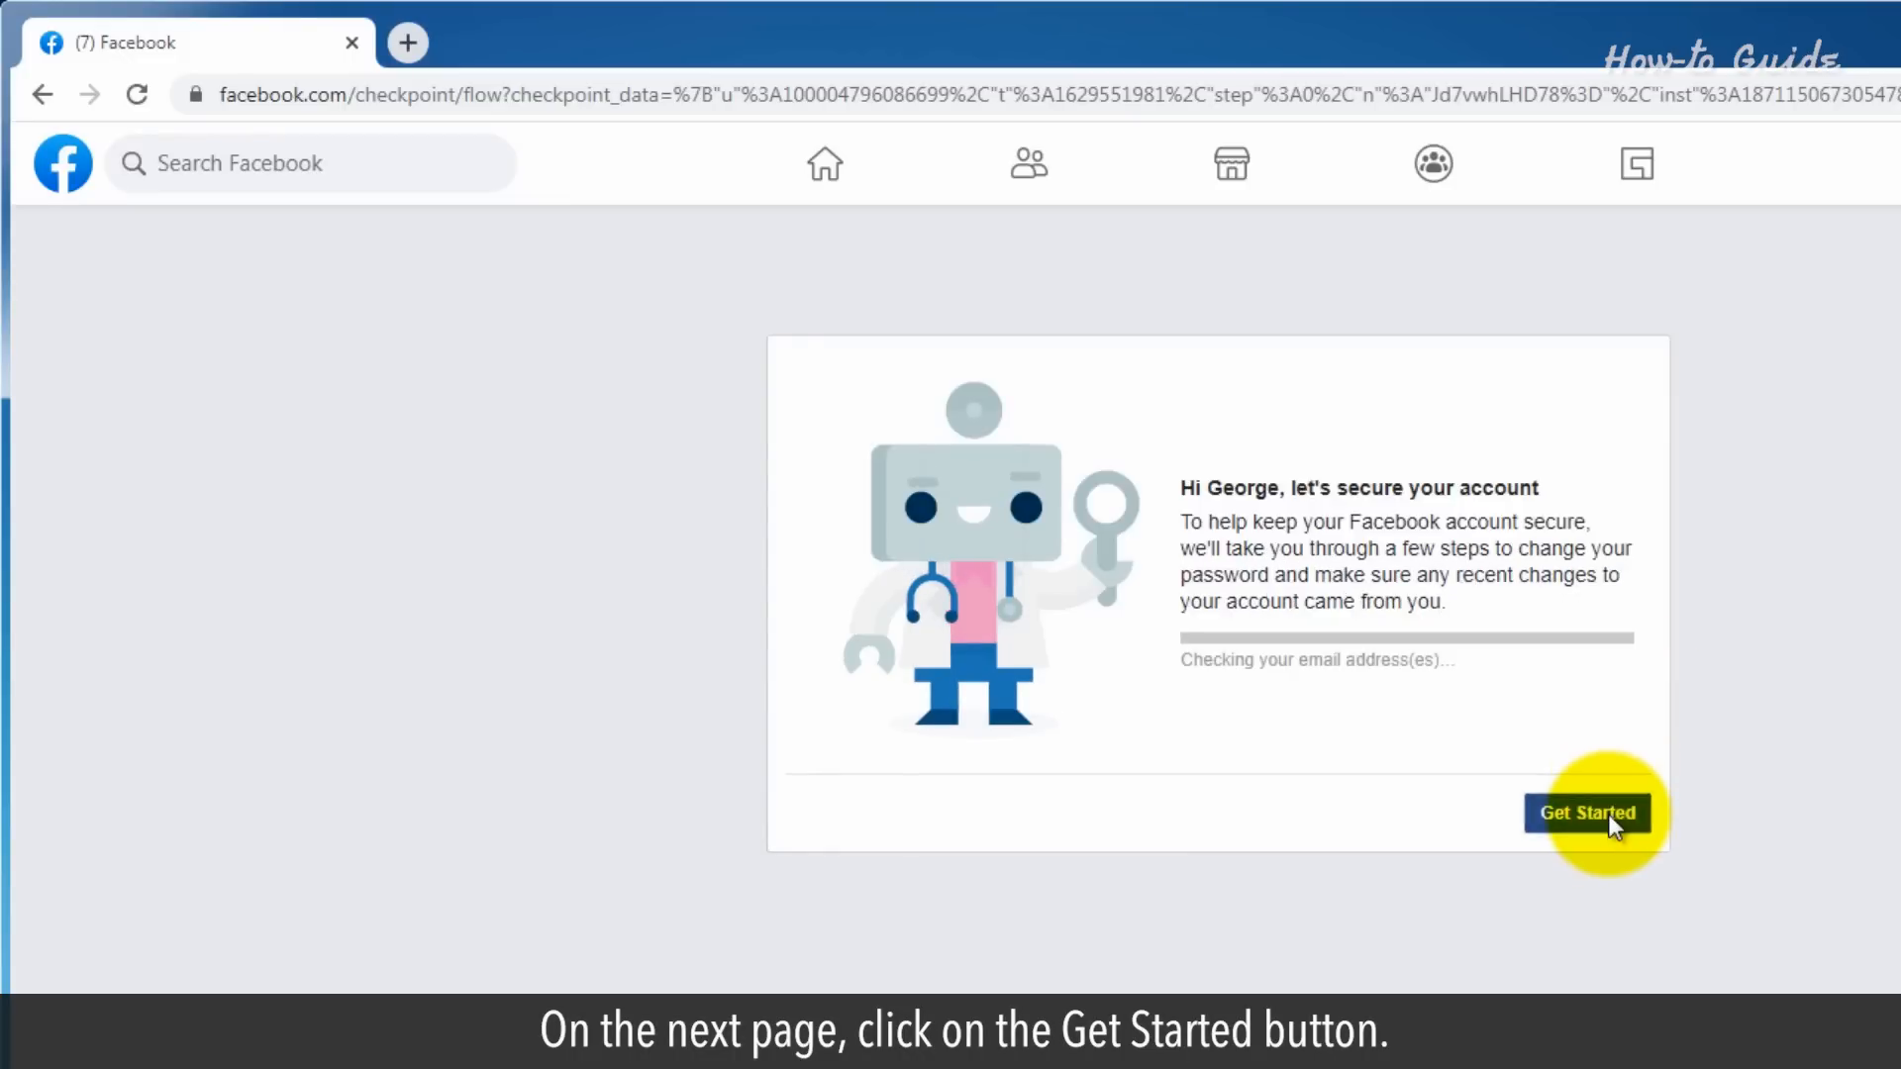
left_click(1586, 812)
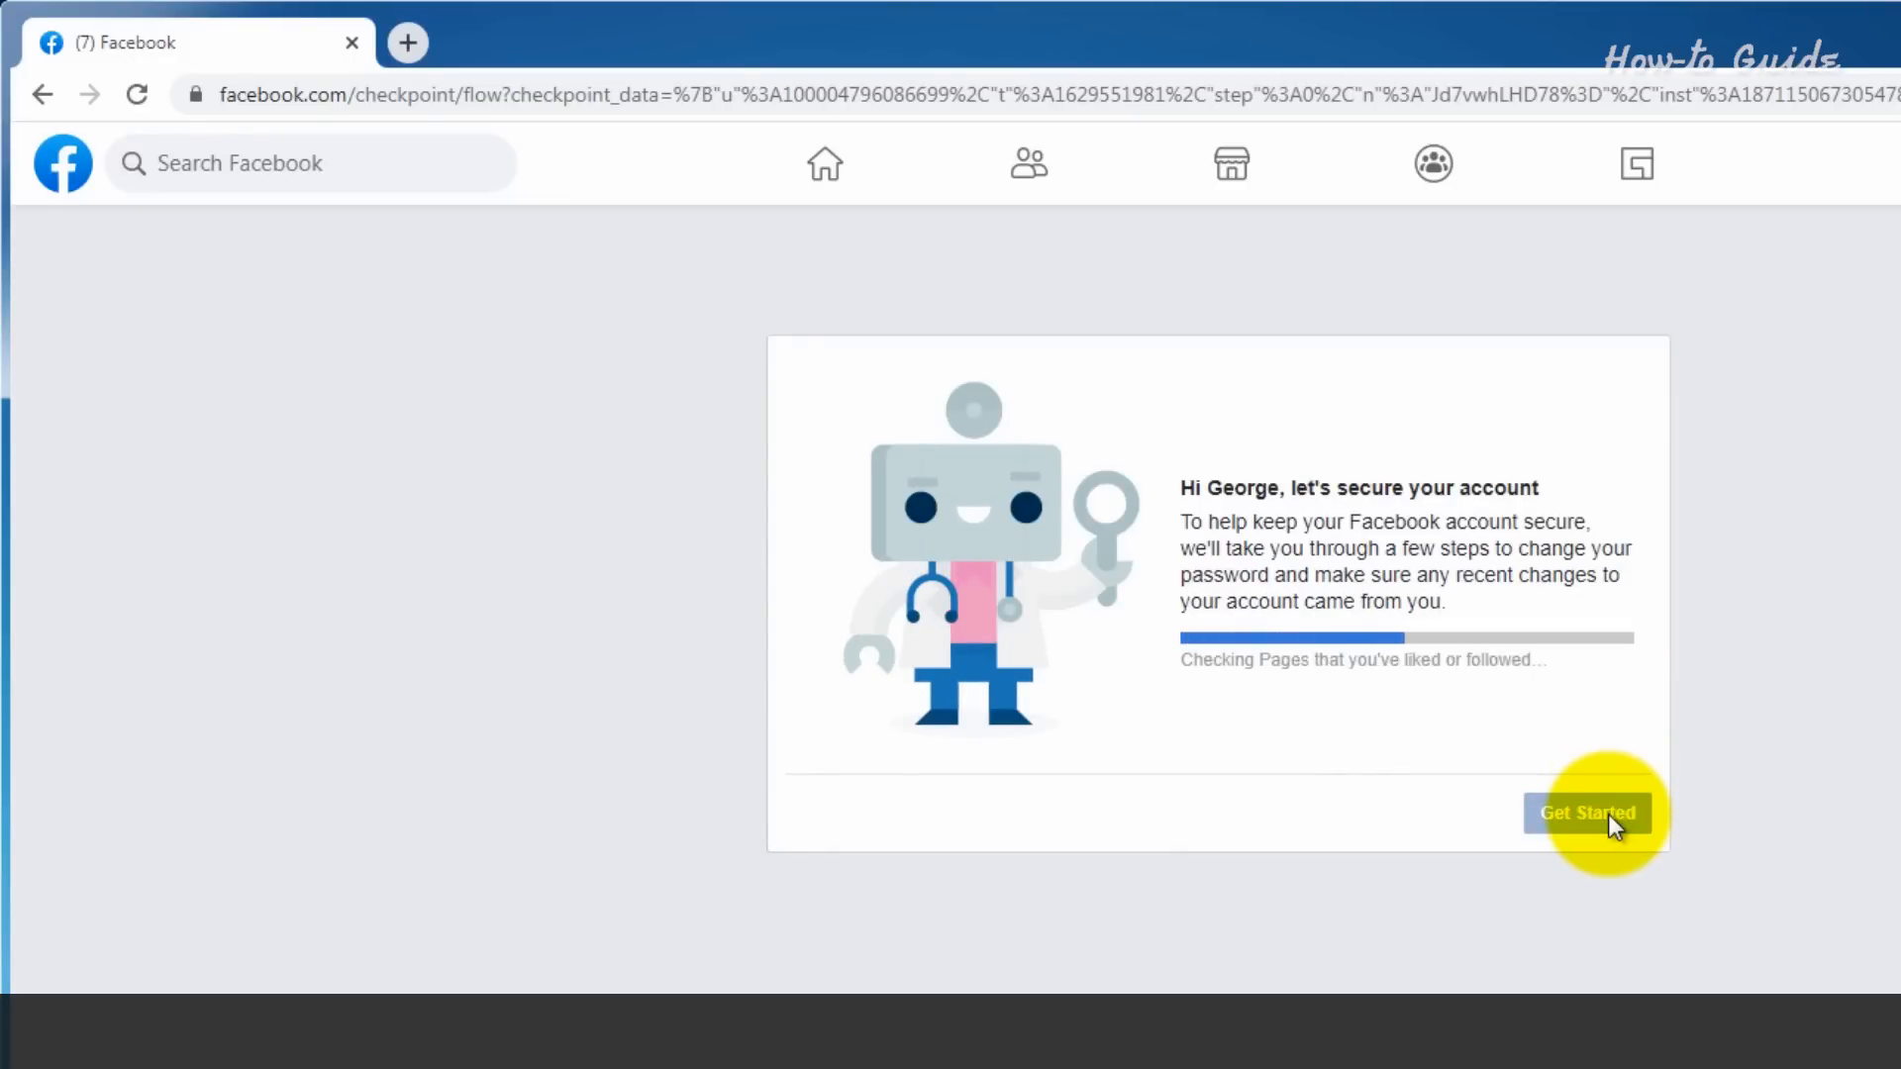
left_click(1585, 812)
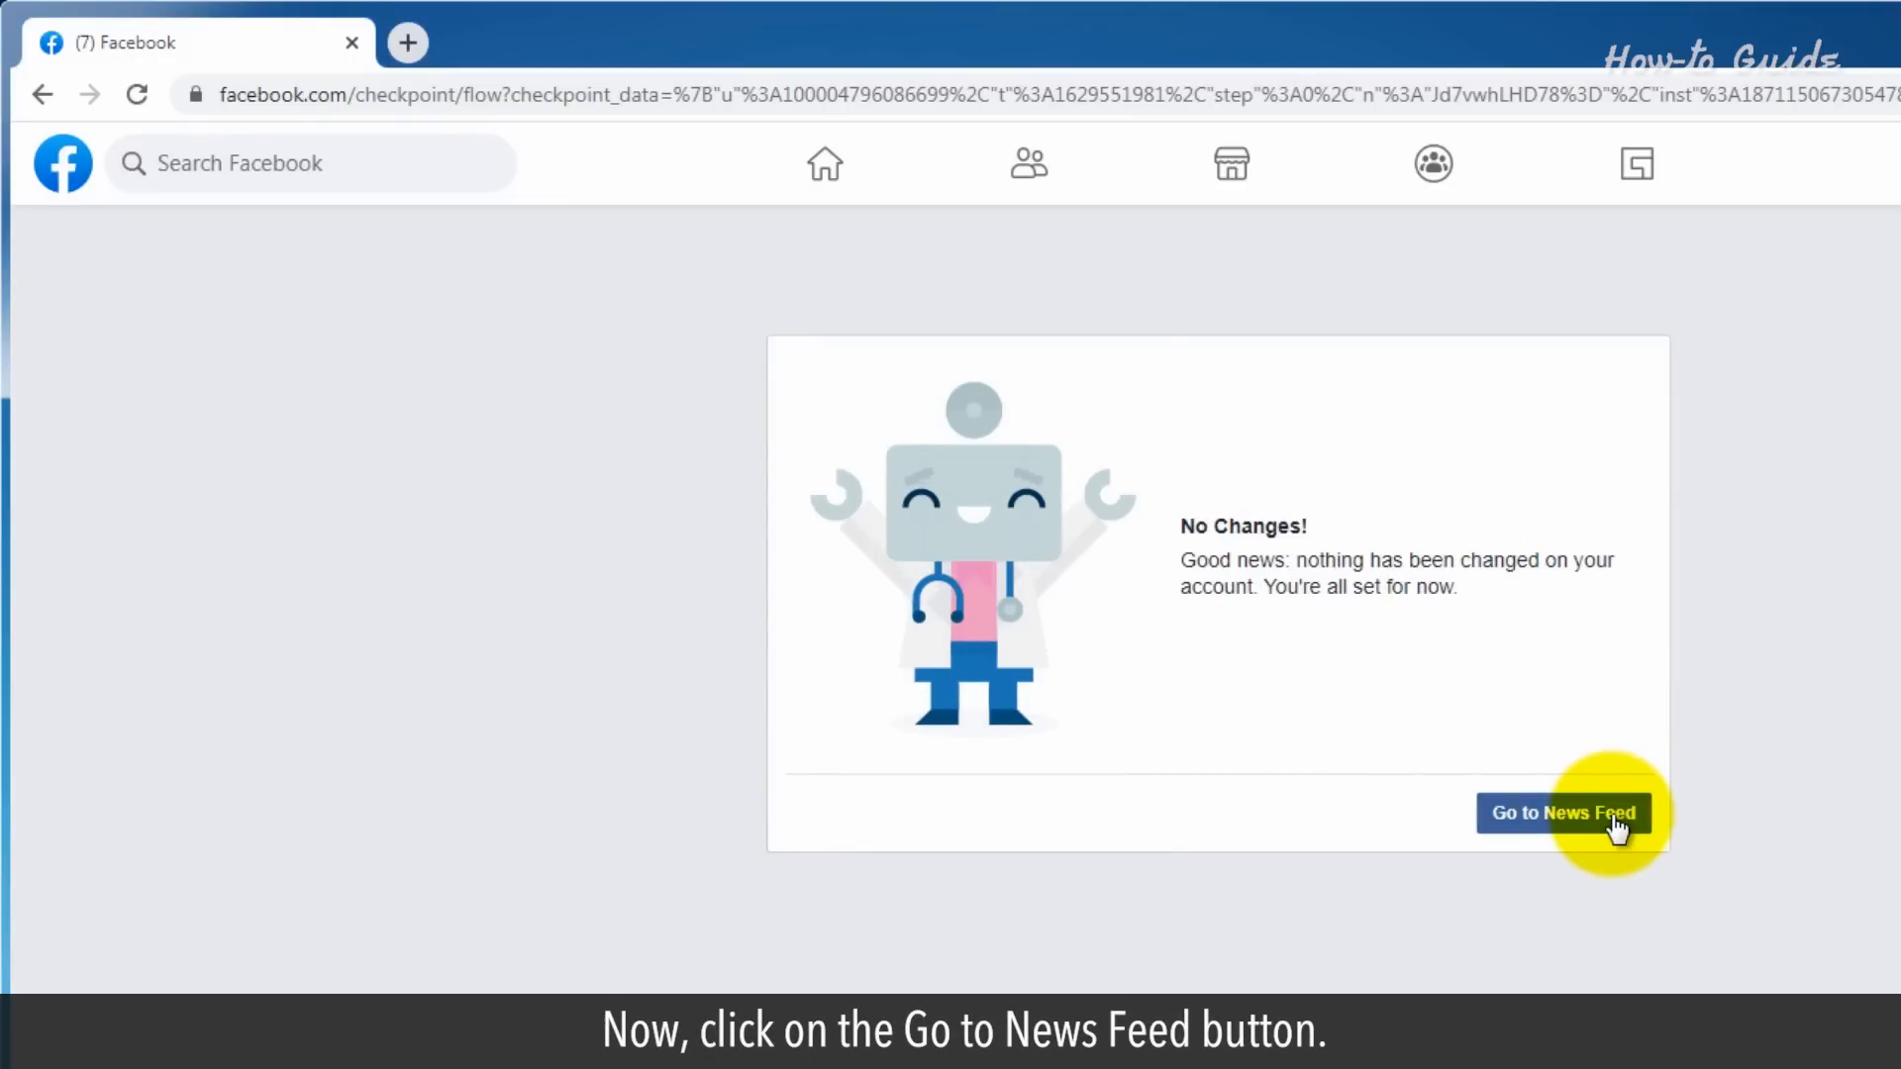
left_click(1562, 812)
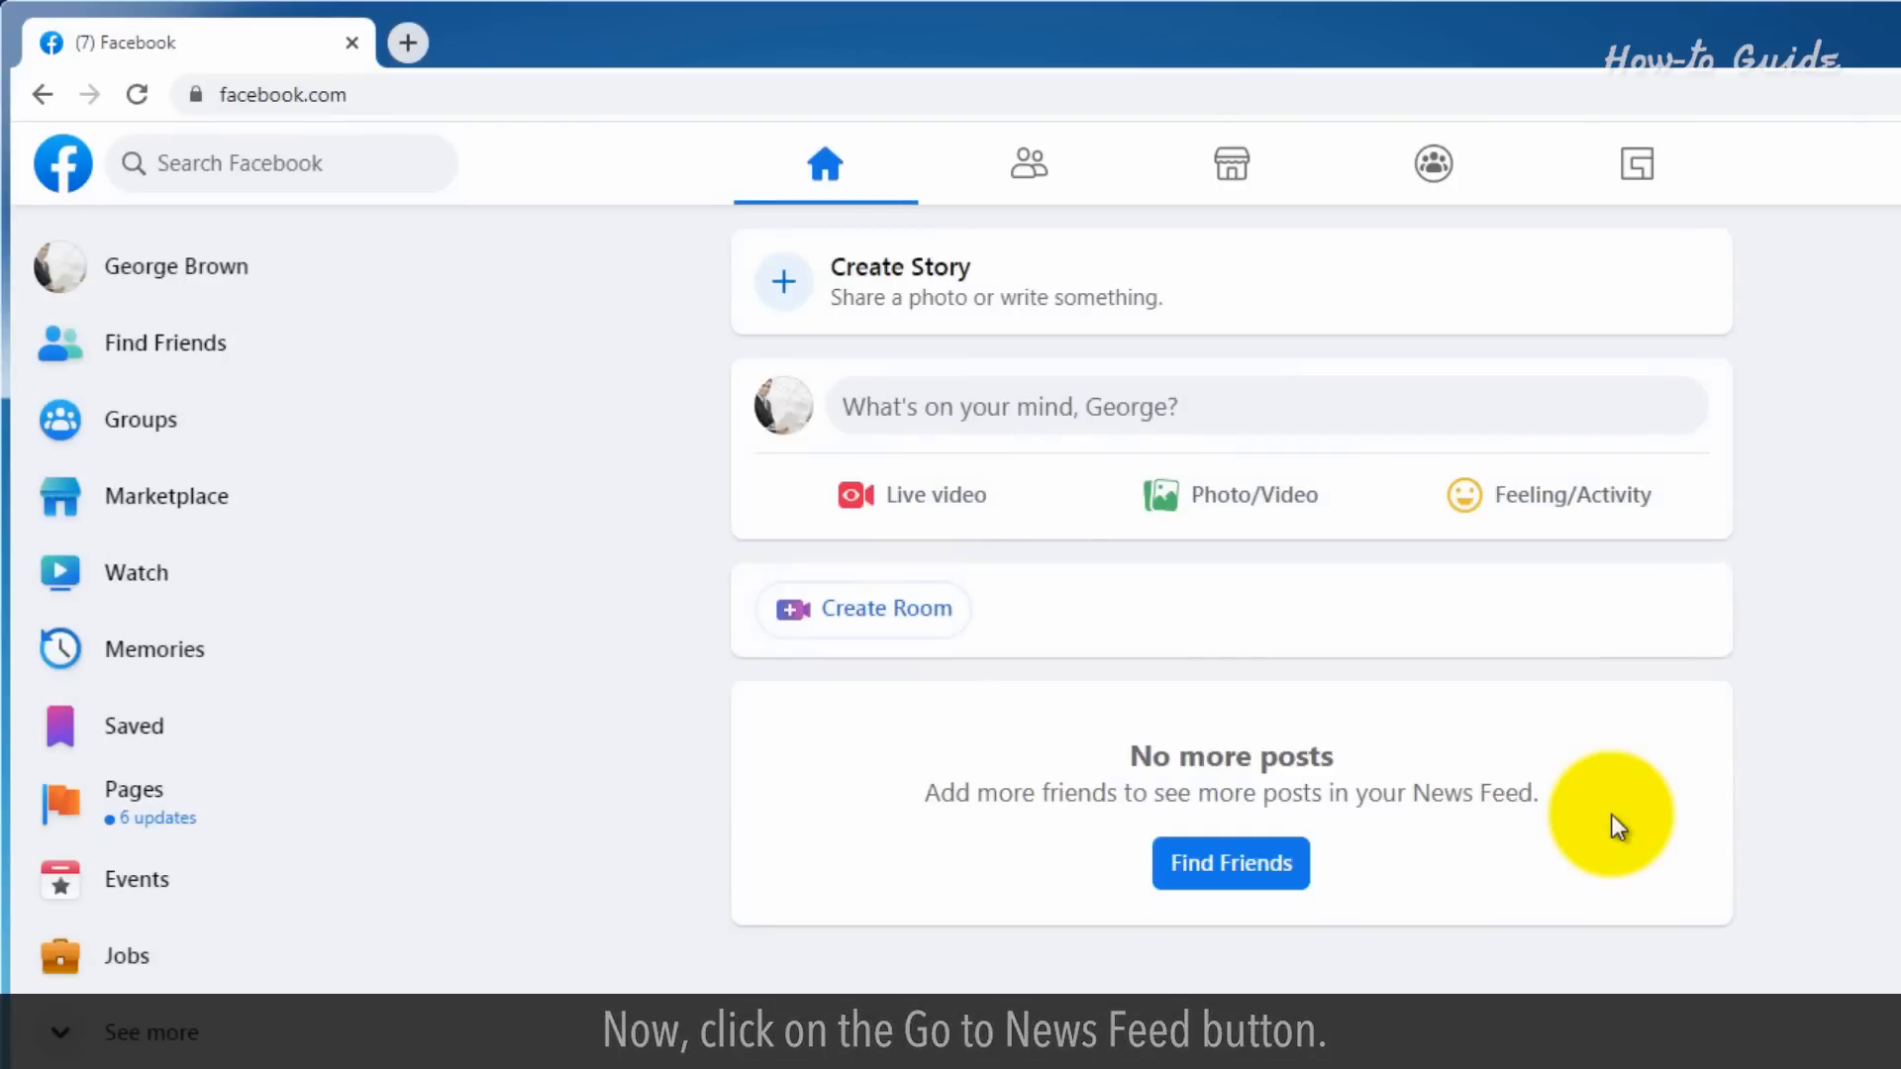